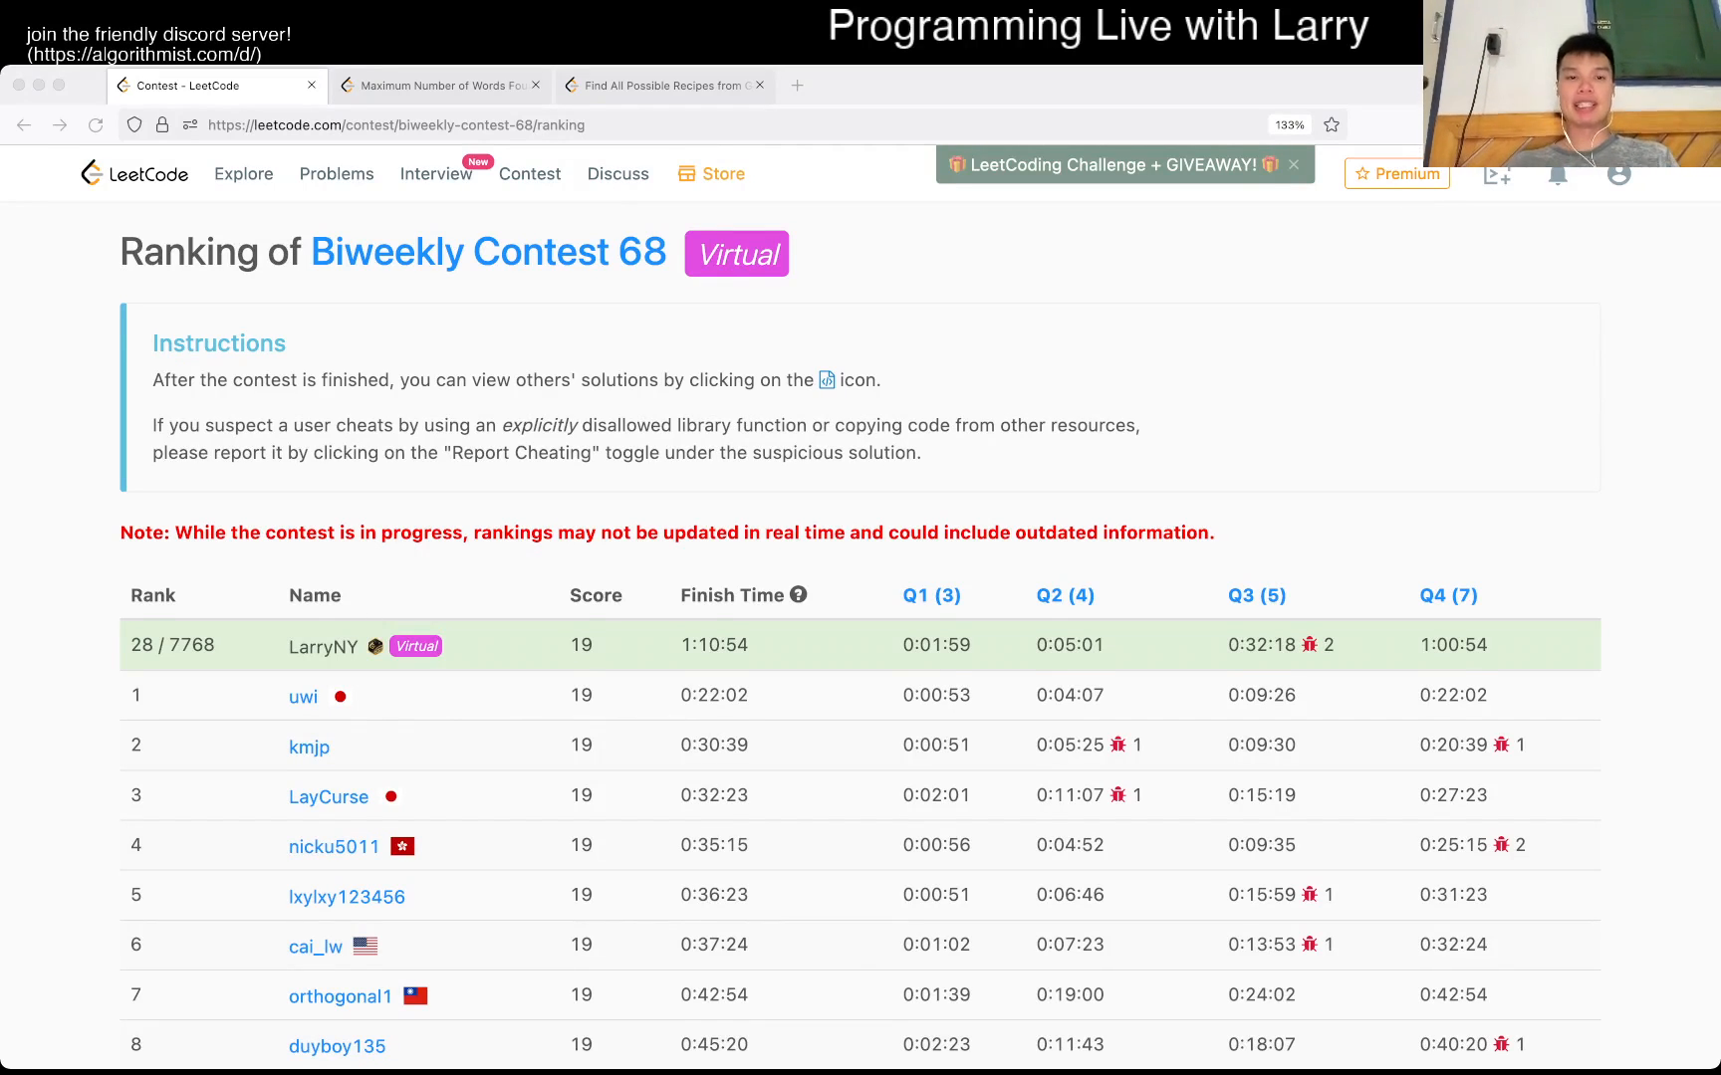
- Switch to the Find All Possible Recipes problem and scroll to its Python3 editor
{"action": "left_click", "coordinate": [663, 83]}
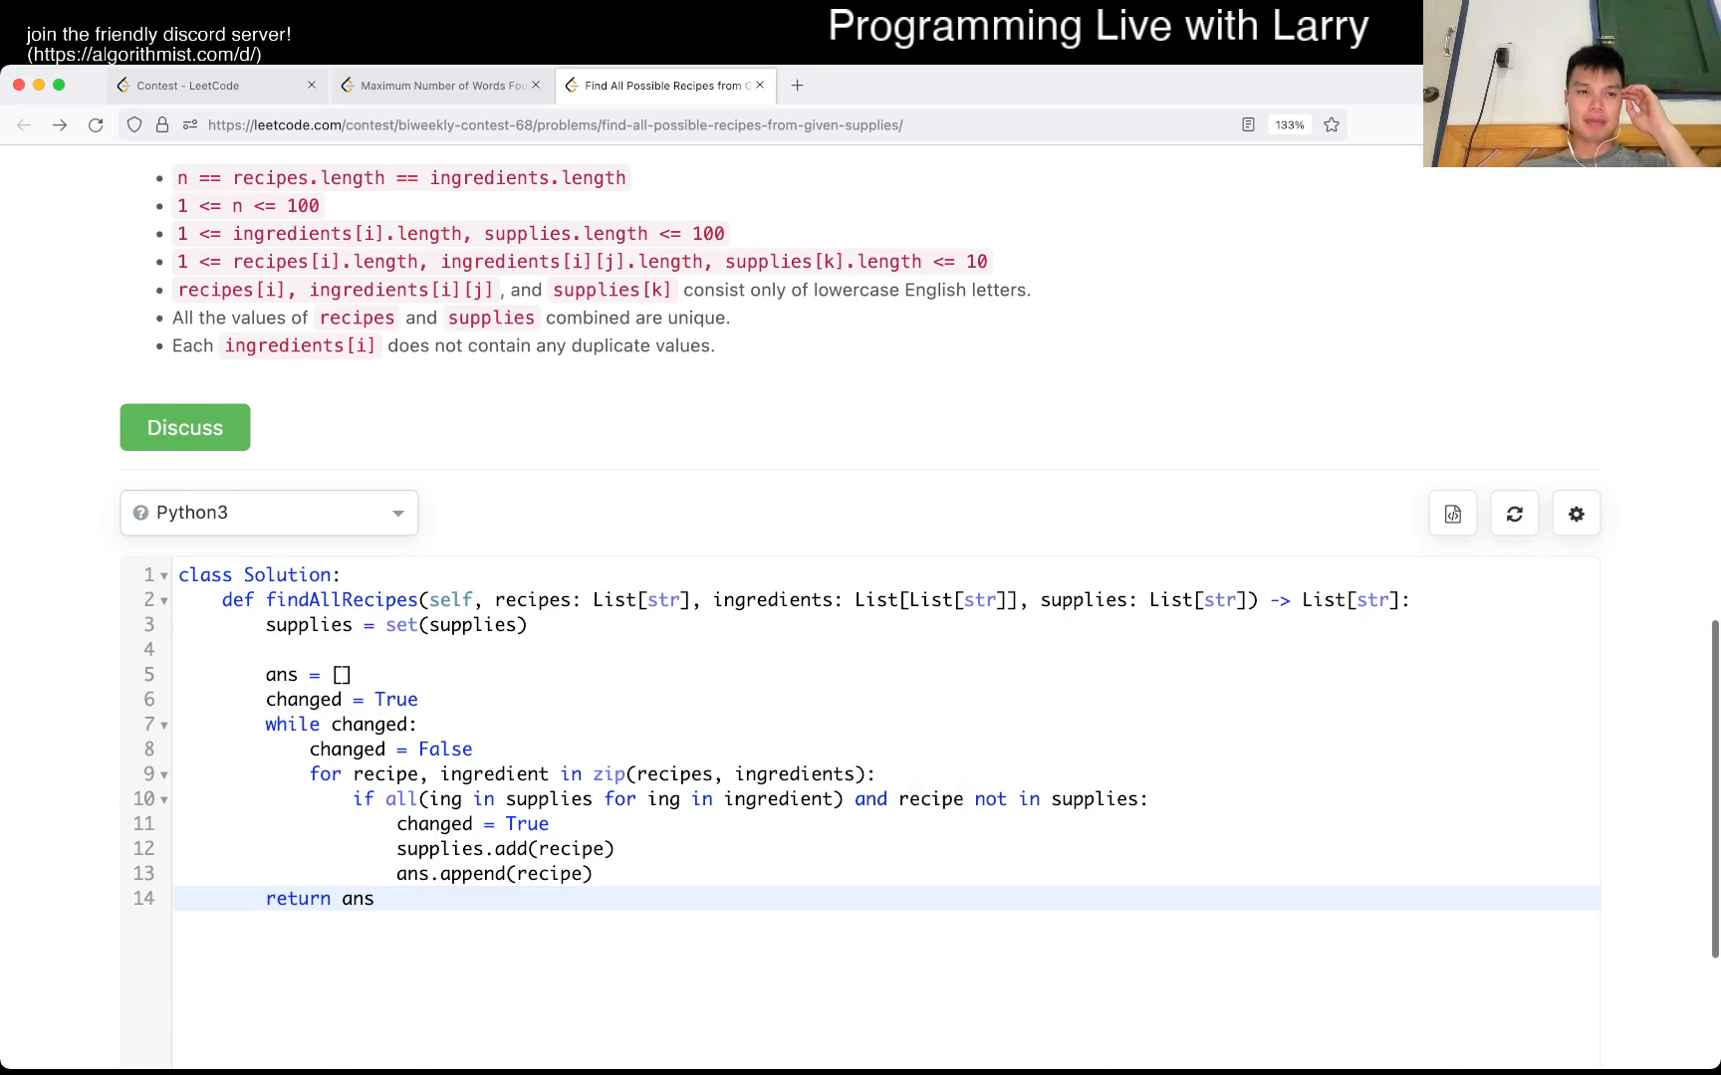
{"action": "scroll", "scroll_direction": "up", "scroll_amount": 3}
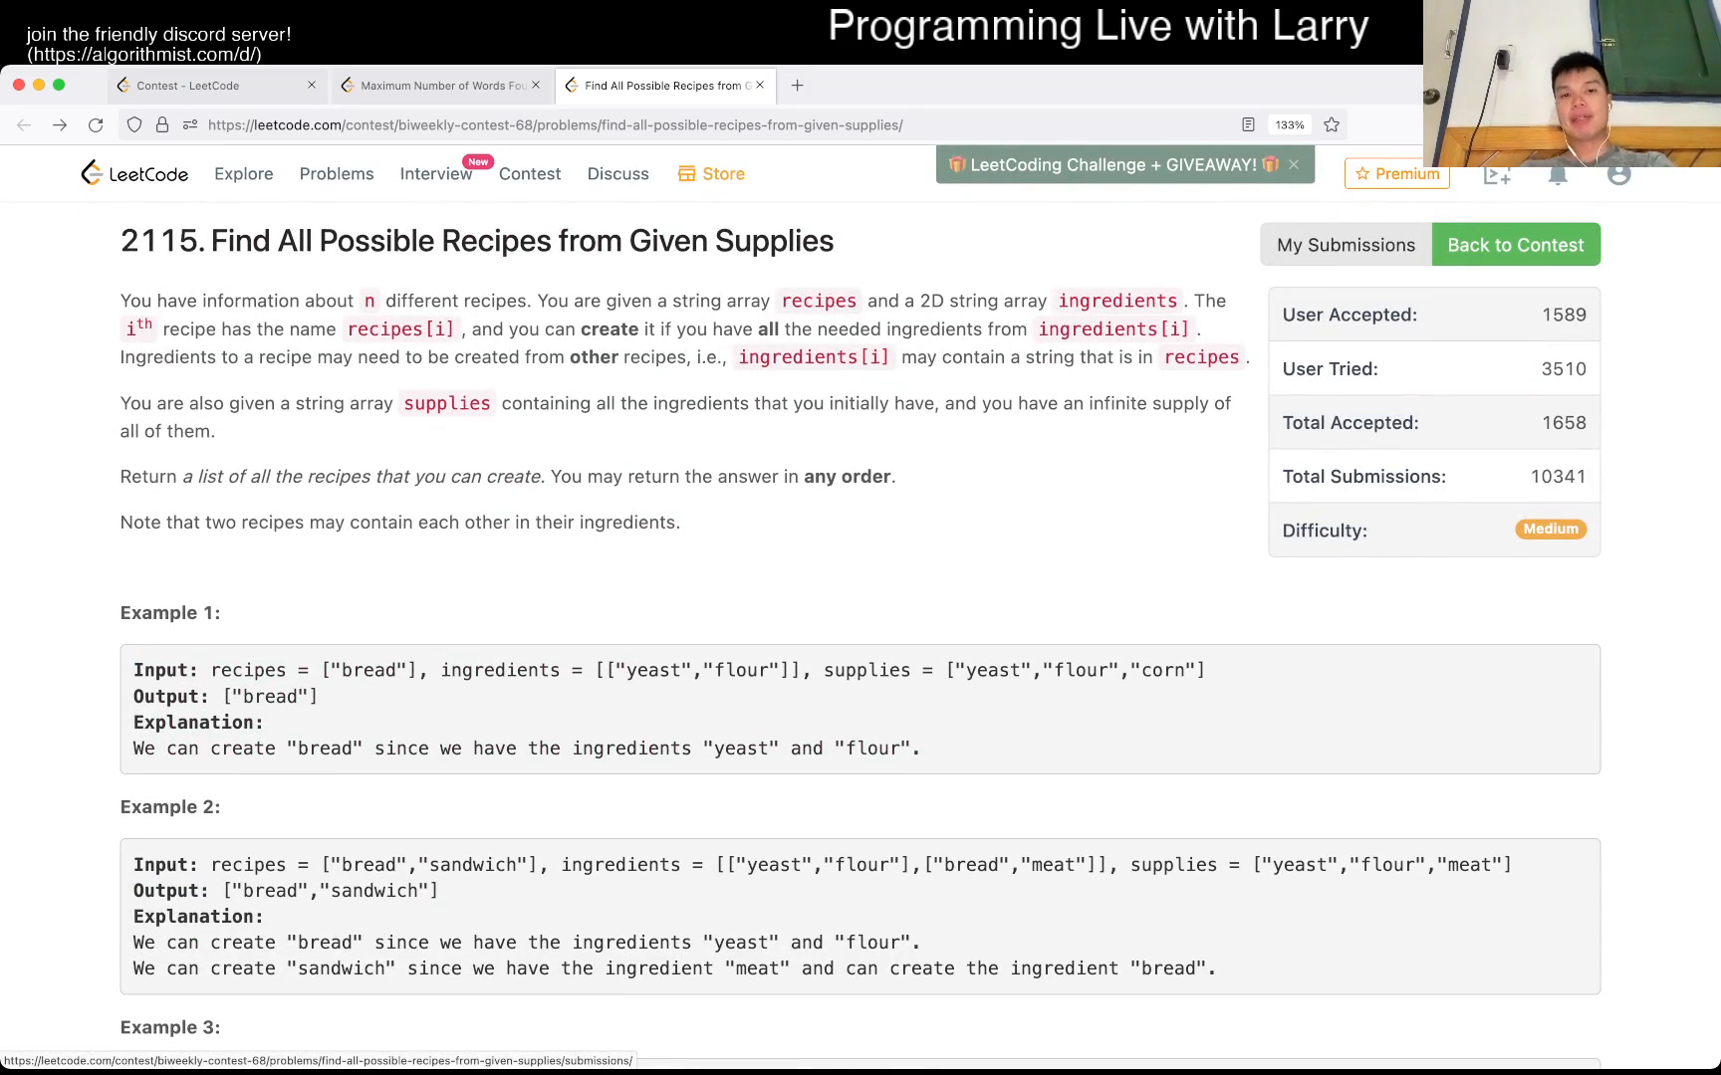
{"action": "scroll", "scroll_direction": "down", "scroll_amount": 3}
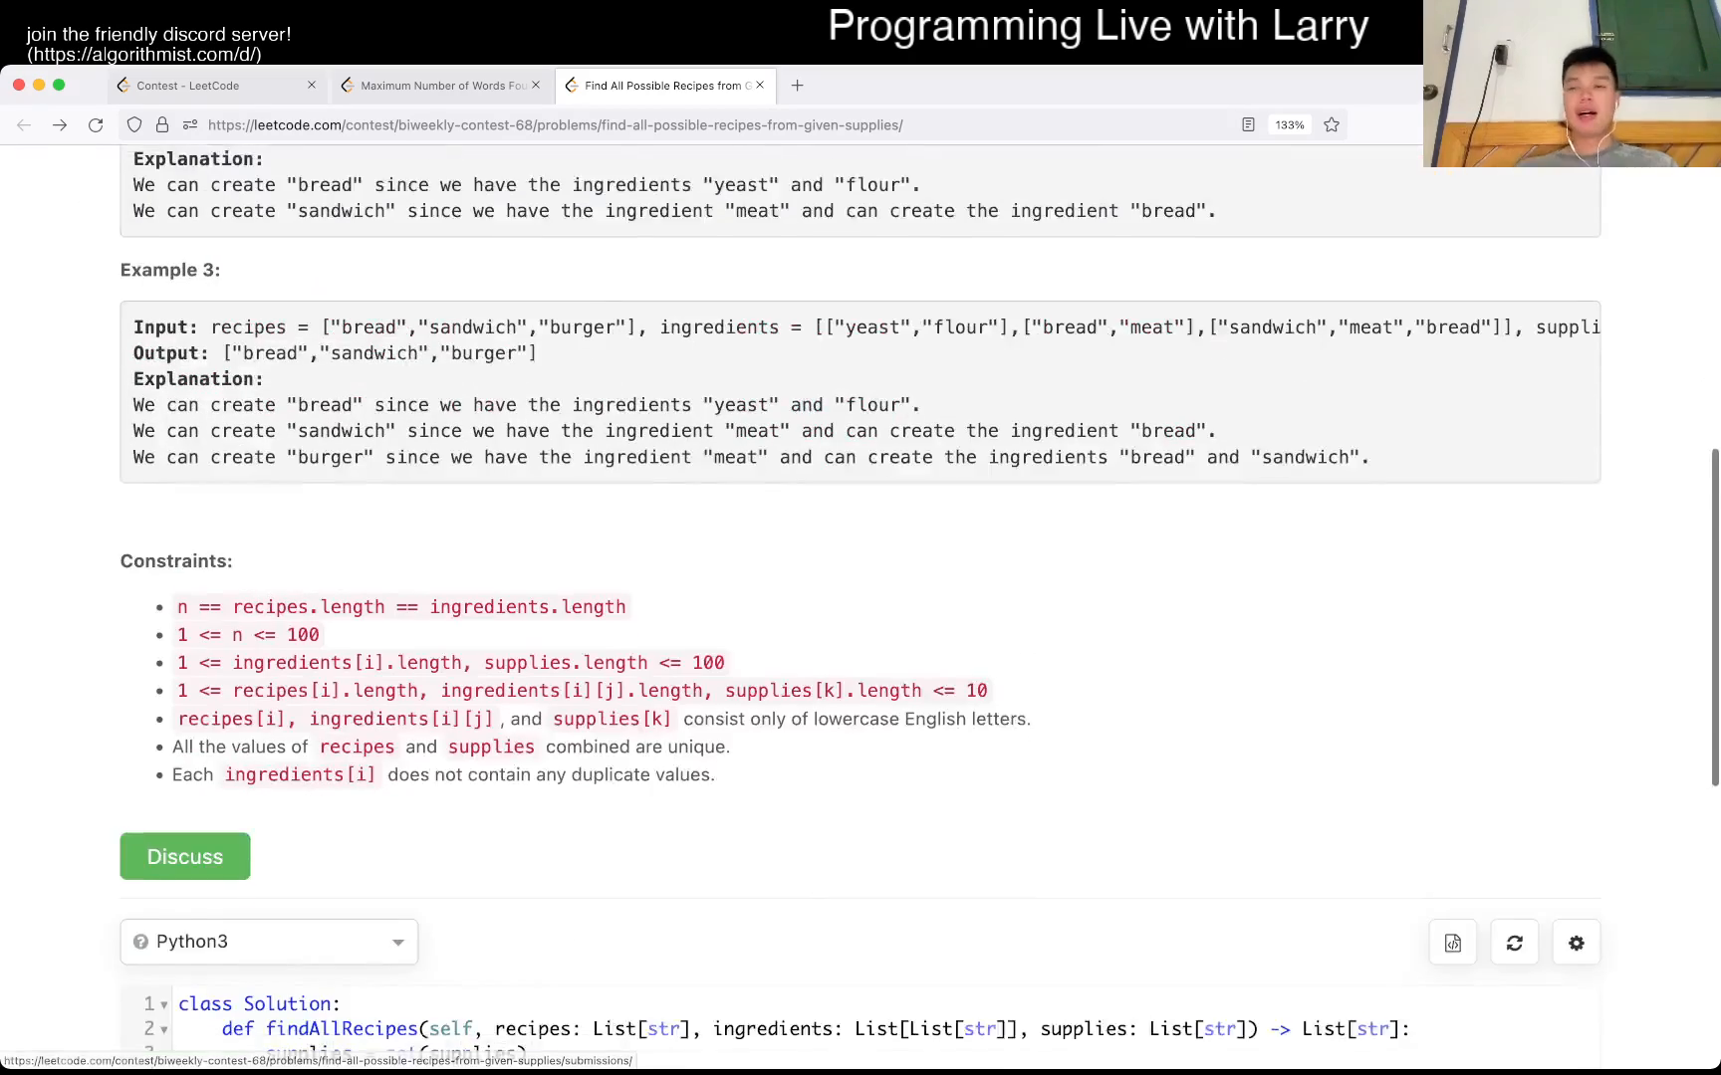
{"action": "scroll", "scroll_direction": "down", "scroll_amount": 3}
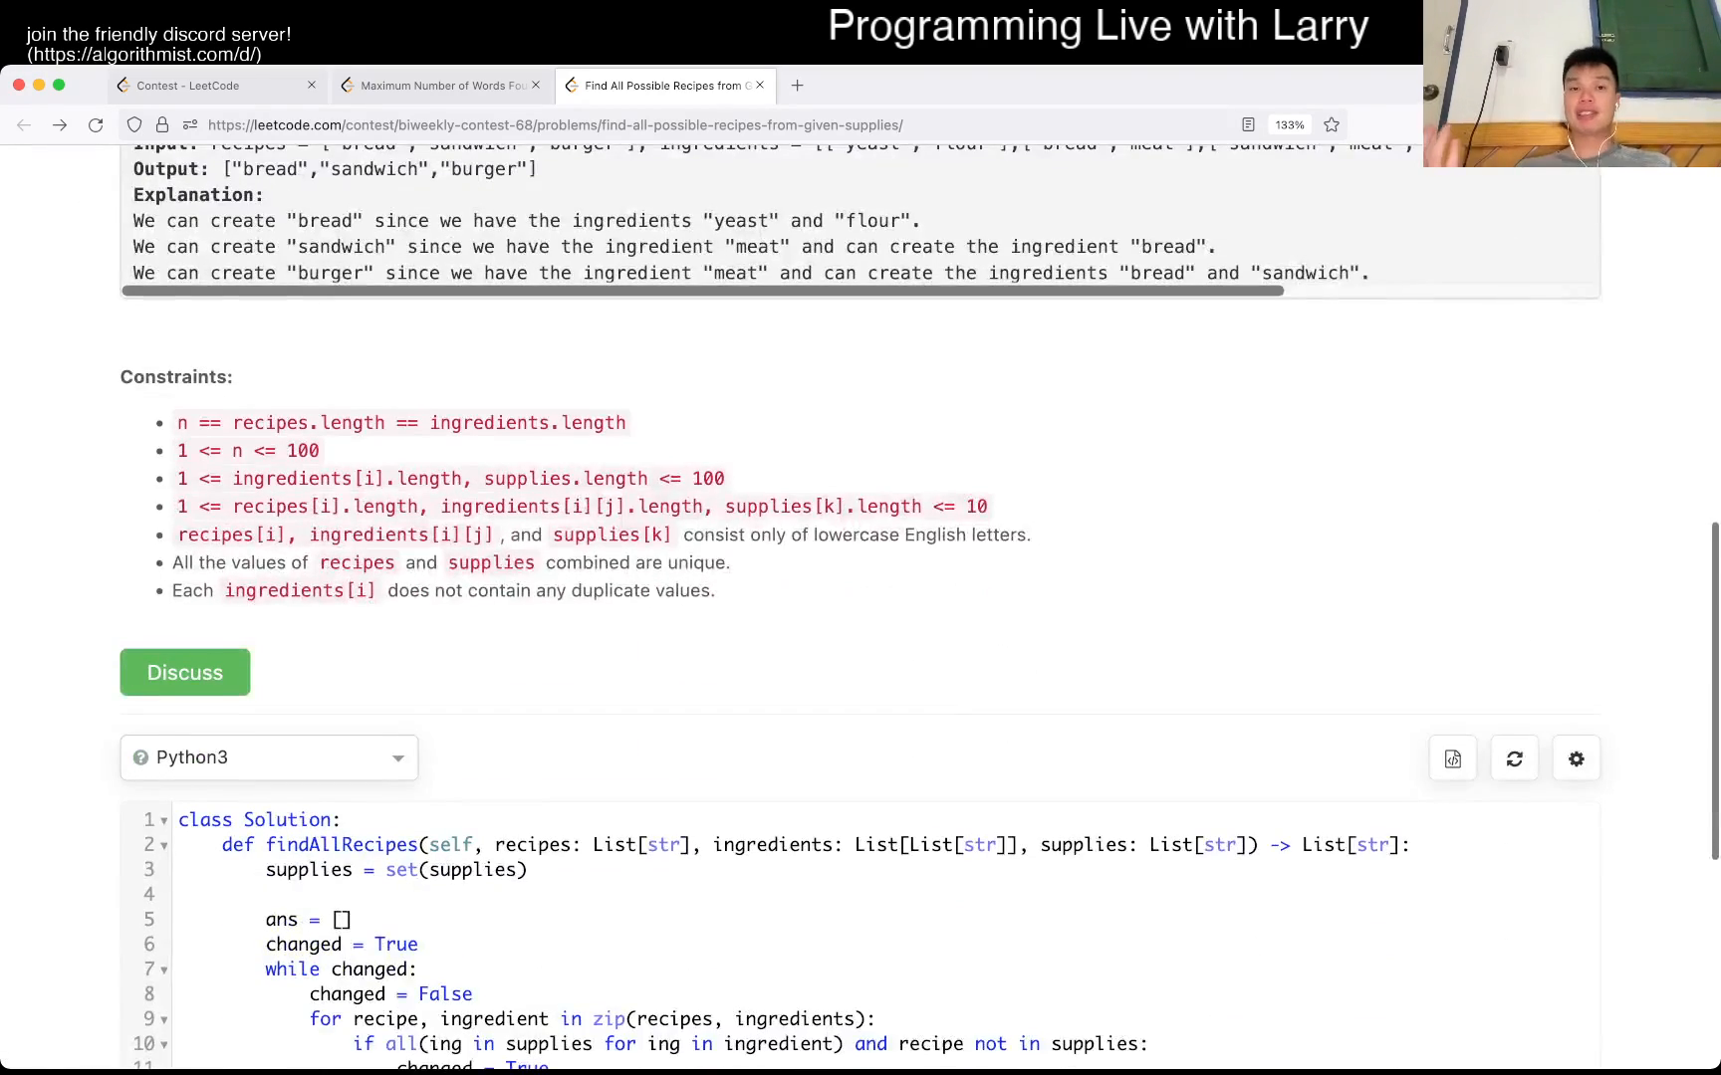
{"action": "scroll", "scroll_direction": "down", "scroll_amount": 3}
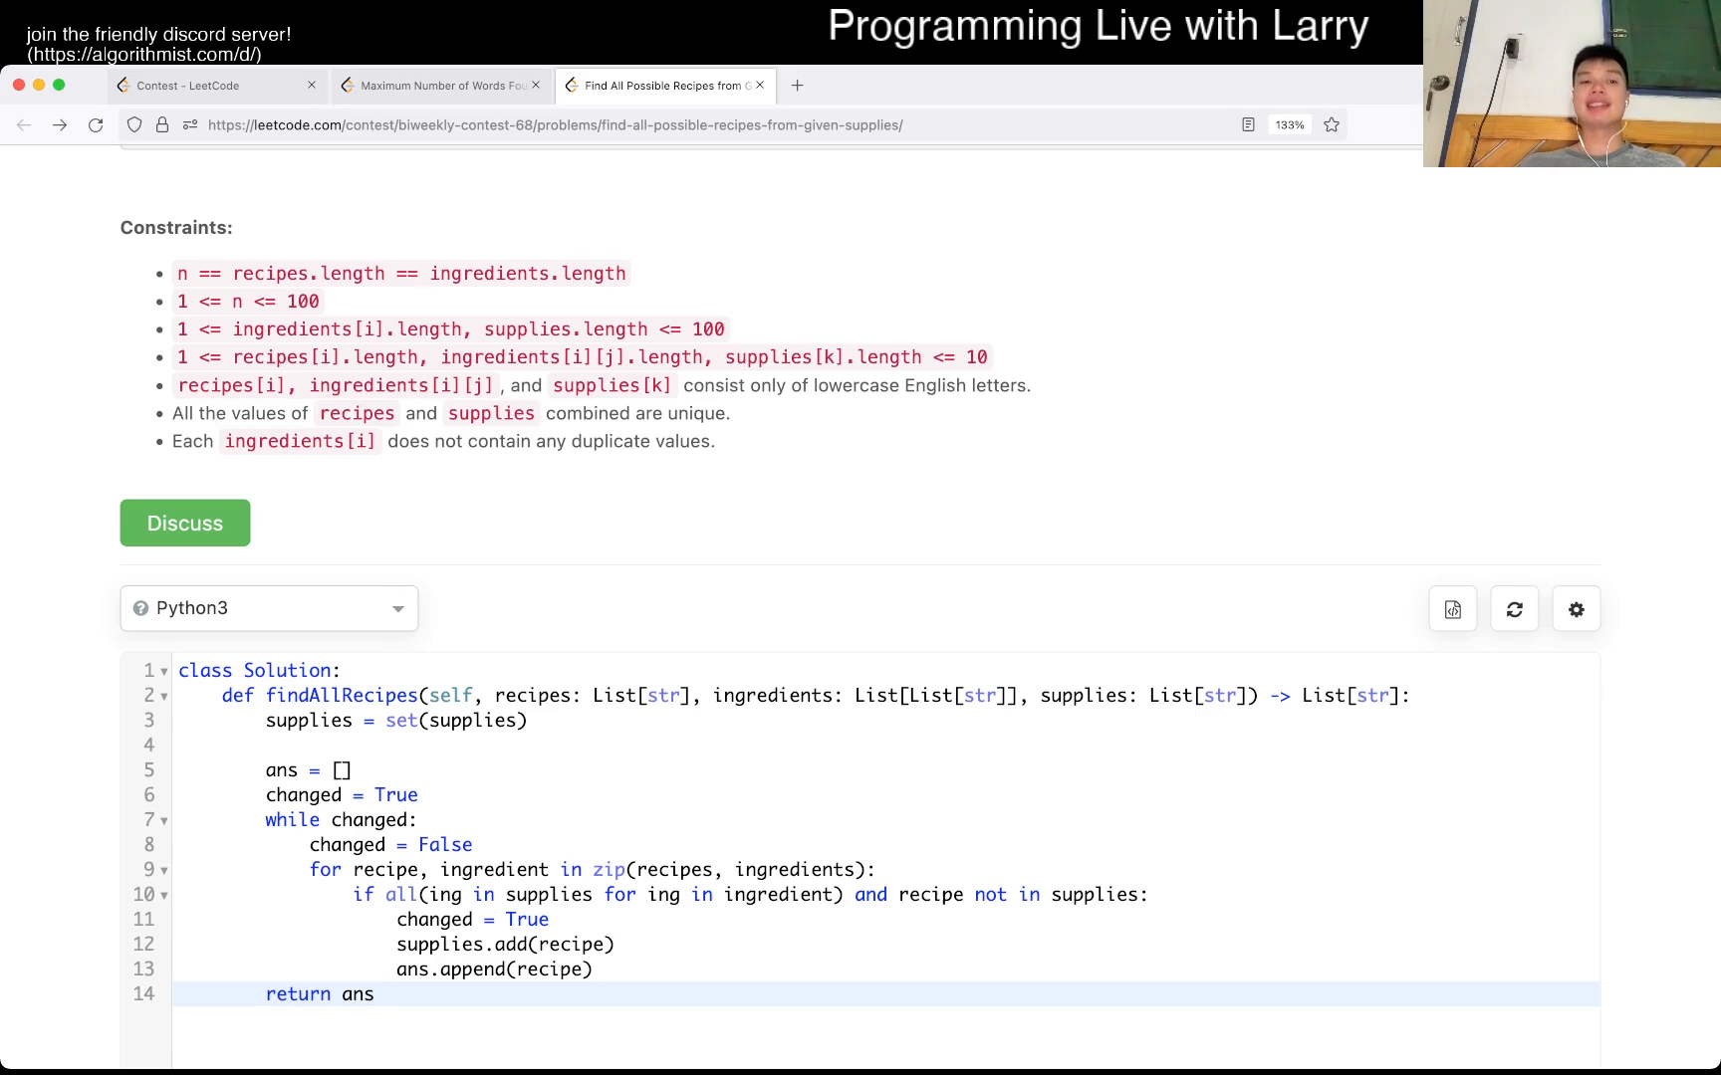
{"action": "double_click", "coordinate": [249, 300]}
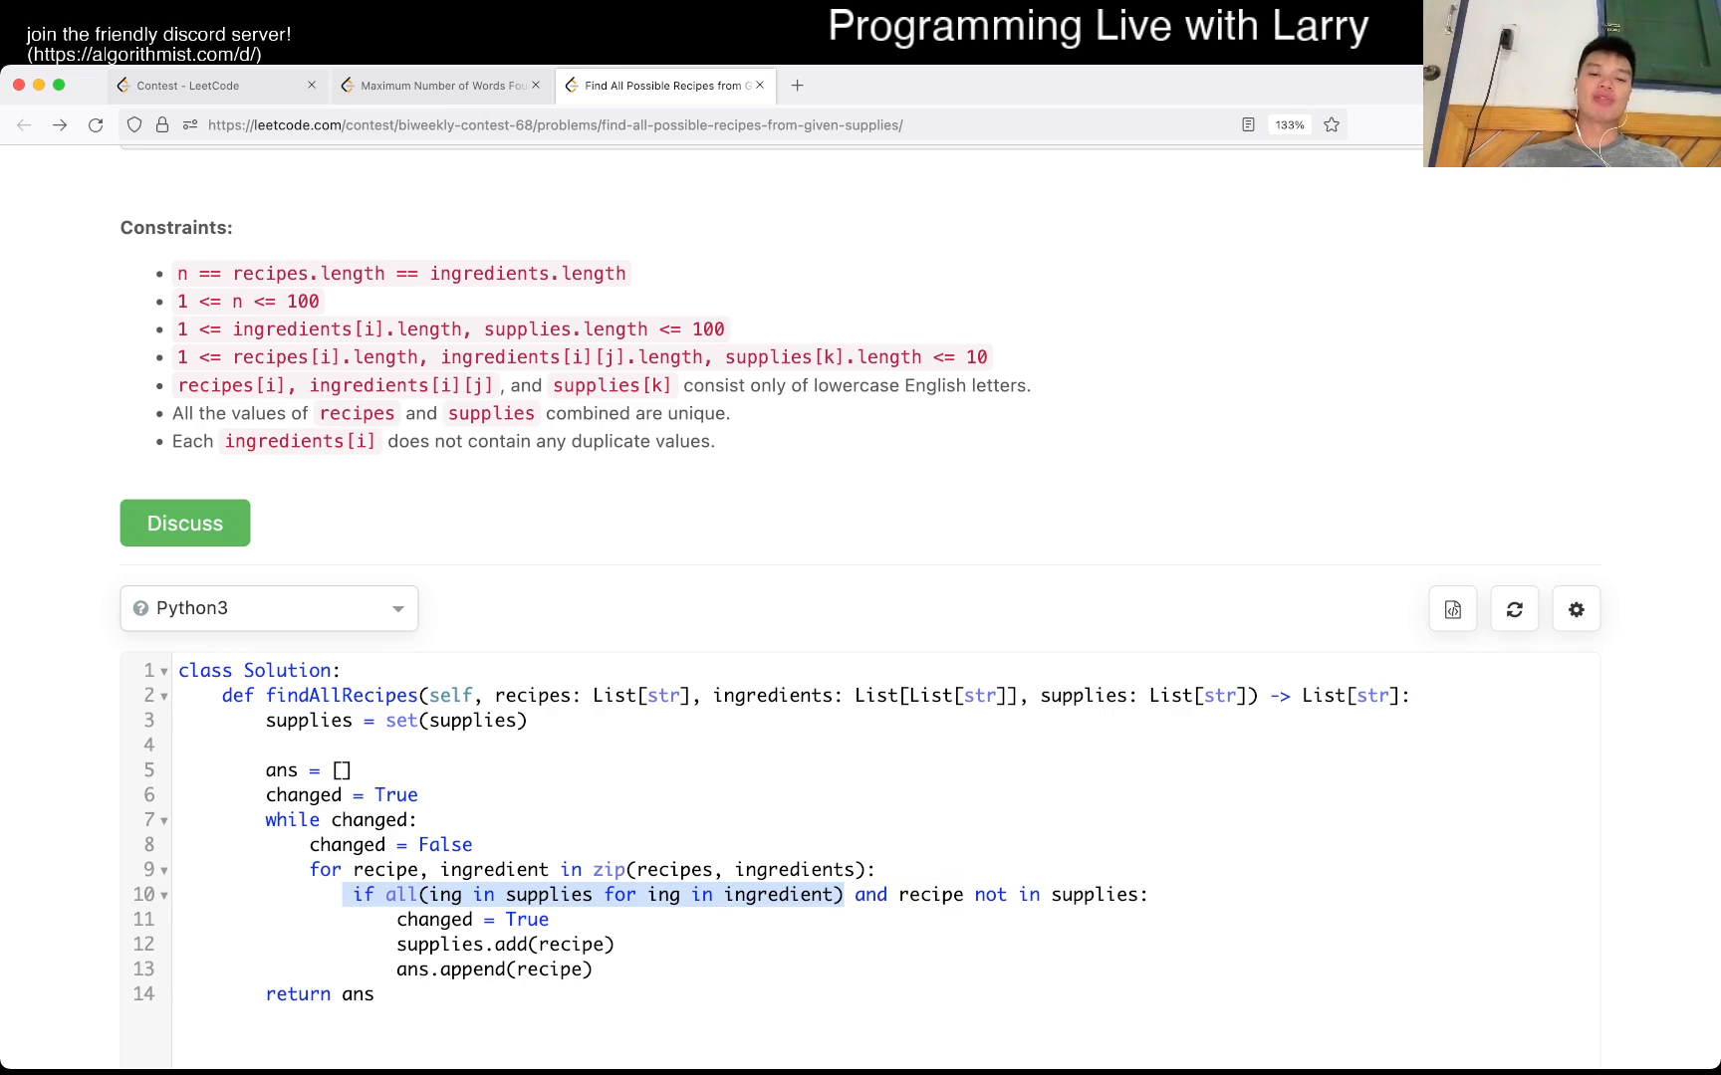
{"action": "left_click", "coordinate": [898, 894]}
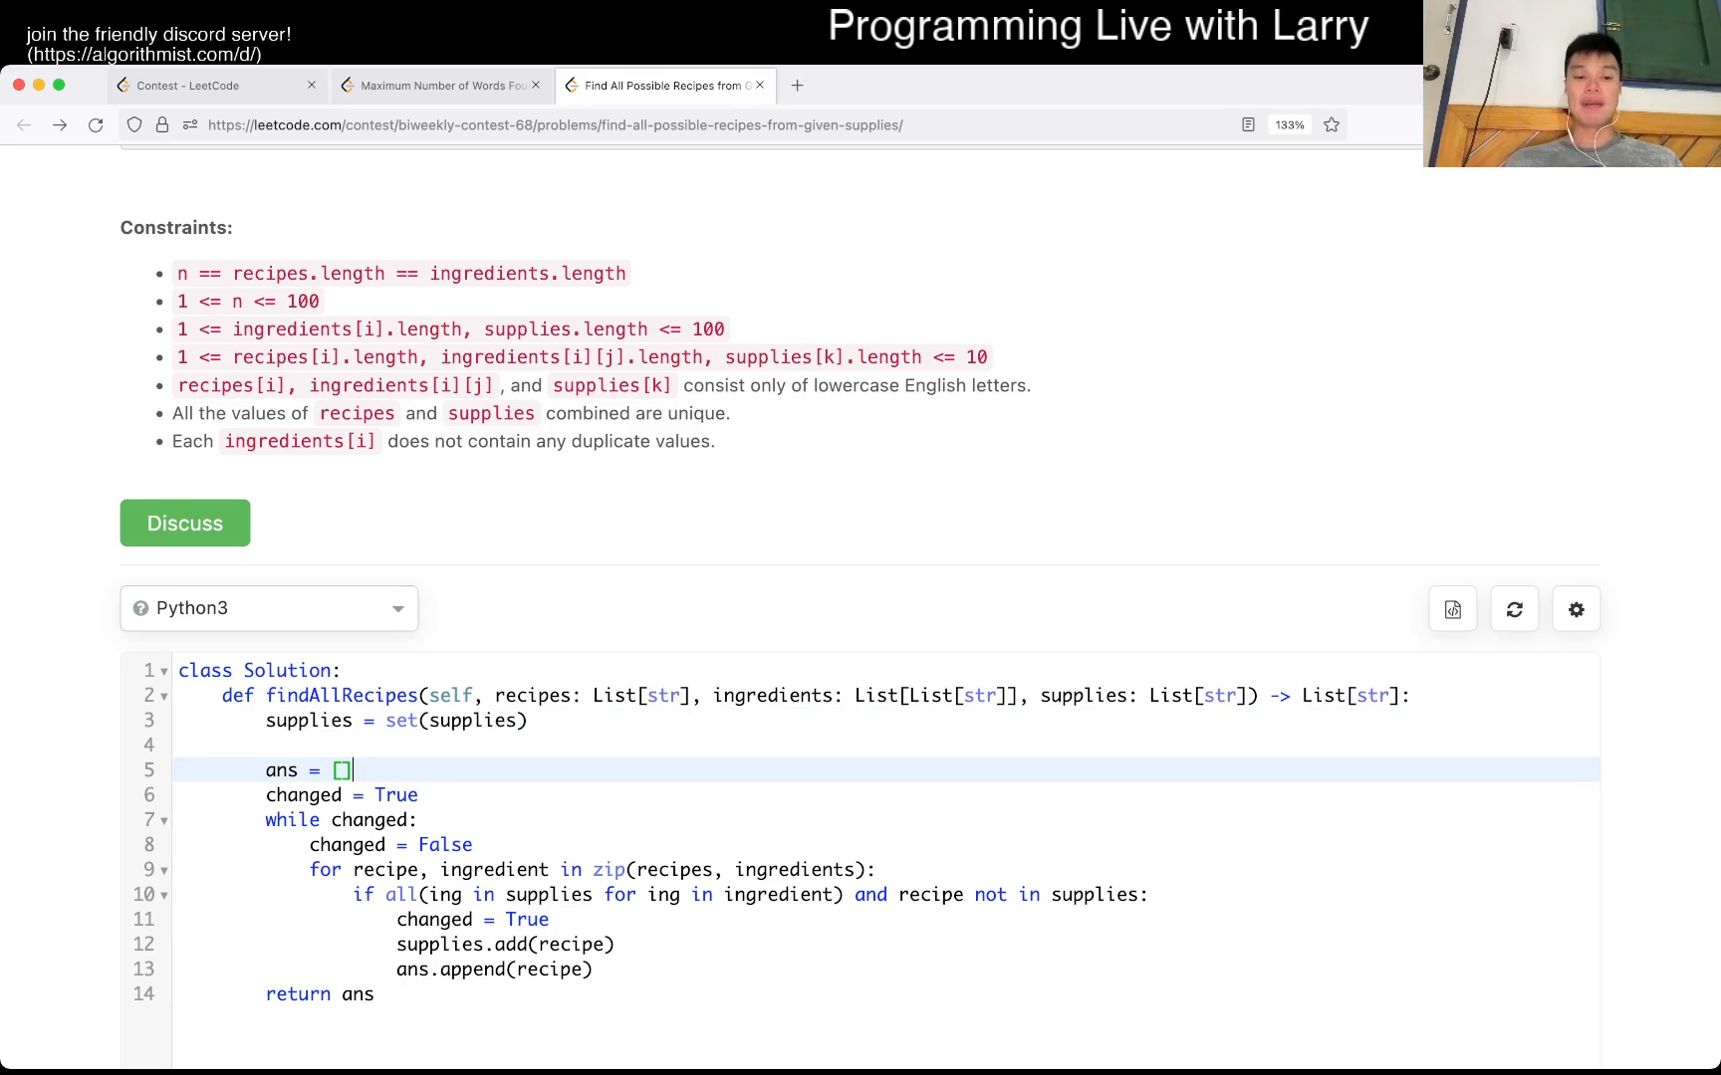
{"action": "scroll", "scroll_direction": "up", "scroll_amount": 3}
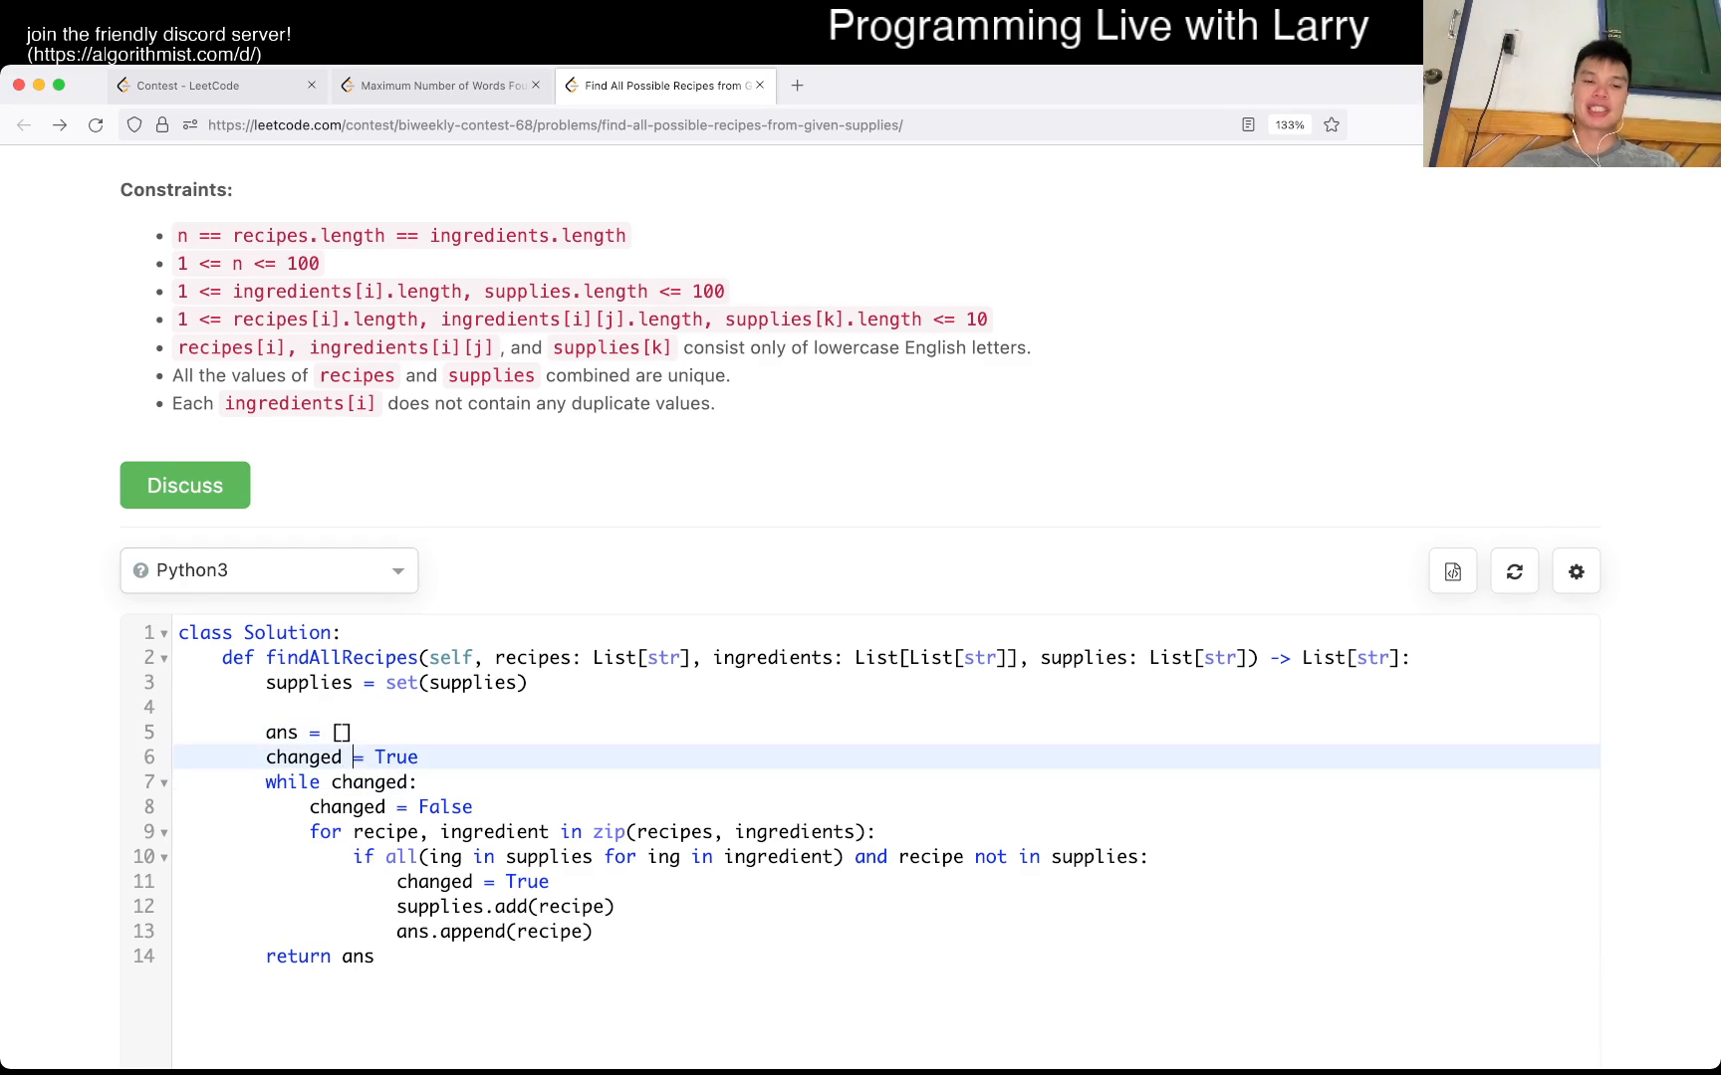
- Write '# O(N)' comment lines above the while loop, for loop and ingredient check
{"action": "type", "text": "# 0("}
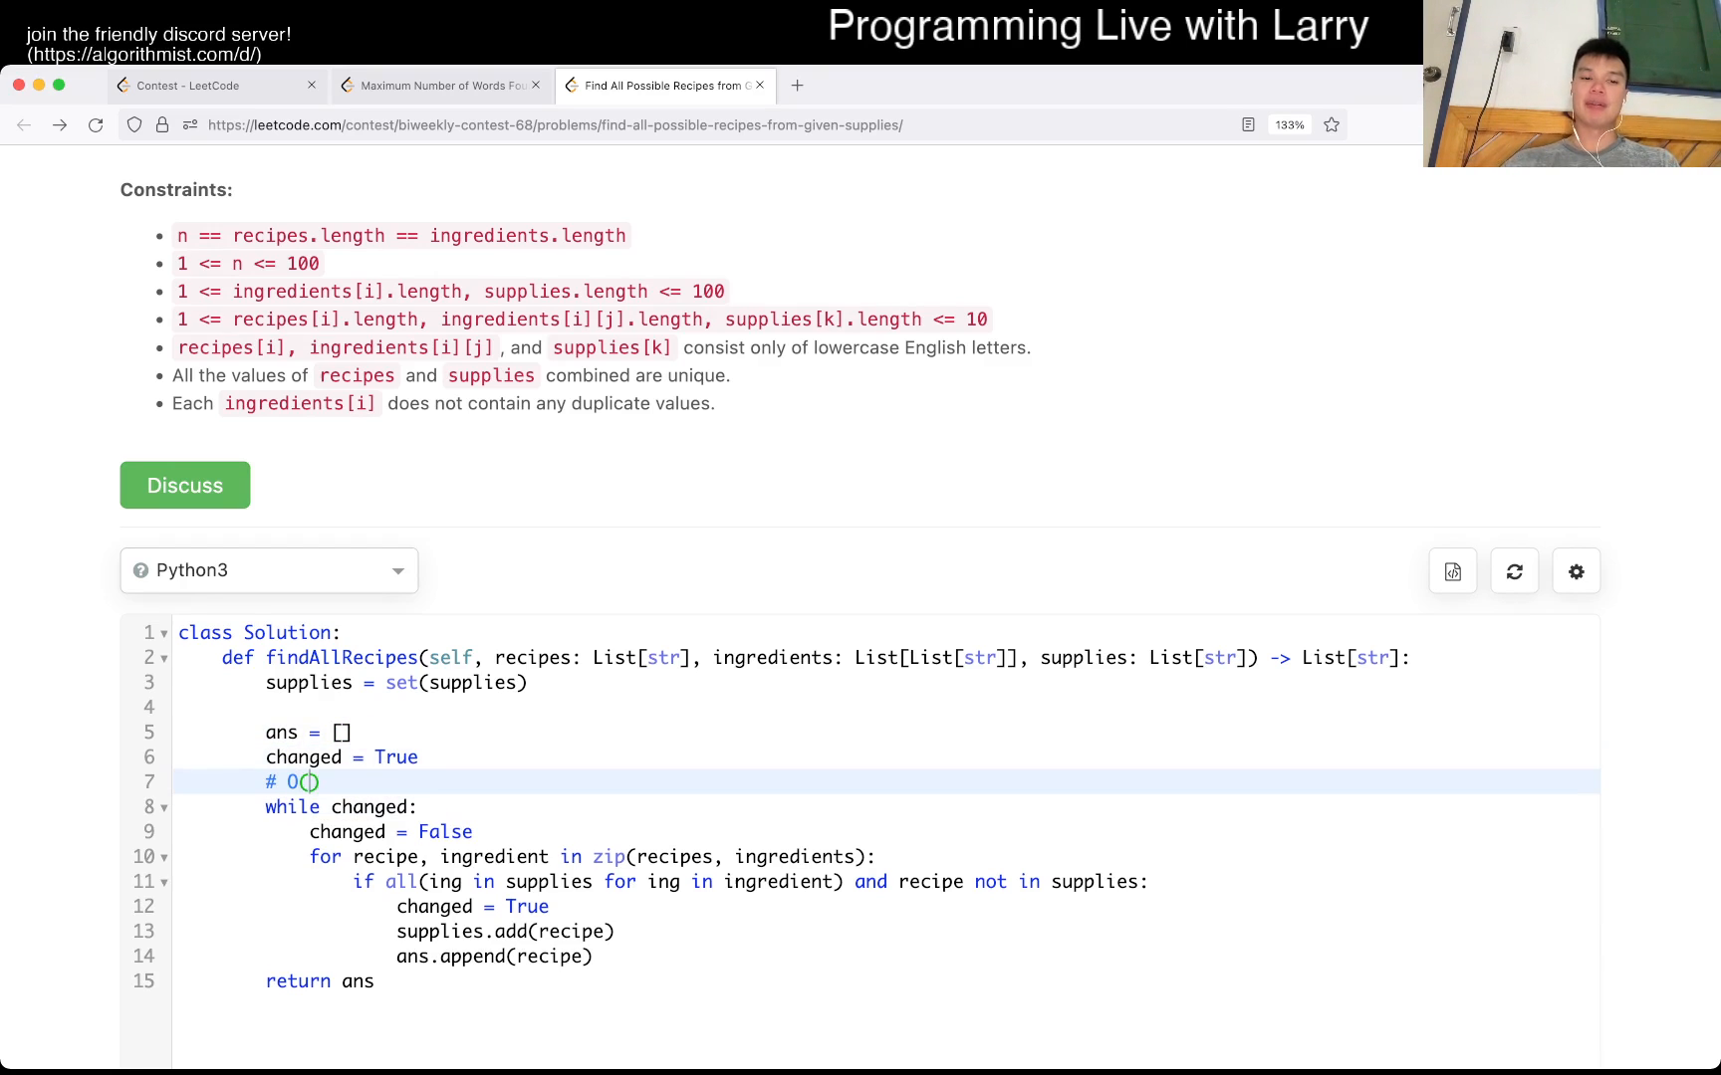
{"action": "type", "text": "N"}
{"action": "type", "text": "# O()"}
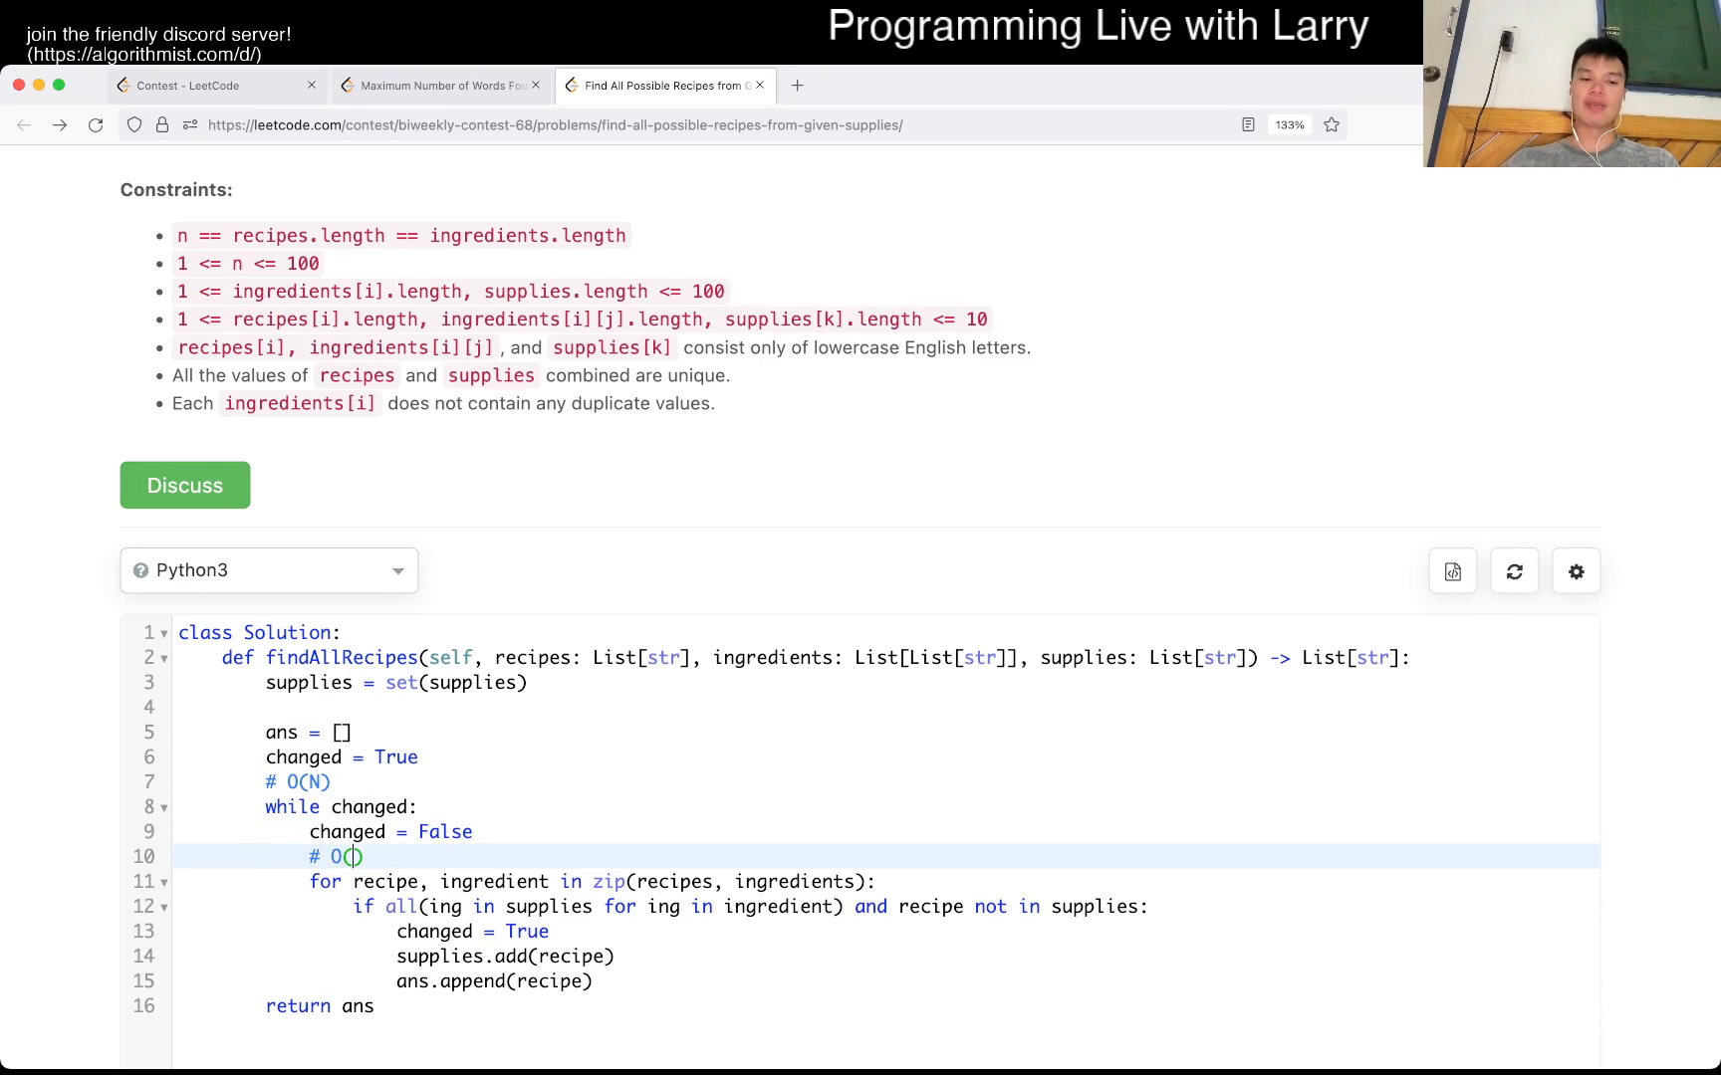
{"action": "key", "text": "enter"}
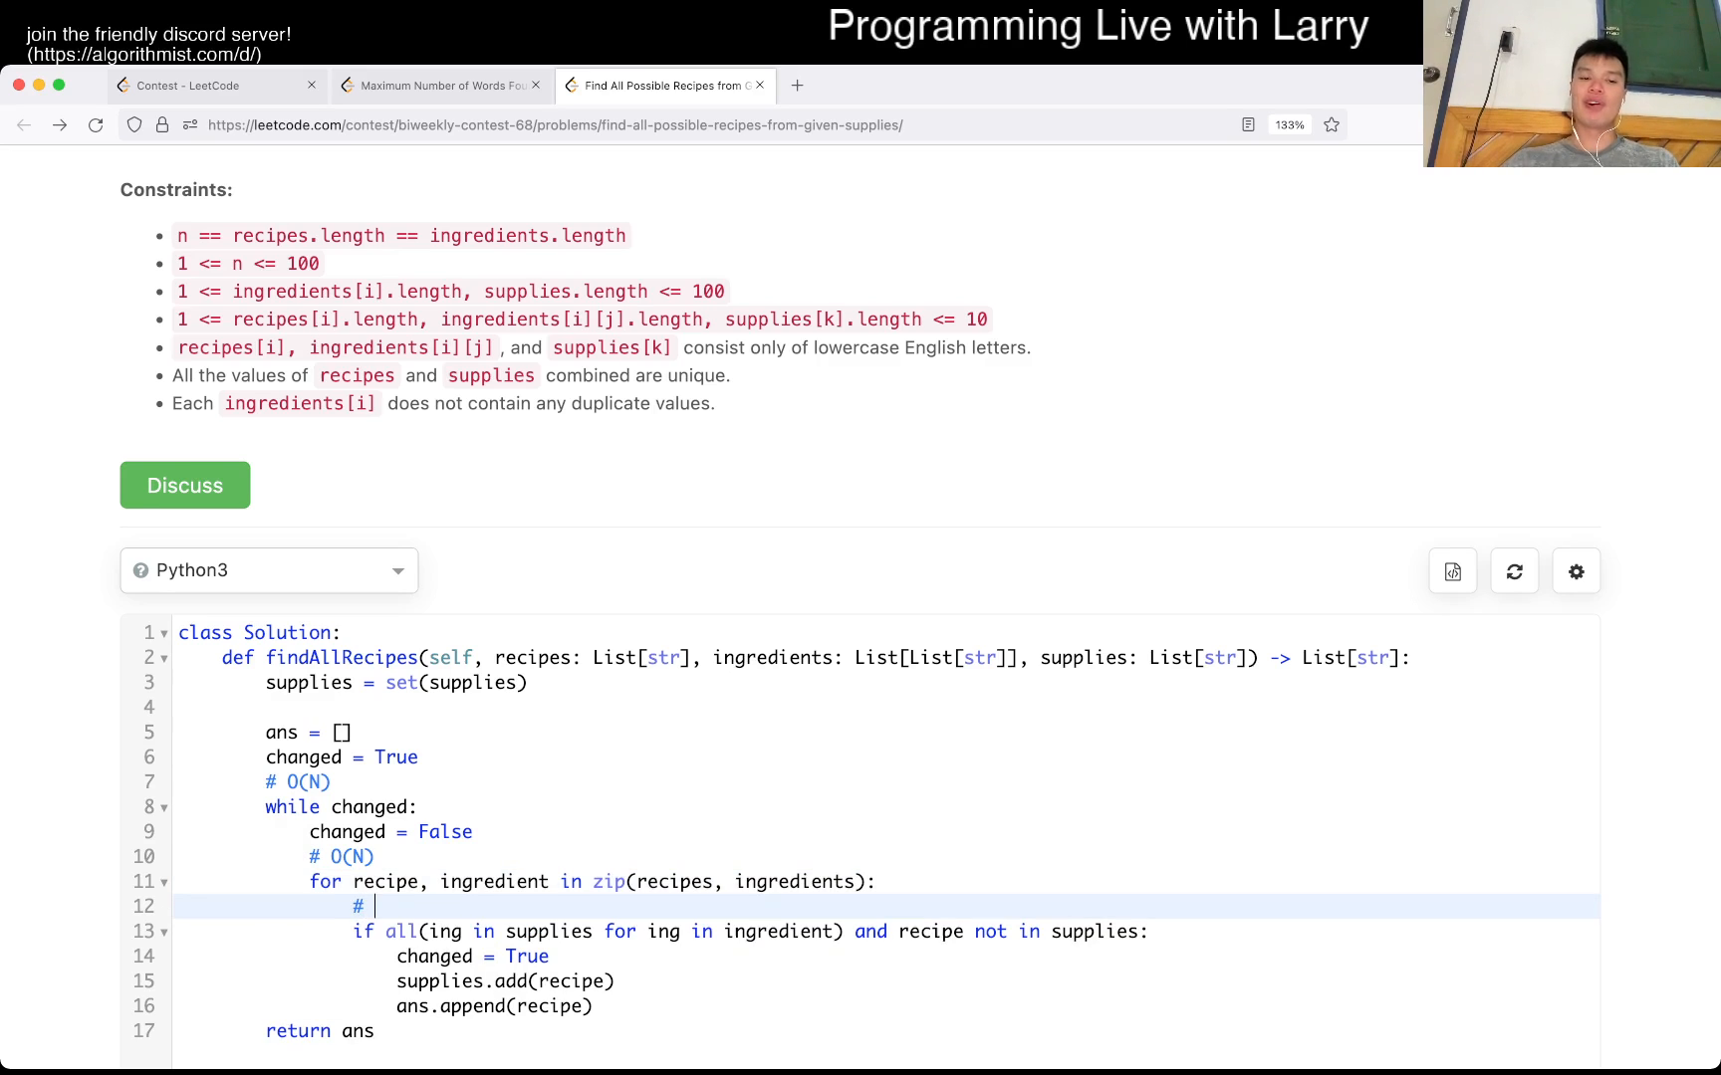
{"action": "type", "text": "O(N)"}
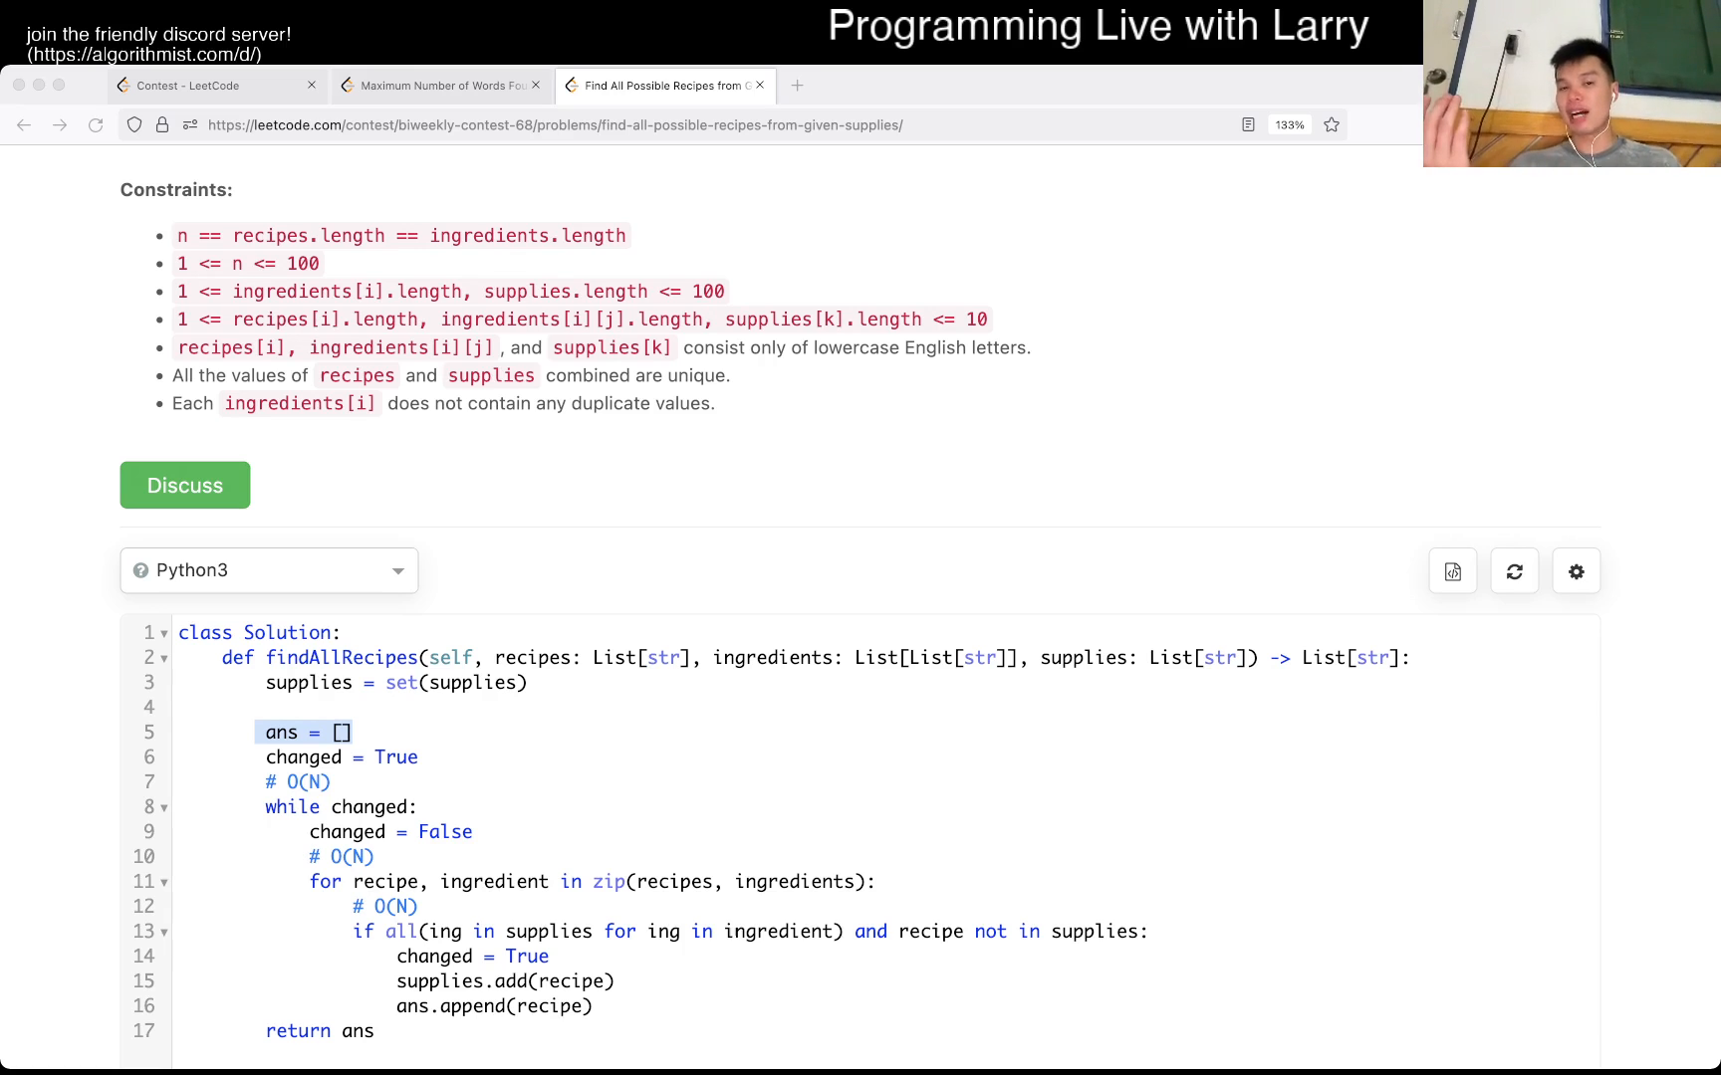
- View the accepted Maximum Number of Words submission, then close it back to the recipes problem
{"action": "left_click", "coordinate": [438, 85]}
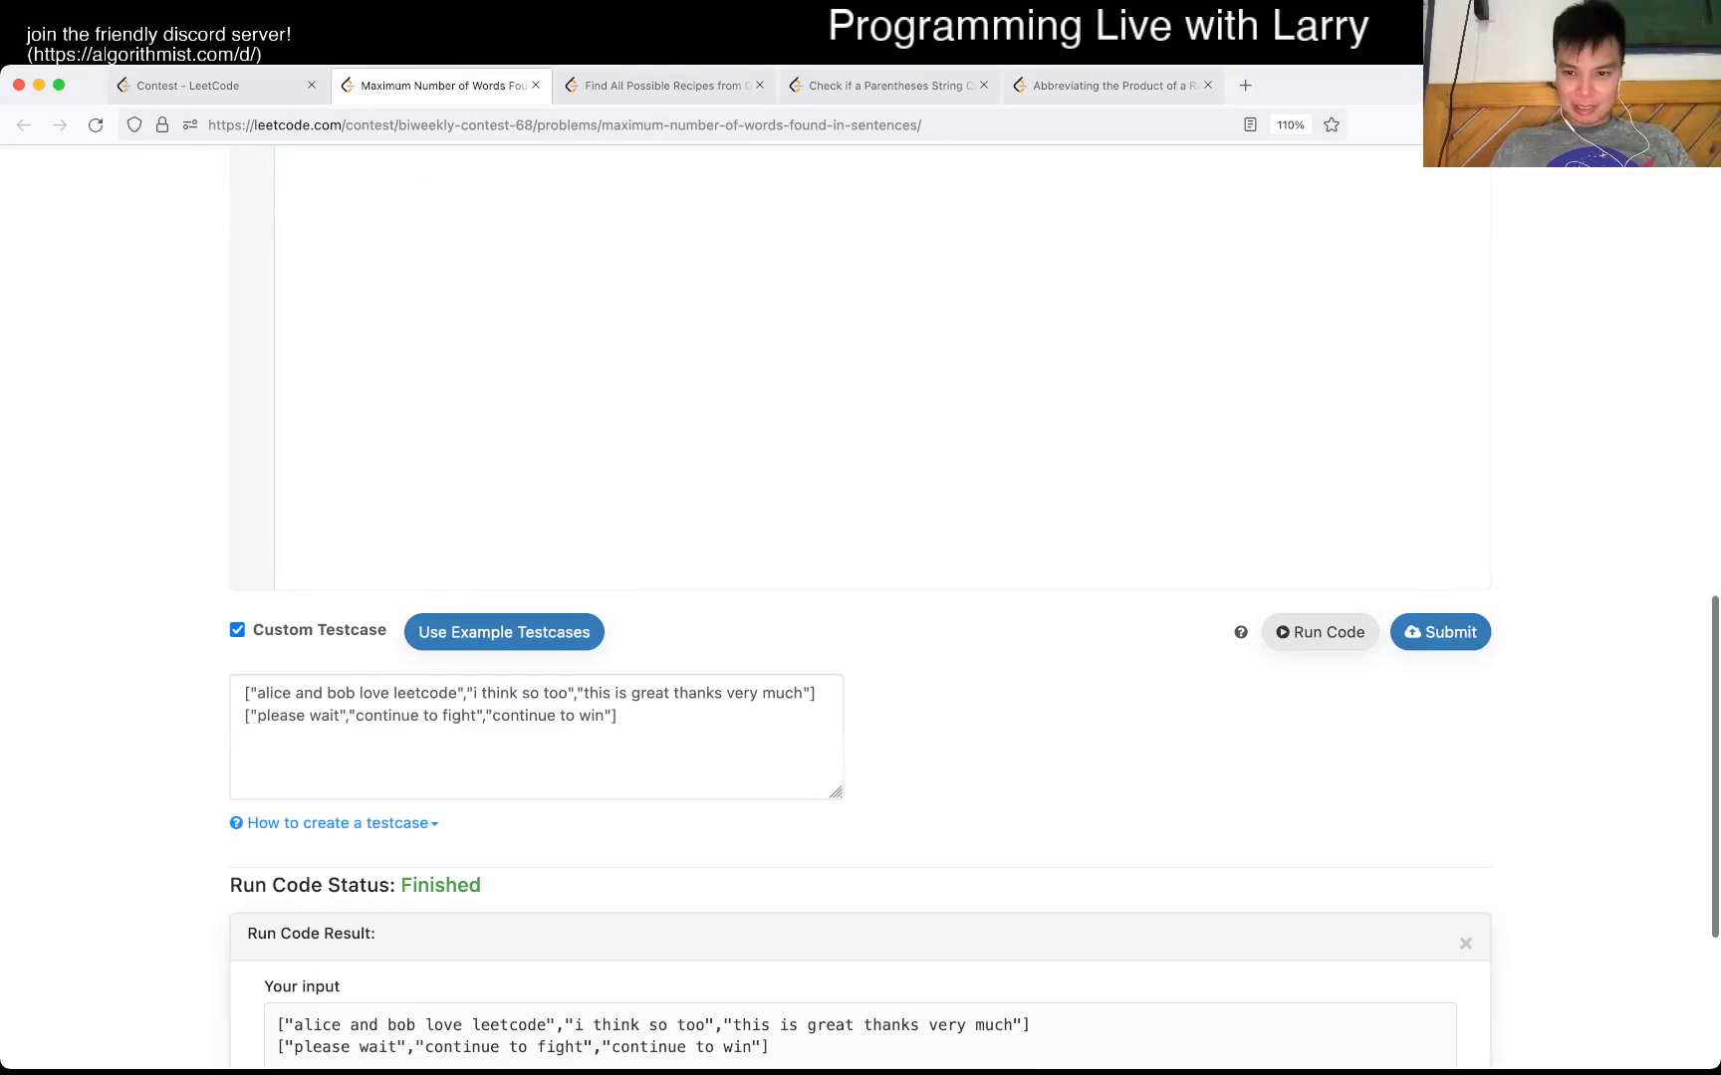
{"action": "left_click", "coordinate": [1440, 632]}
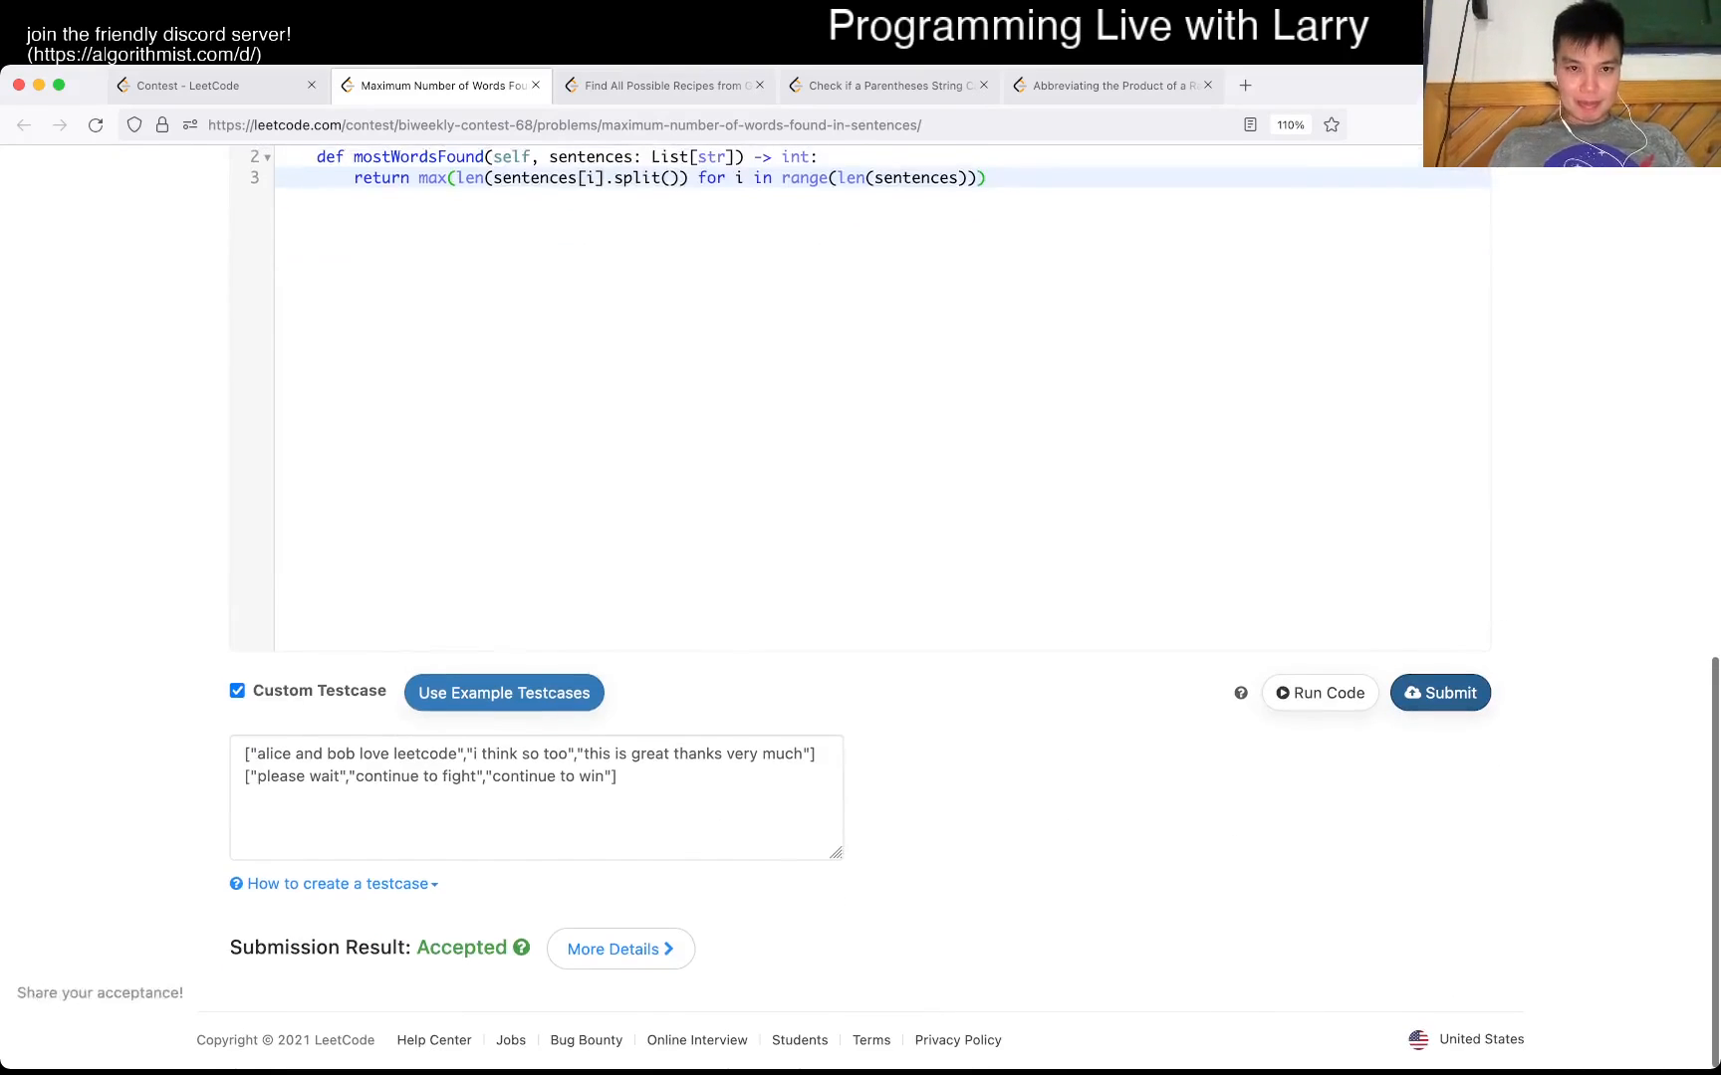
{"action": "left_click", "coordinate": [660, 86]}
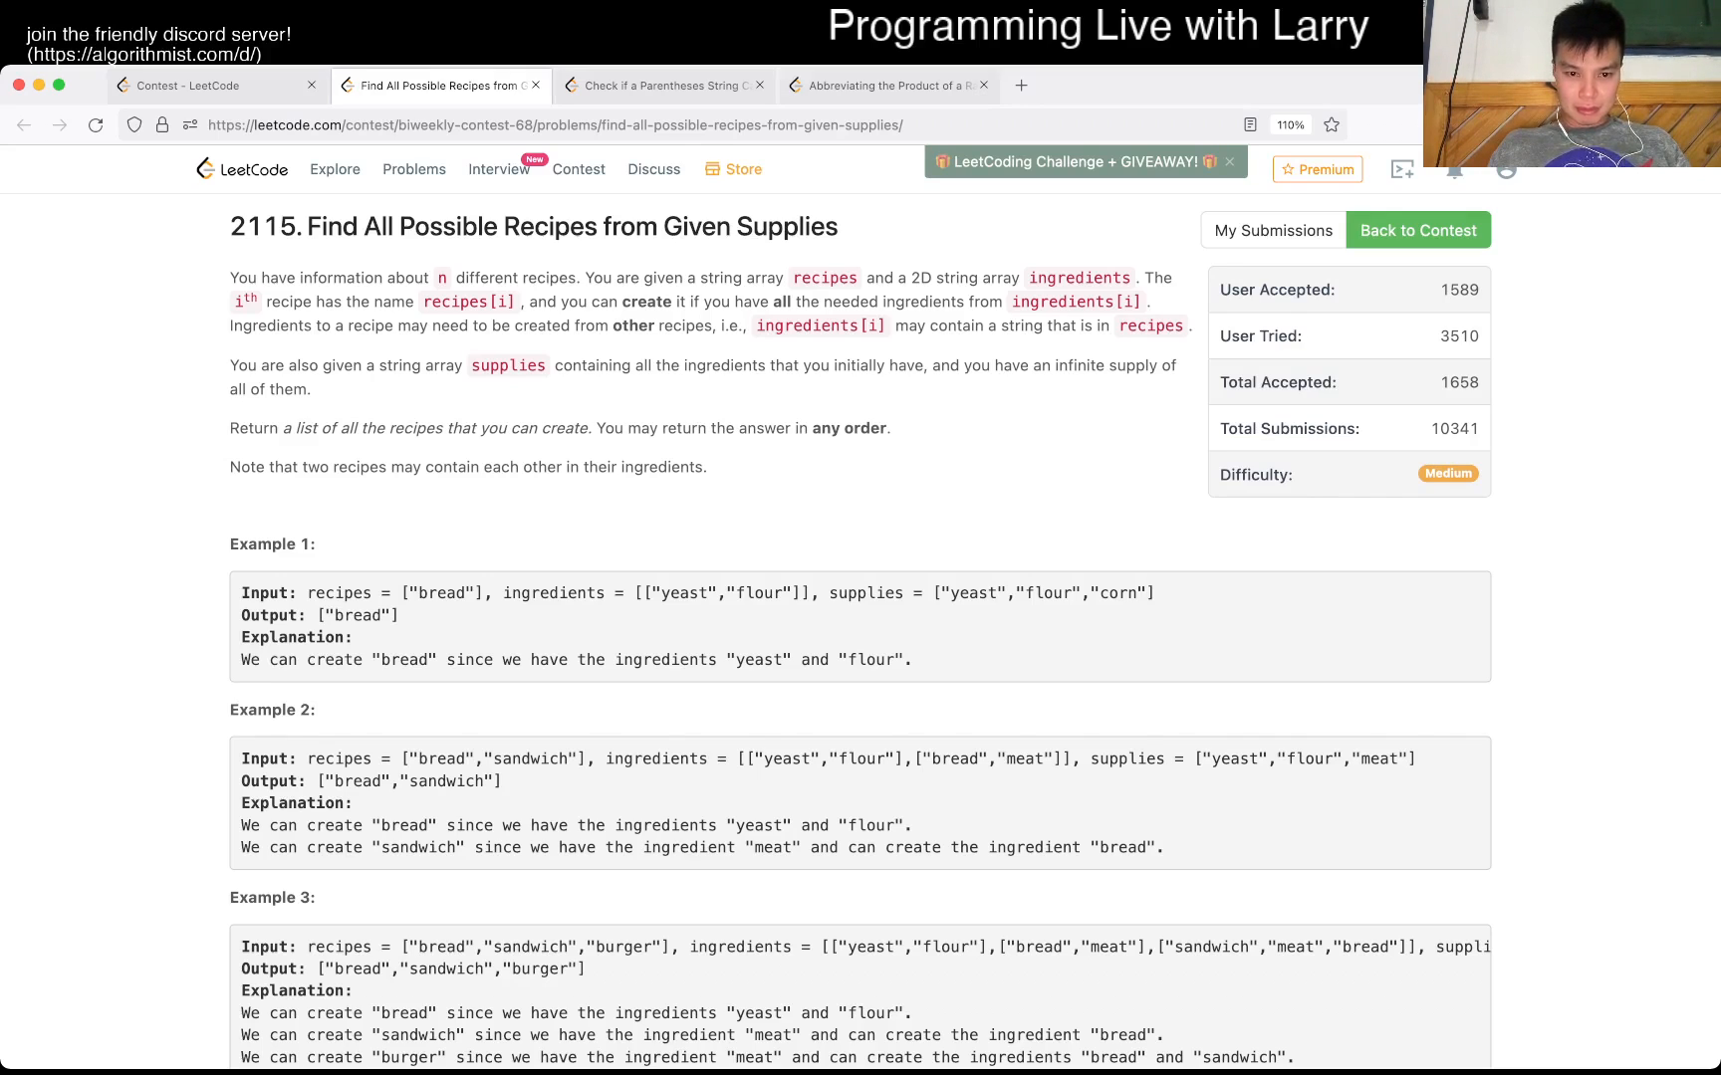
- Scroll through the examples and constraints down to the empty findAllRecipes starter code
{"action": "scroll", "scroll_direction": "down", "scroll_amount": 3}
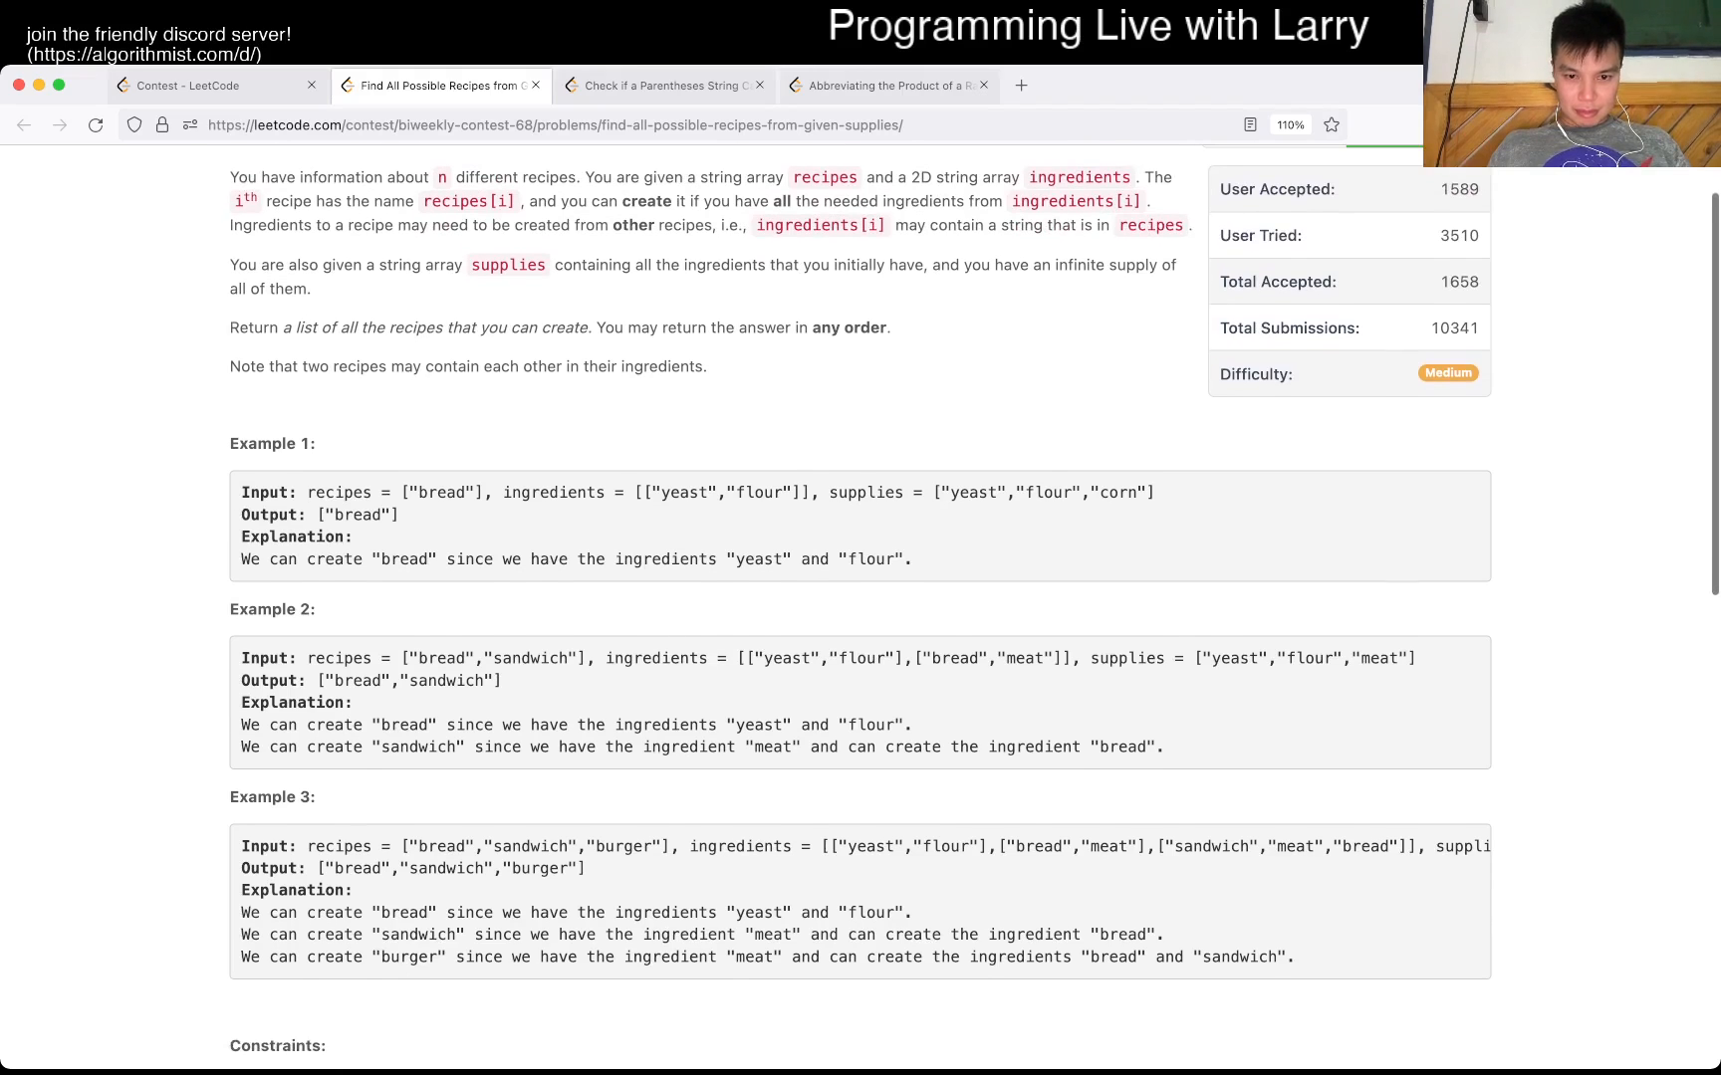
{"action": "scroll", "scroll_direction": "up", "scroll_amount": 3}
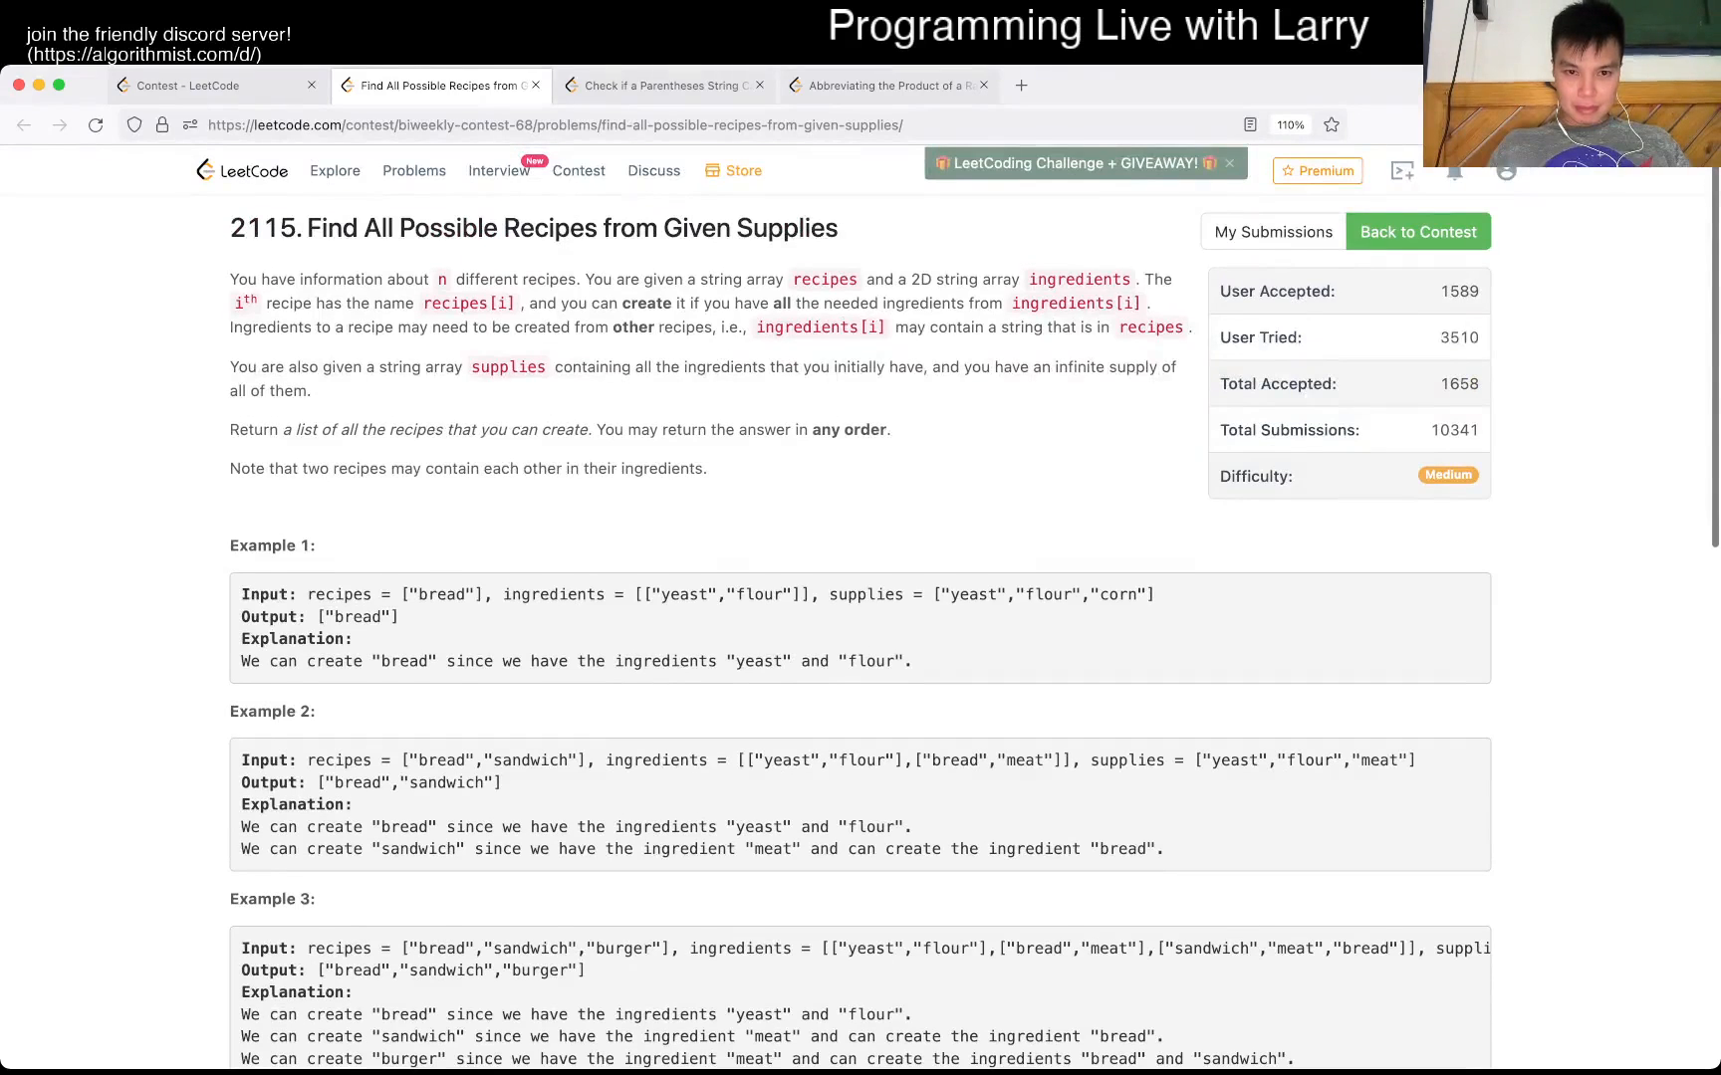
{"action": "scroll", "scroll_direction": "down", "scroll_amount": 3}
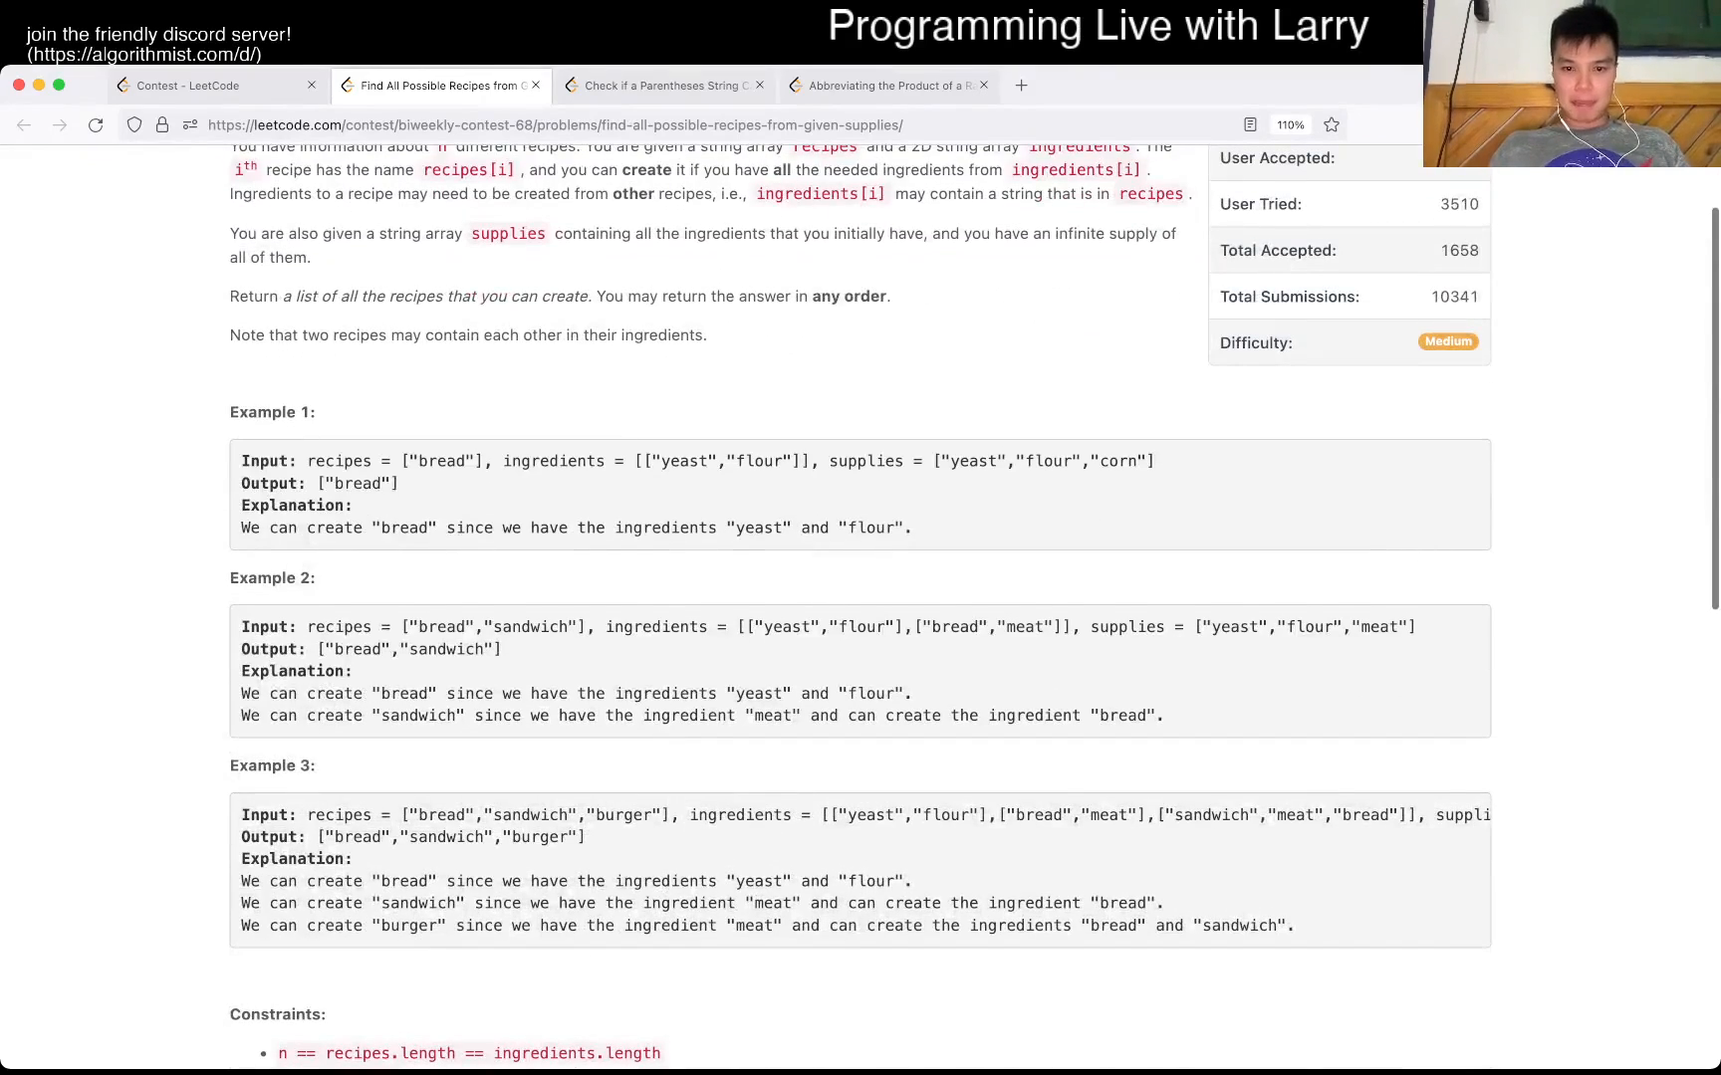
{"action": "scroll", "scroll_direction": "down", "scroll_amount": 3}
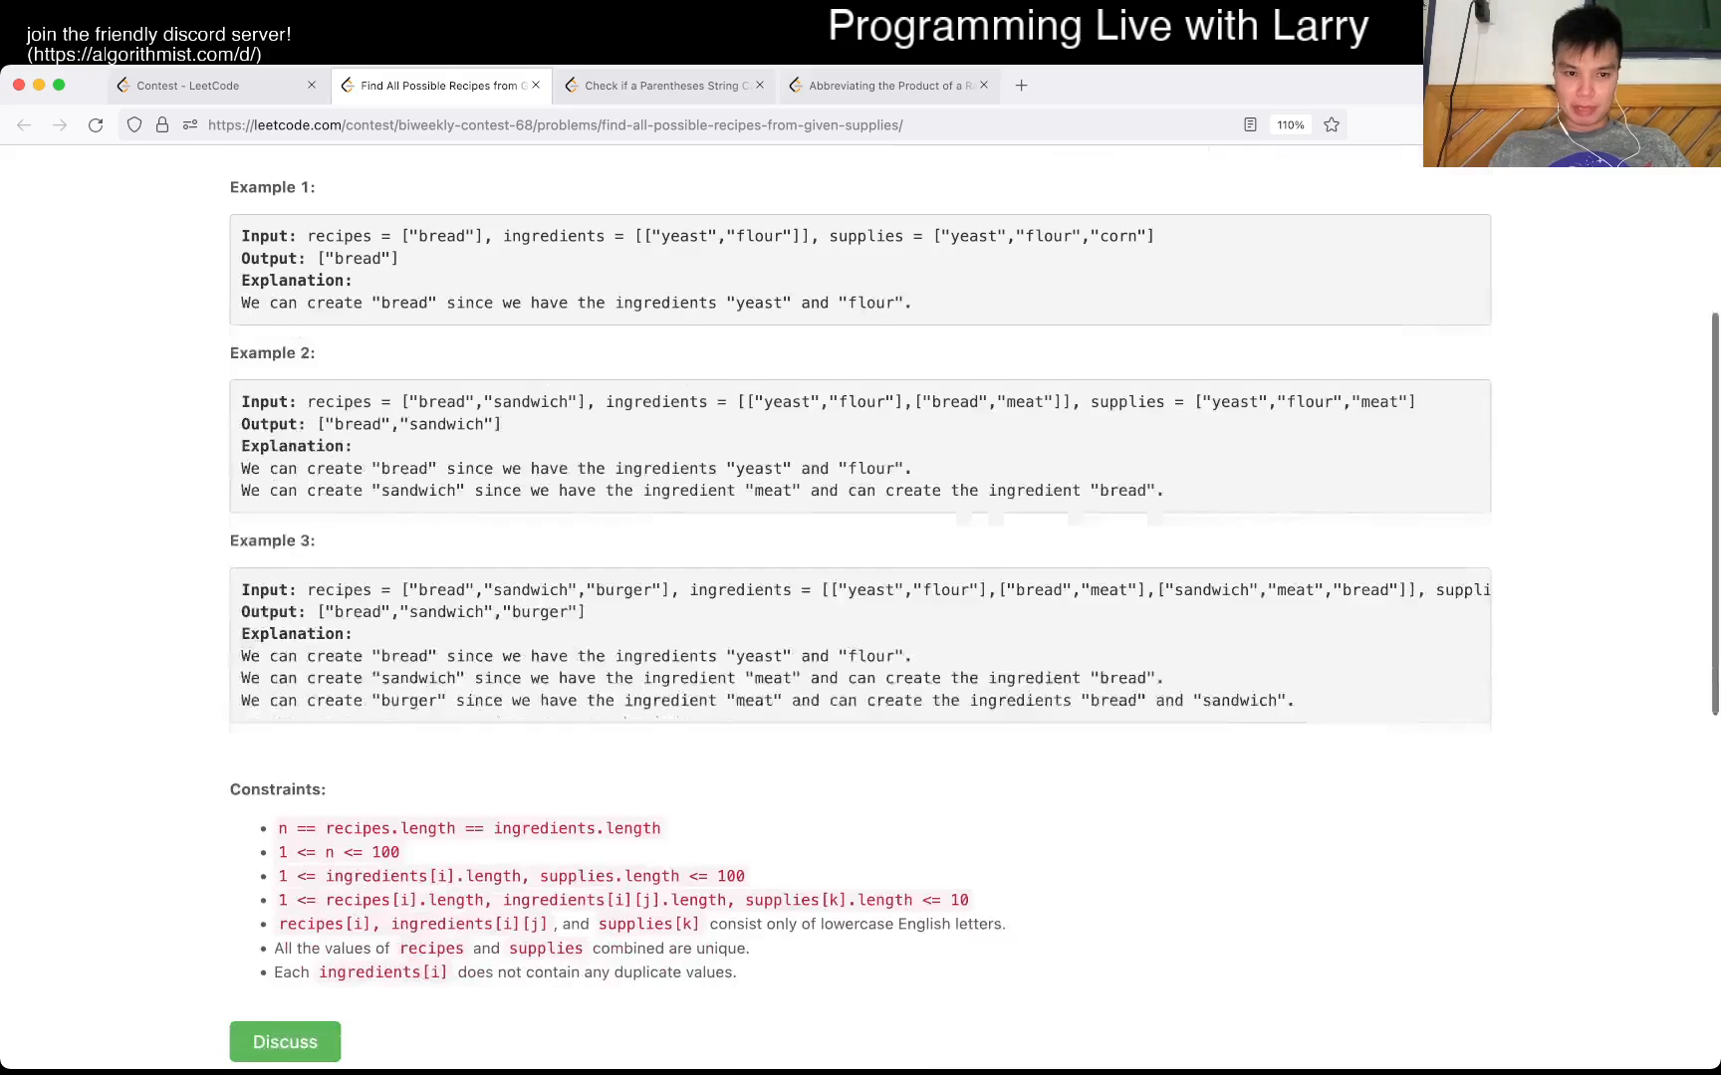
{"action": "scroll", "scroll_direction": "down", "scroll_amount": 3}
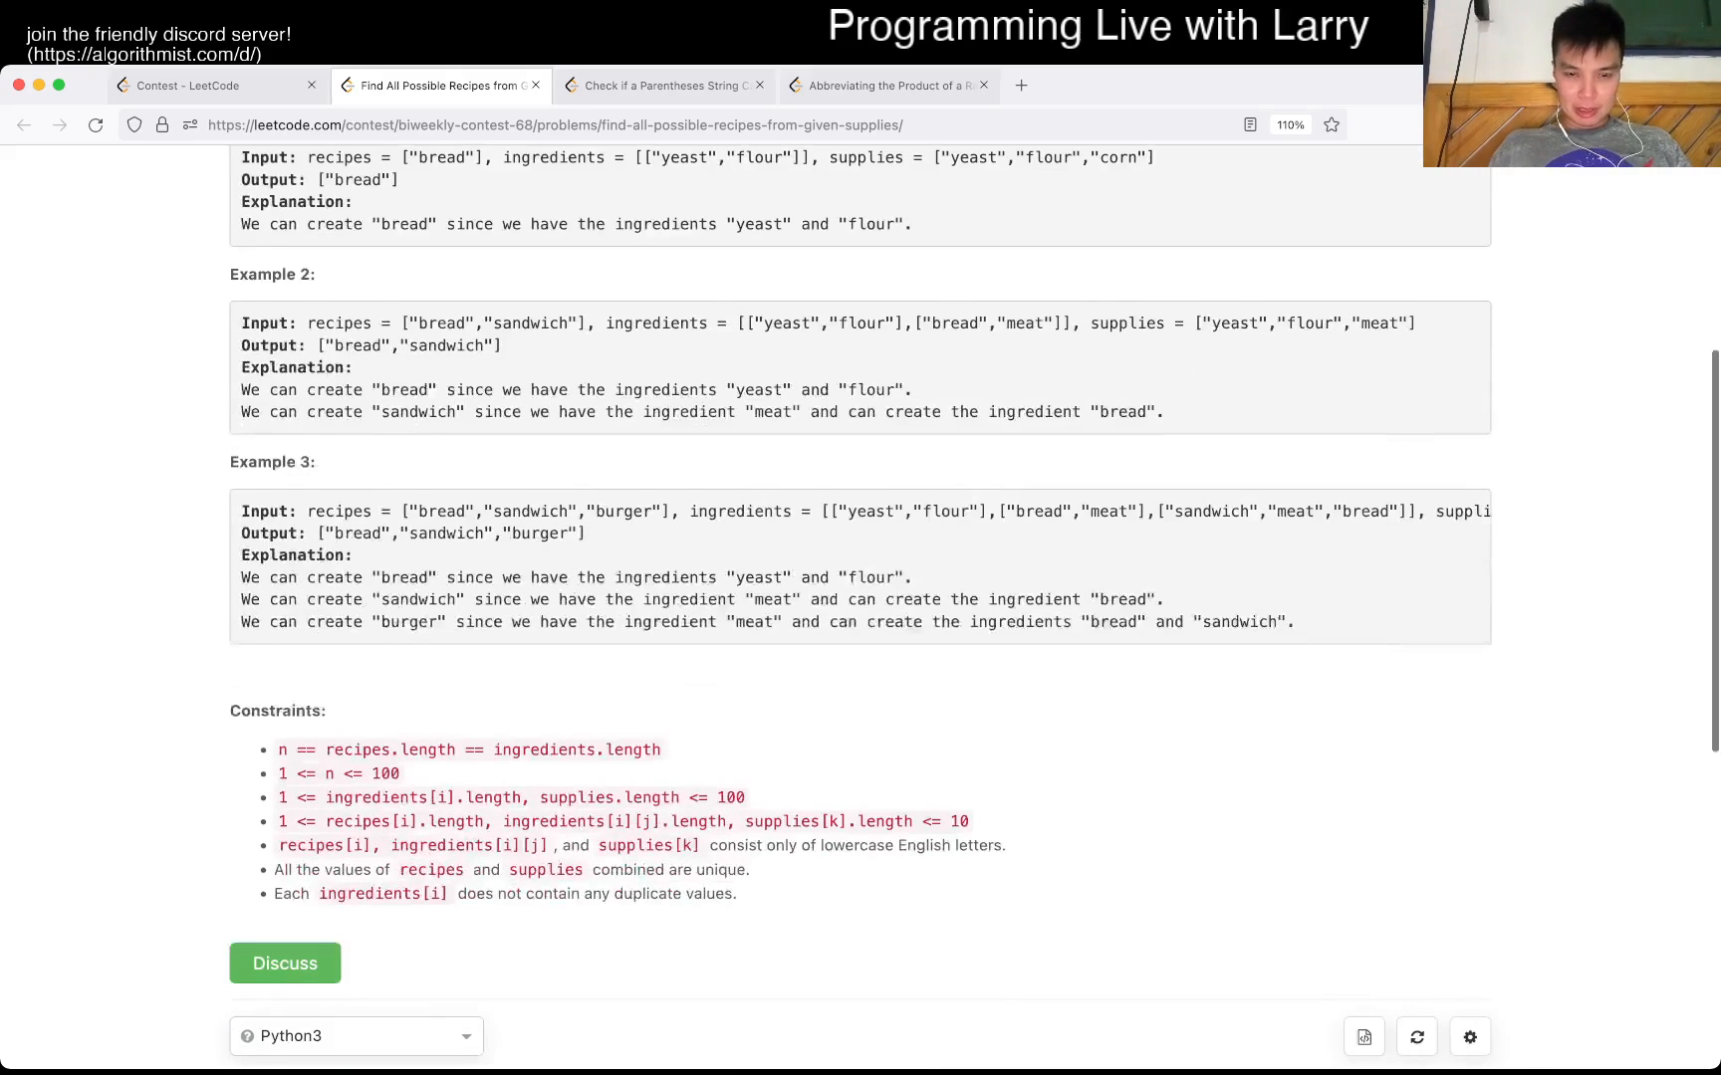
{"action": "scroll", "scroll_direction": "down", "scroll_amount": 3}
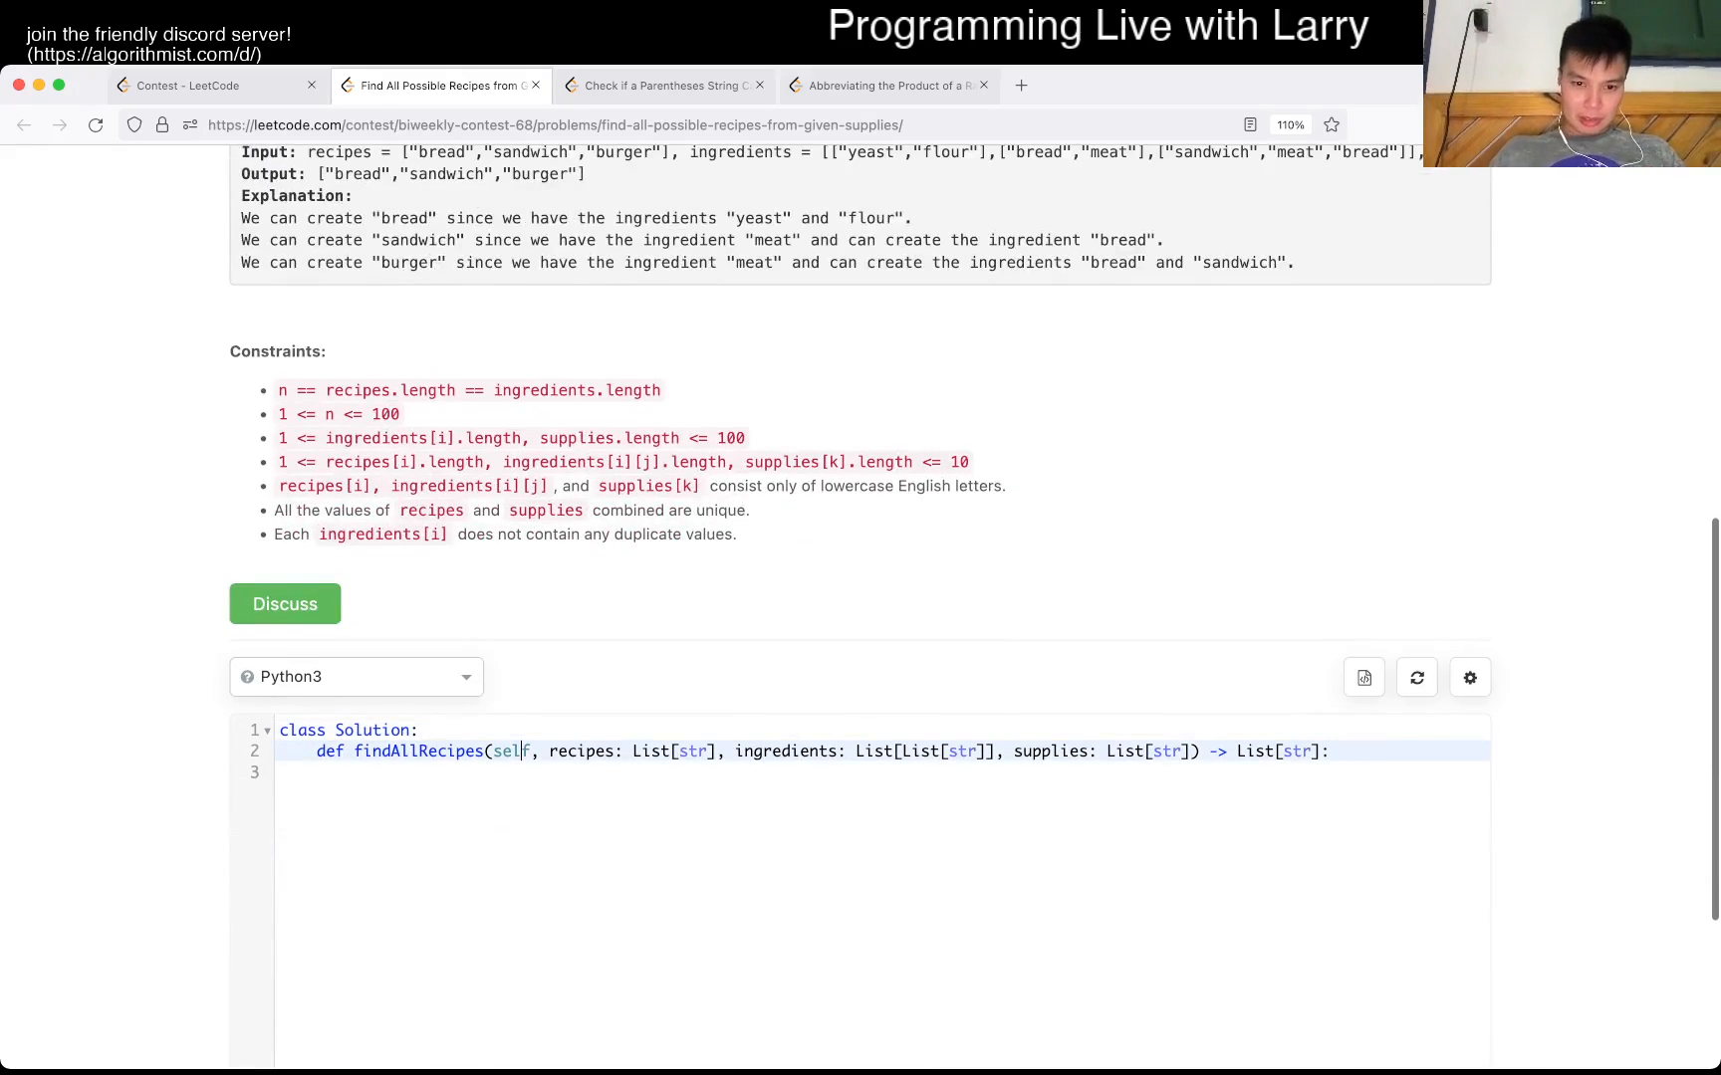
- Convert supplies to a set and loop over zip(recipes, ingredients)
{"action": "type", "text": "supplie"}
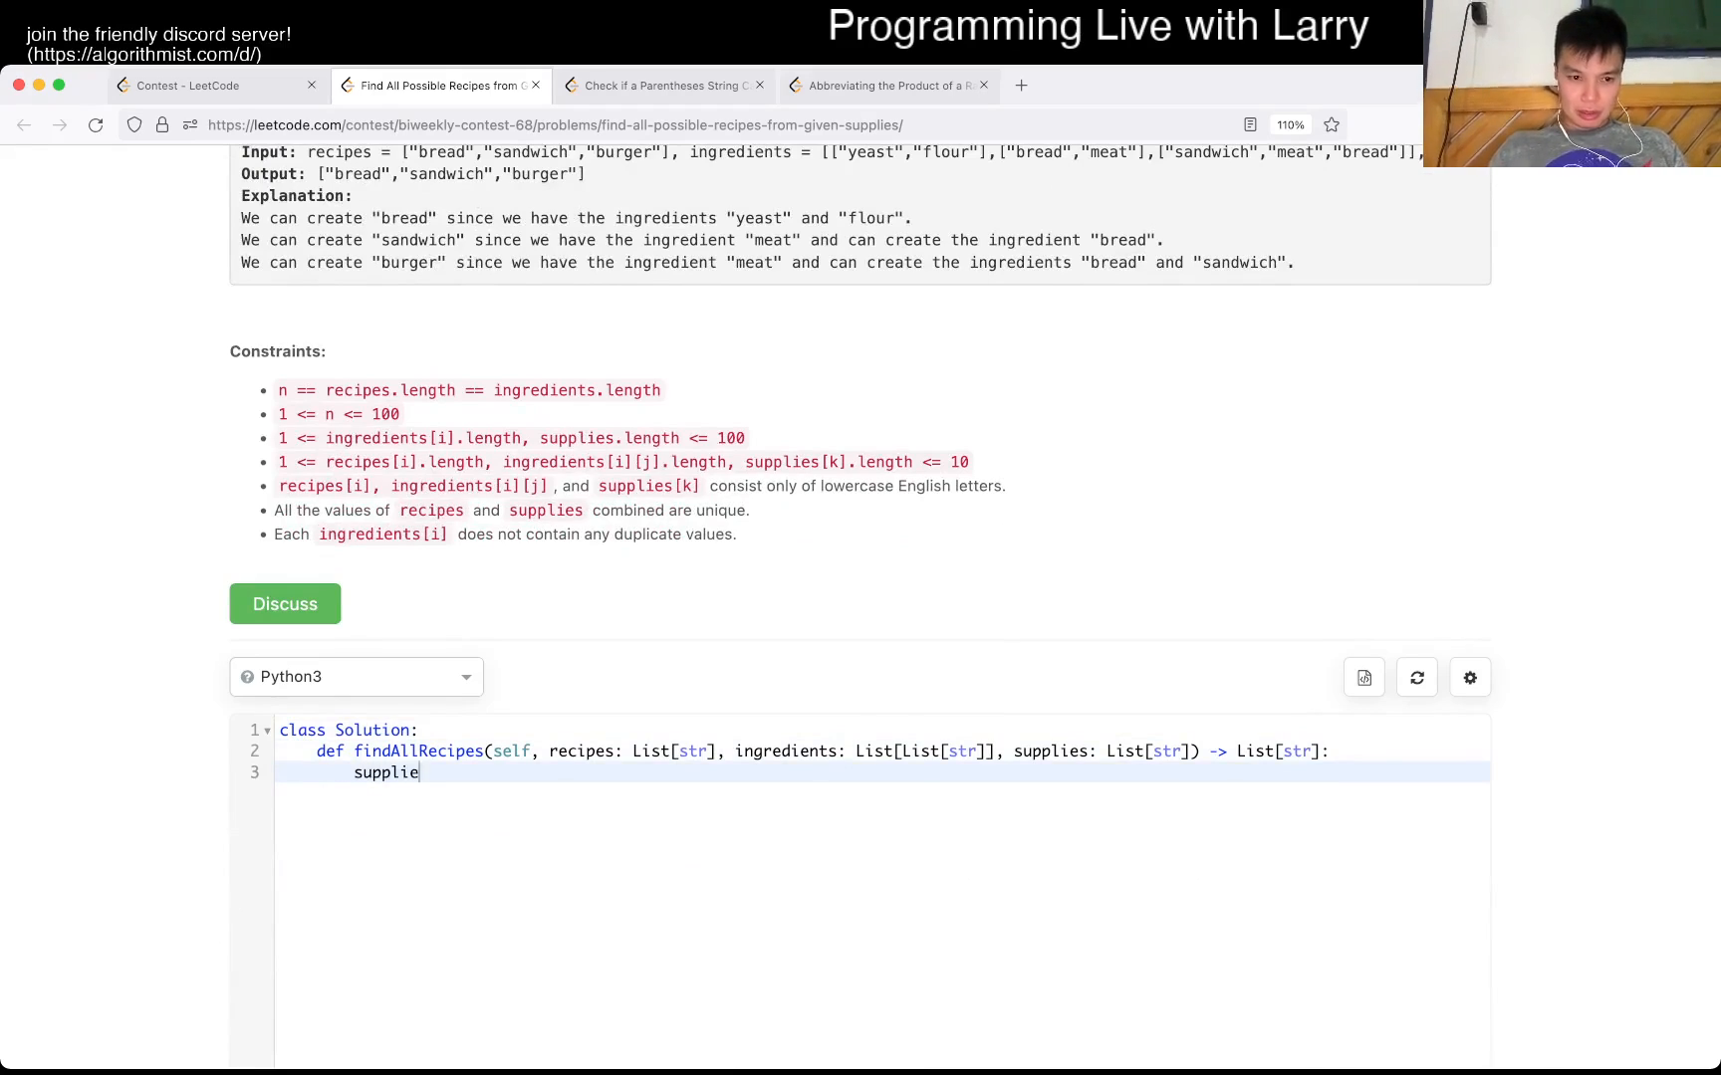
{"action": "type", "text": "s = set(supplies"}
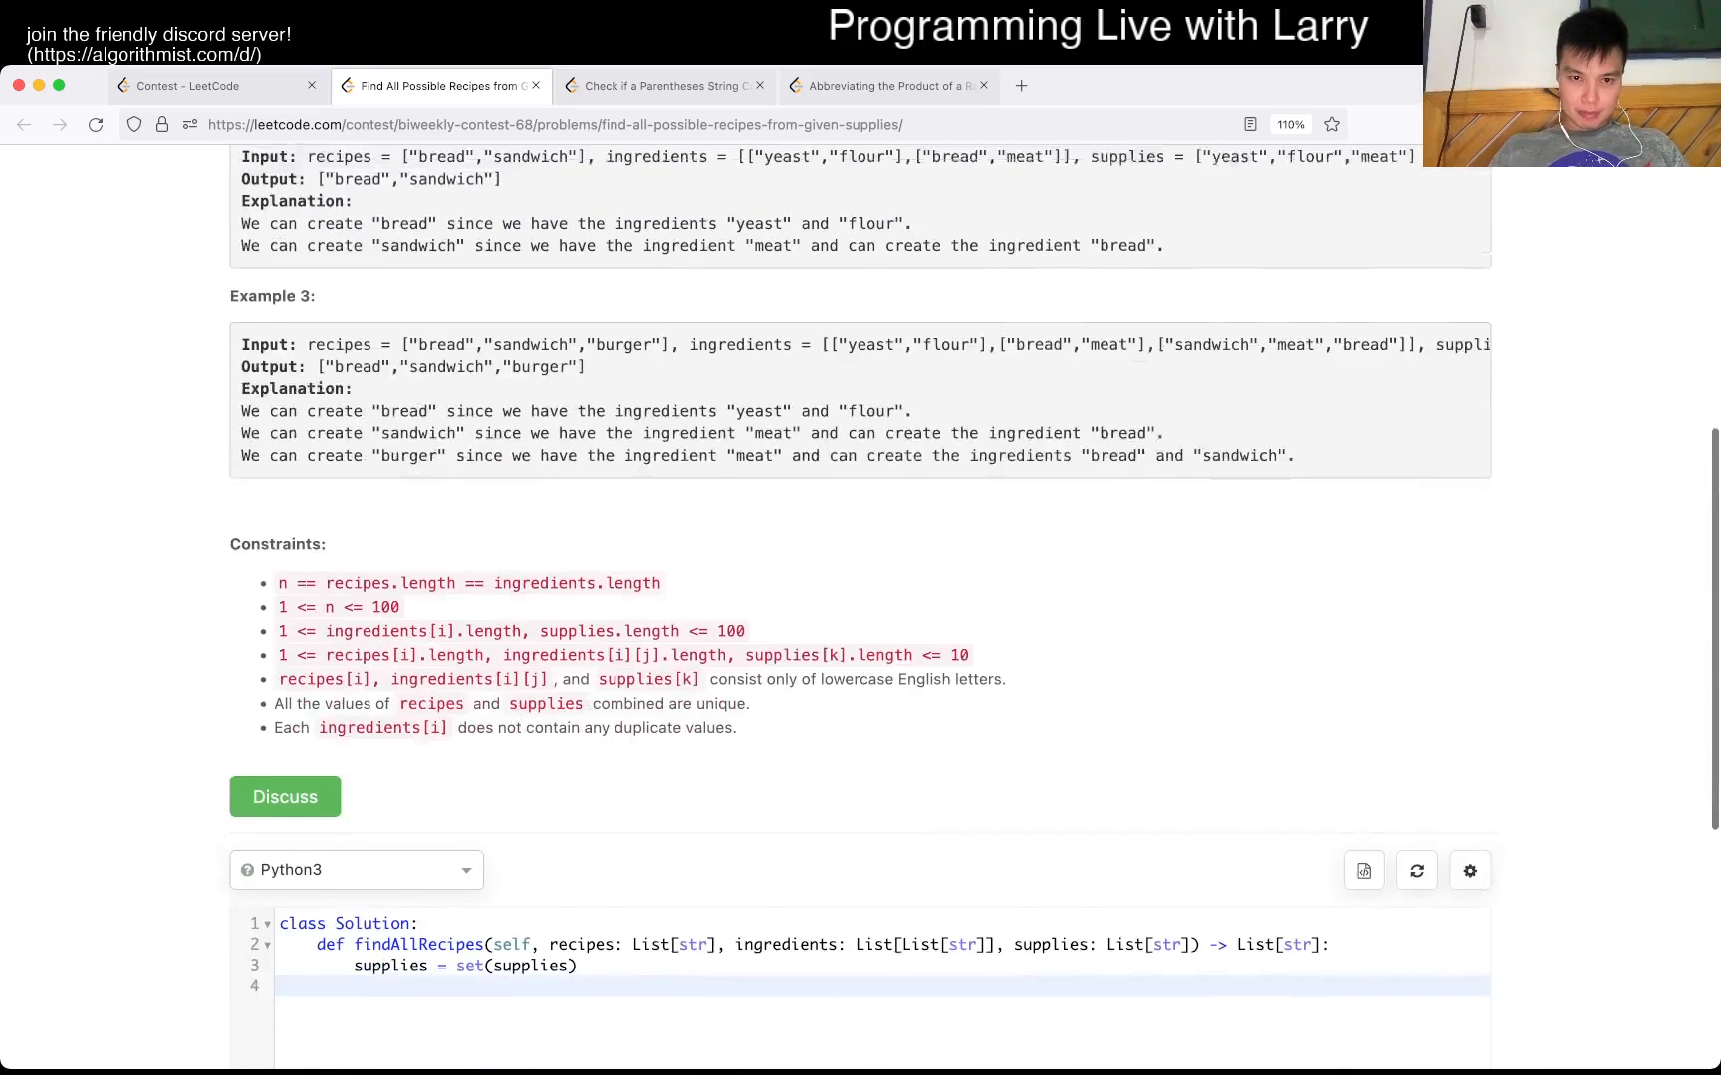
{"action": "type", "text": "for"}
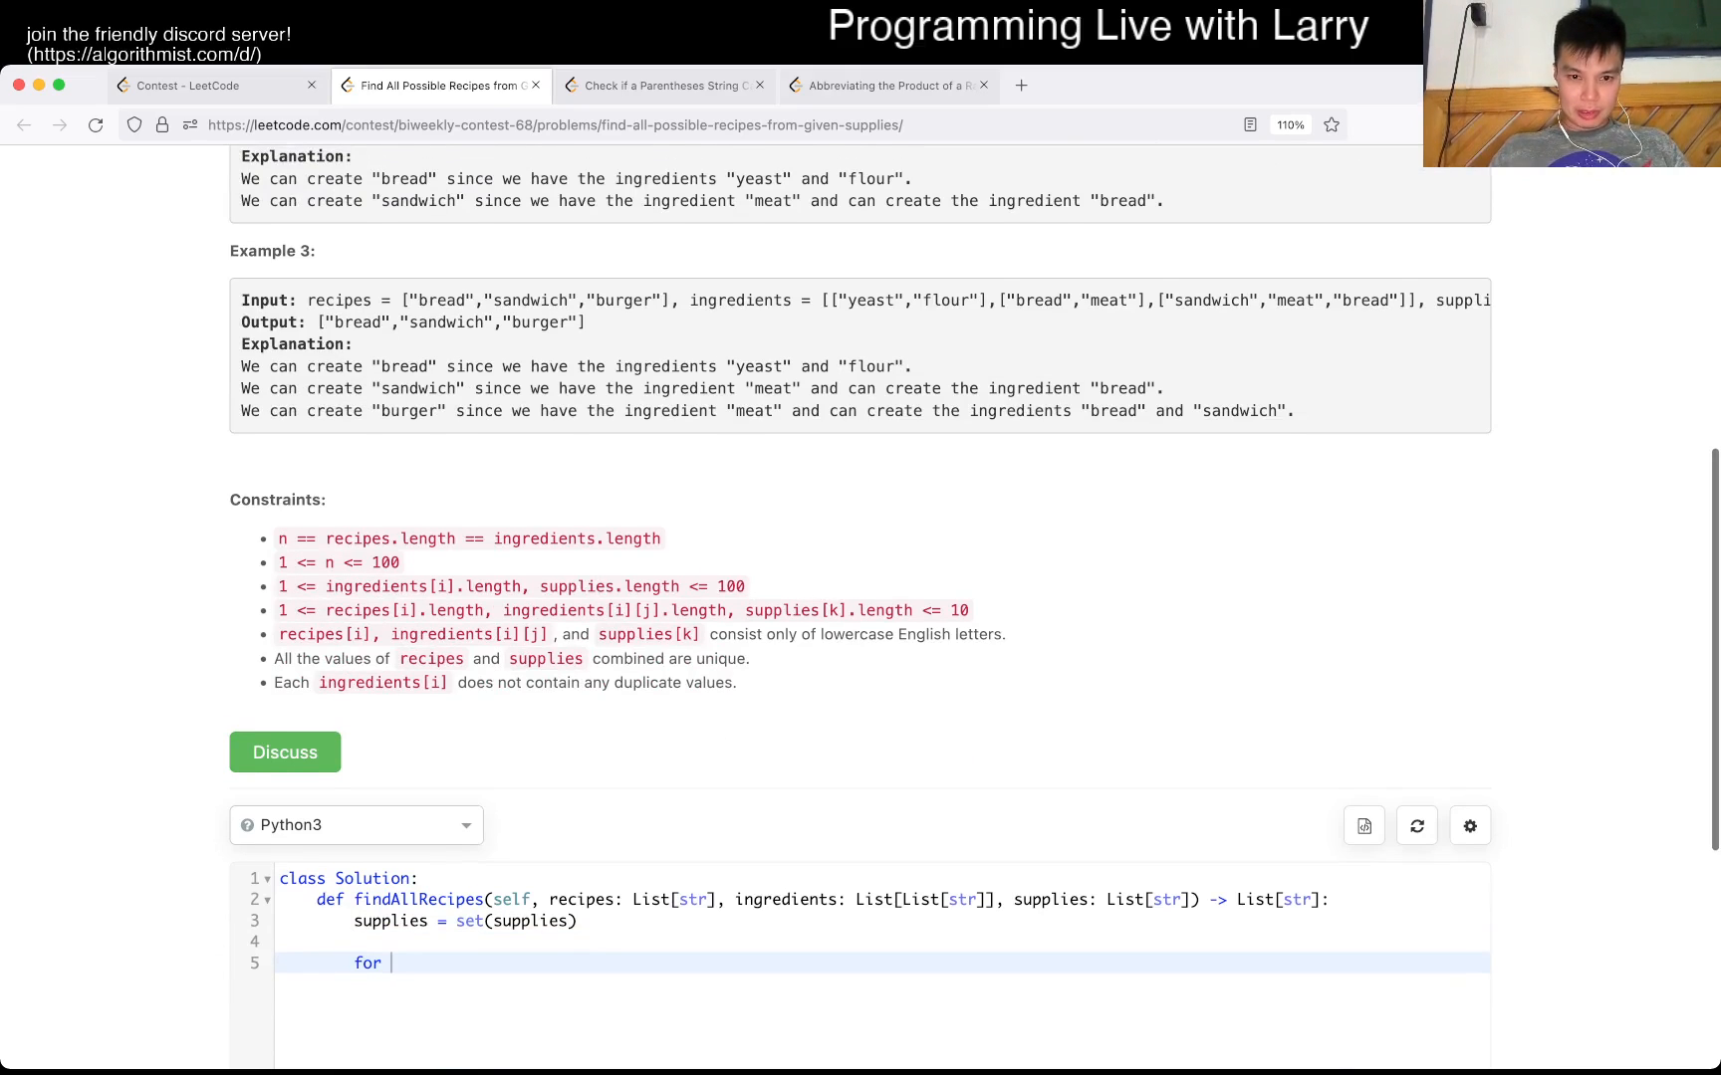
{"action": "scroll", "scroll_direction": "up", "scroll_amount": 3}
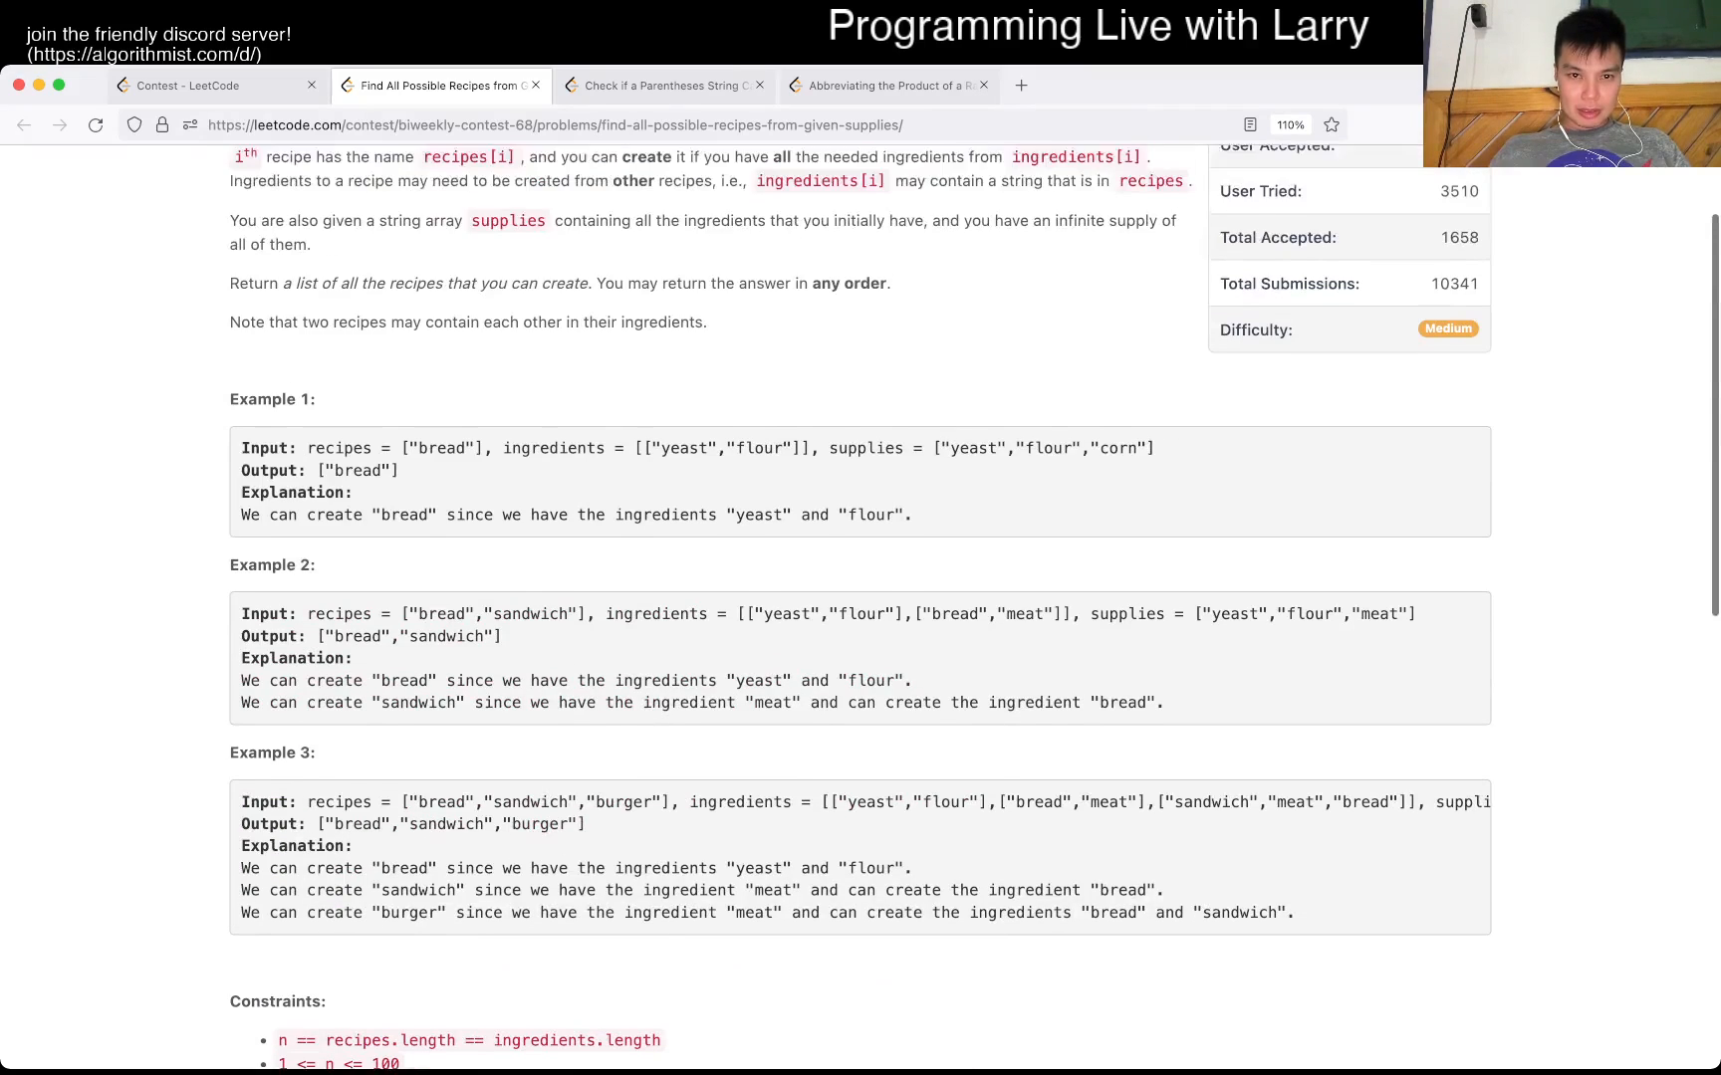
{"action": "scroll", "scroll_direction": "down", "scroll_amount": 3}
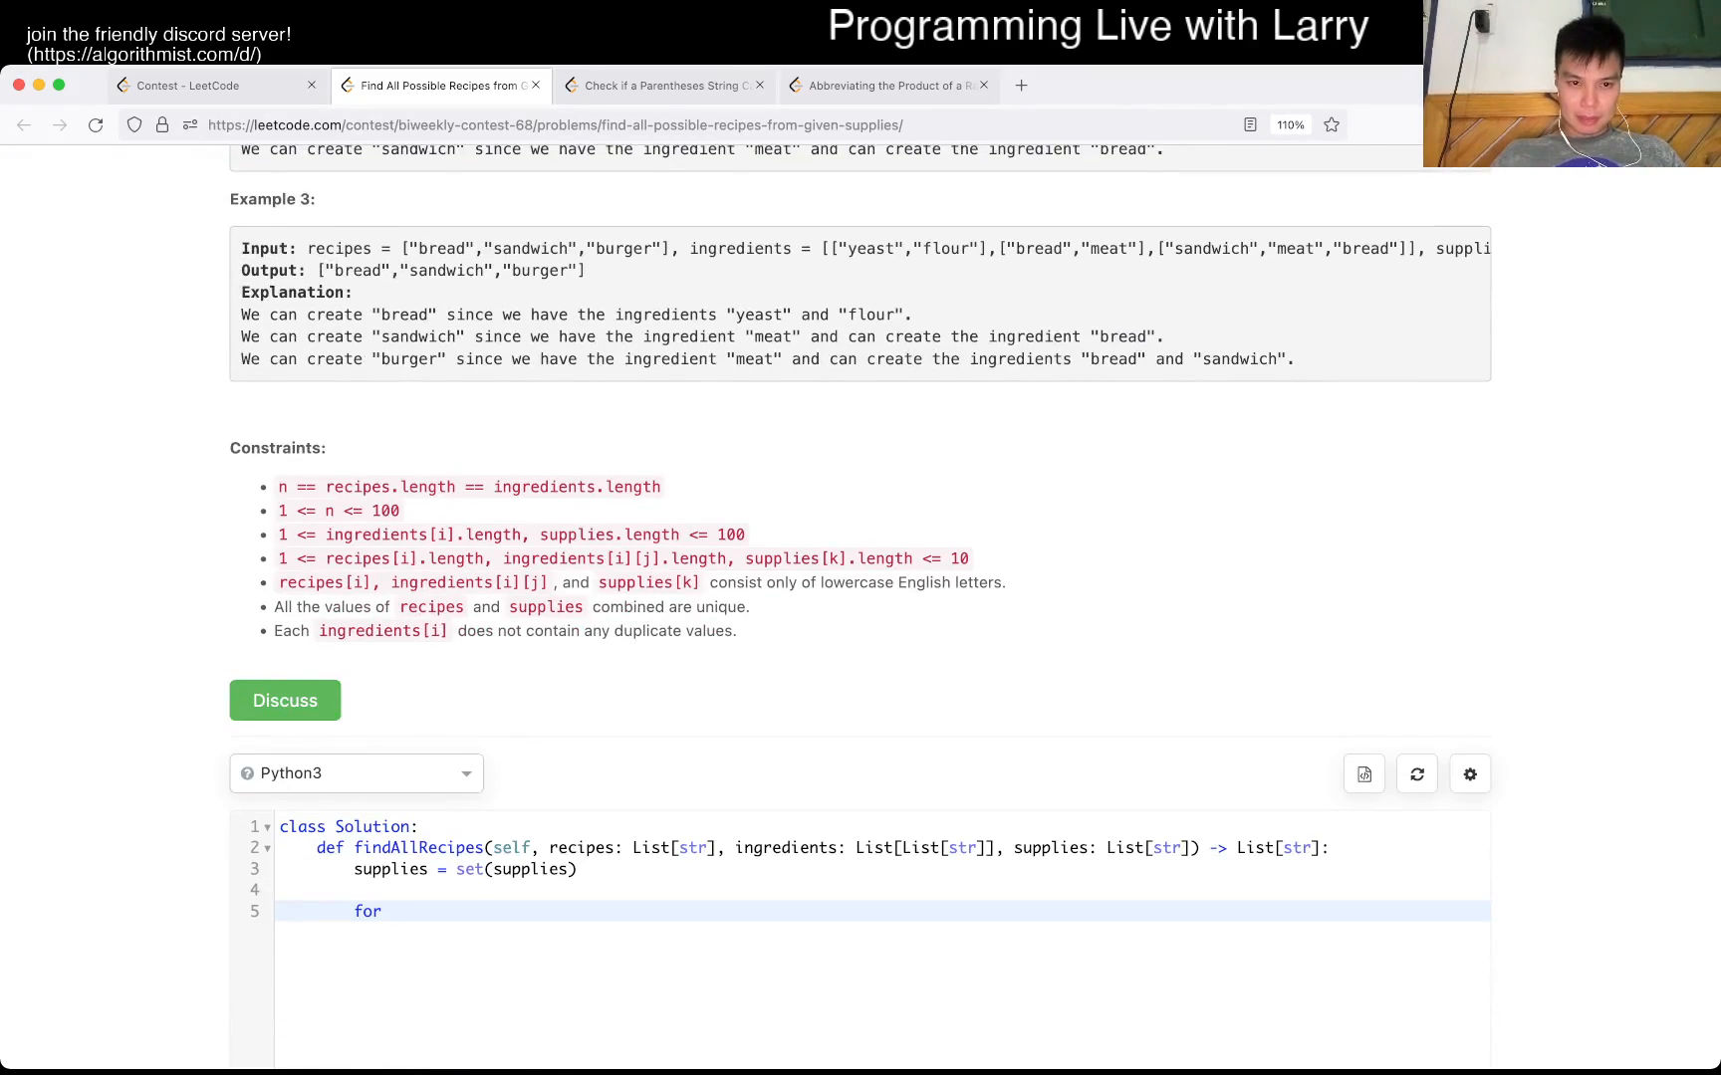
{"action": "type", "text": "recipe, ingredient in zip(recip"}
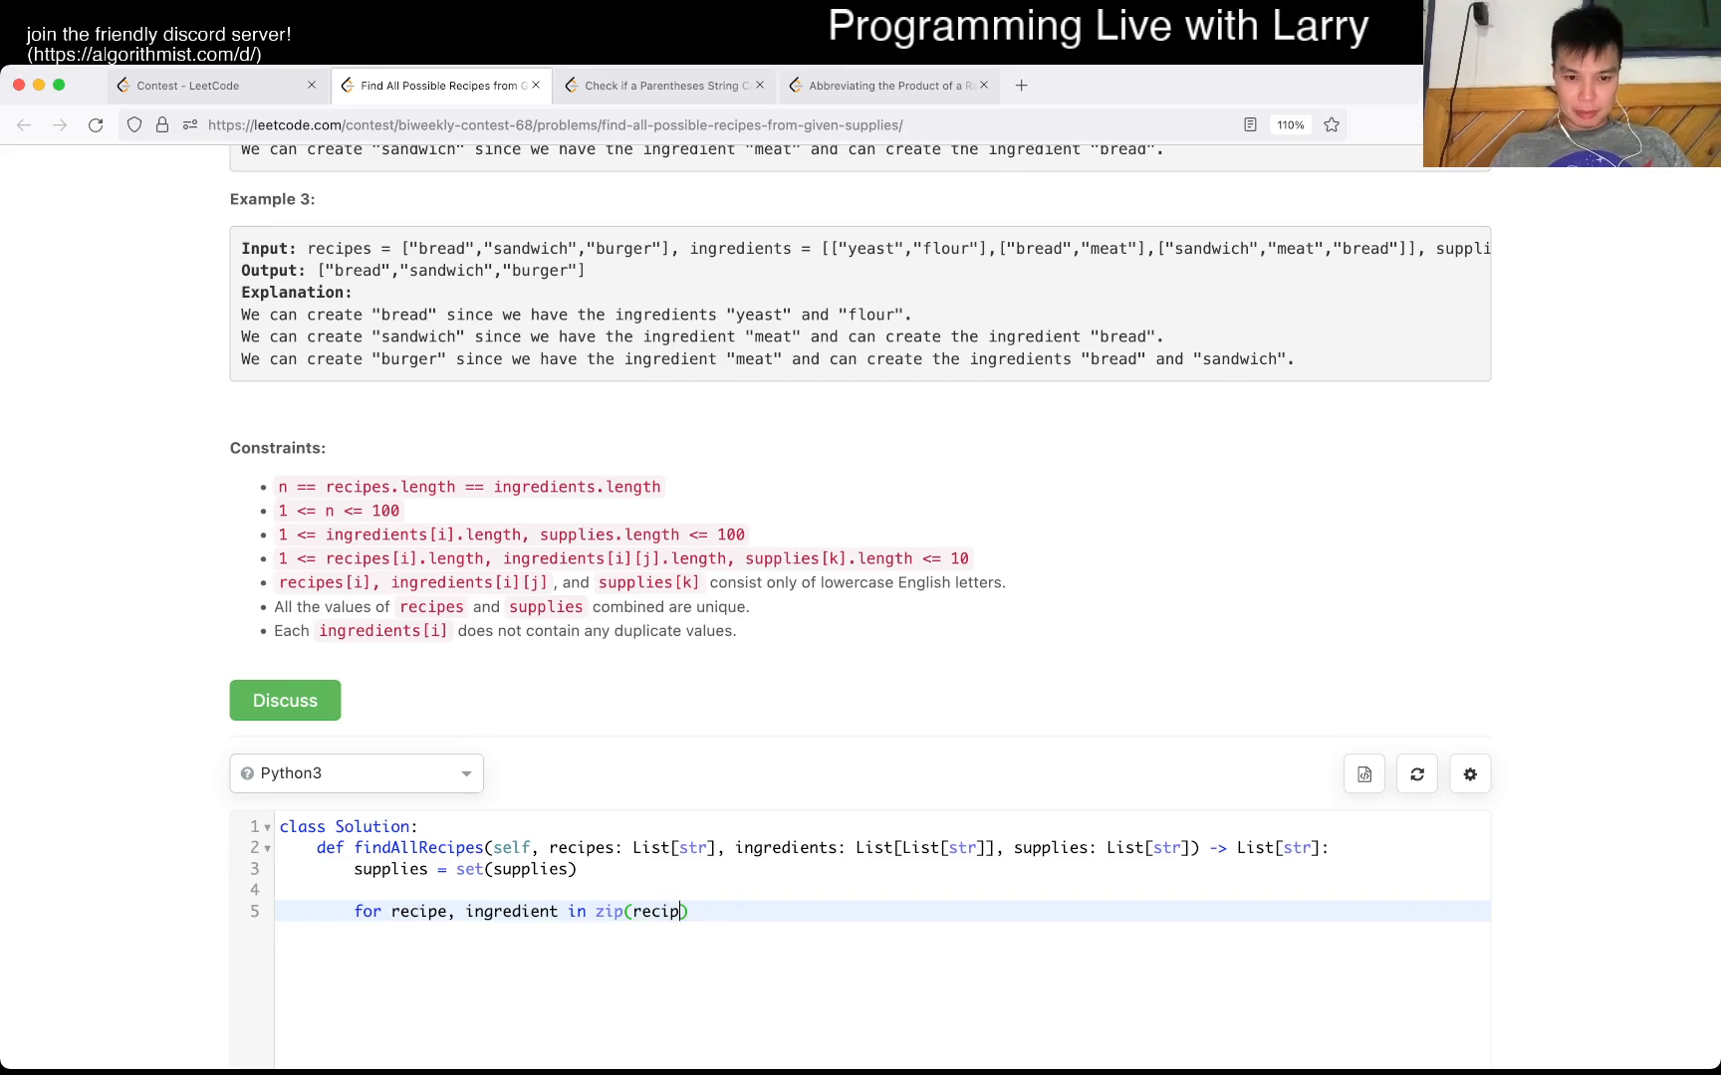
{"action": "type", "text": "es, ingredients"}
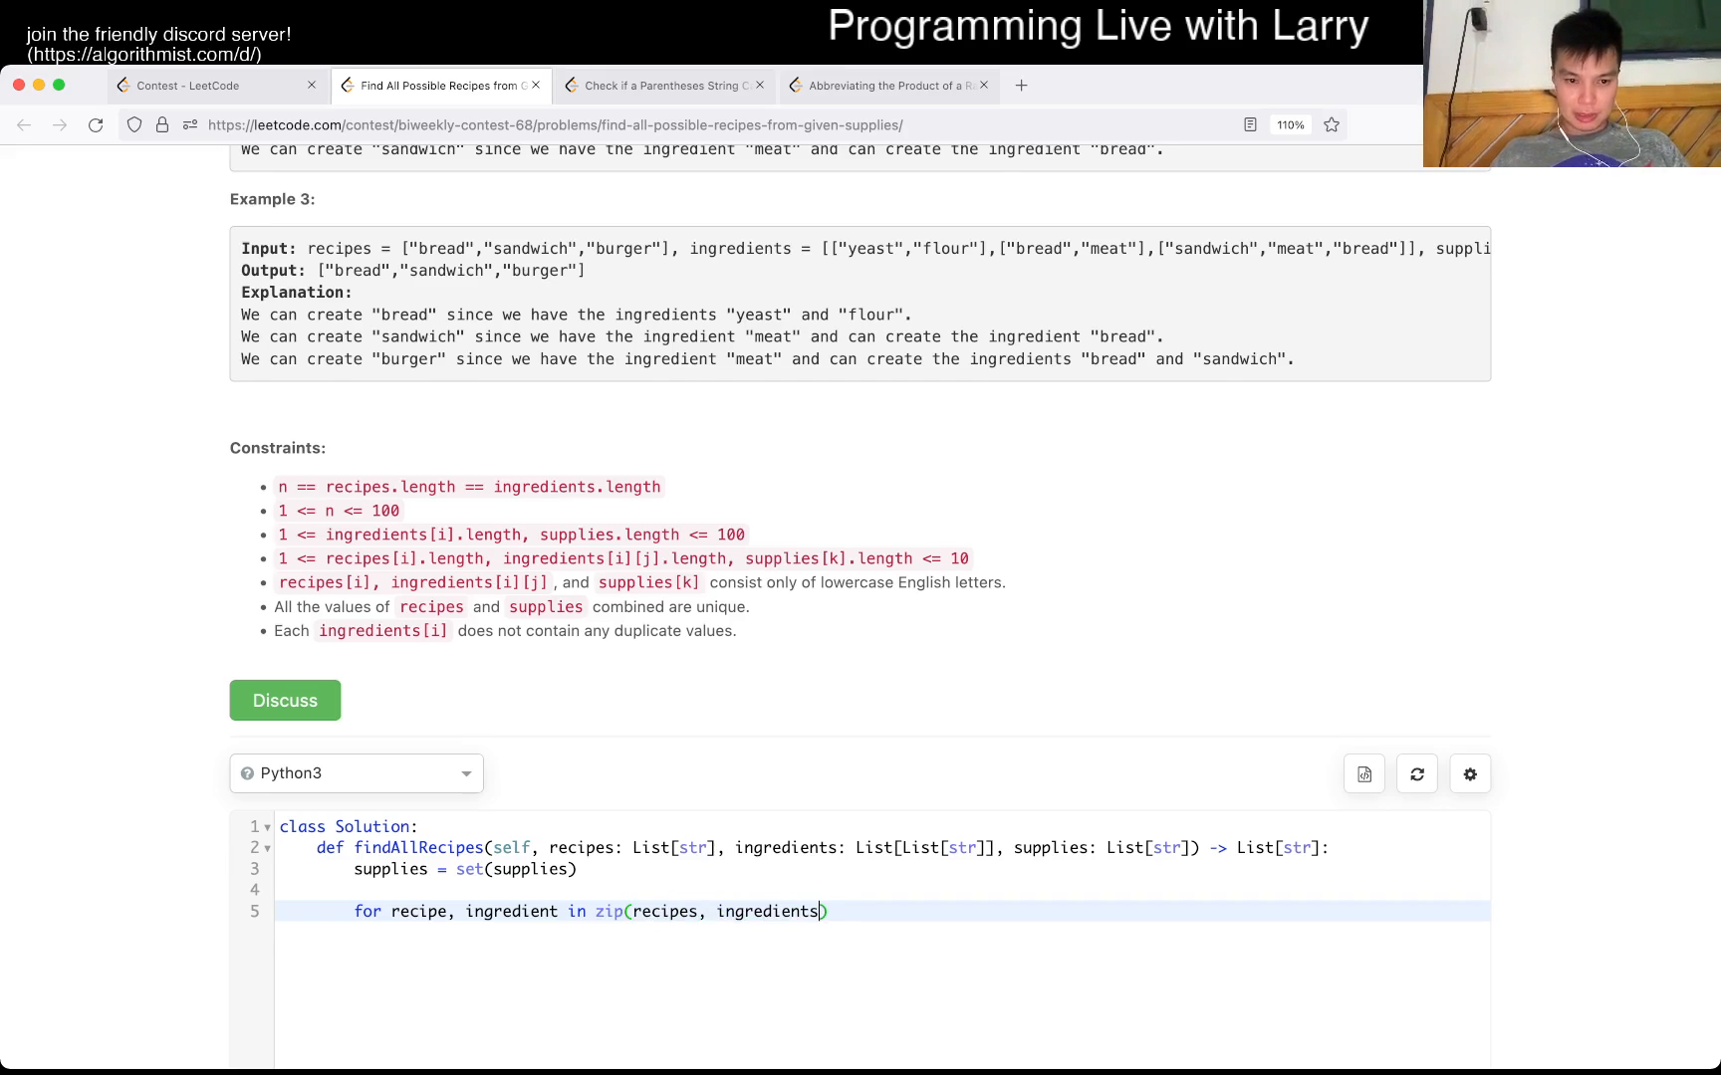
{"action": "type", "text": ":"}
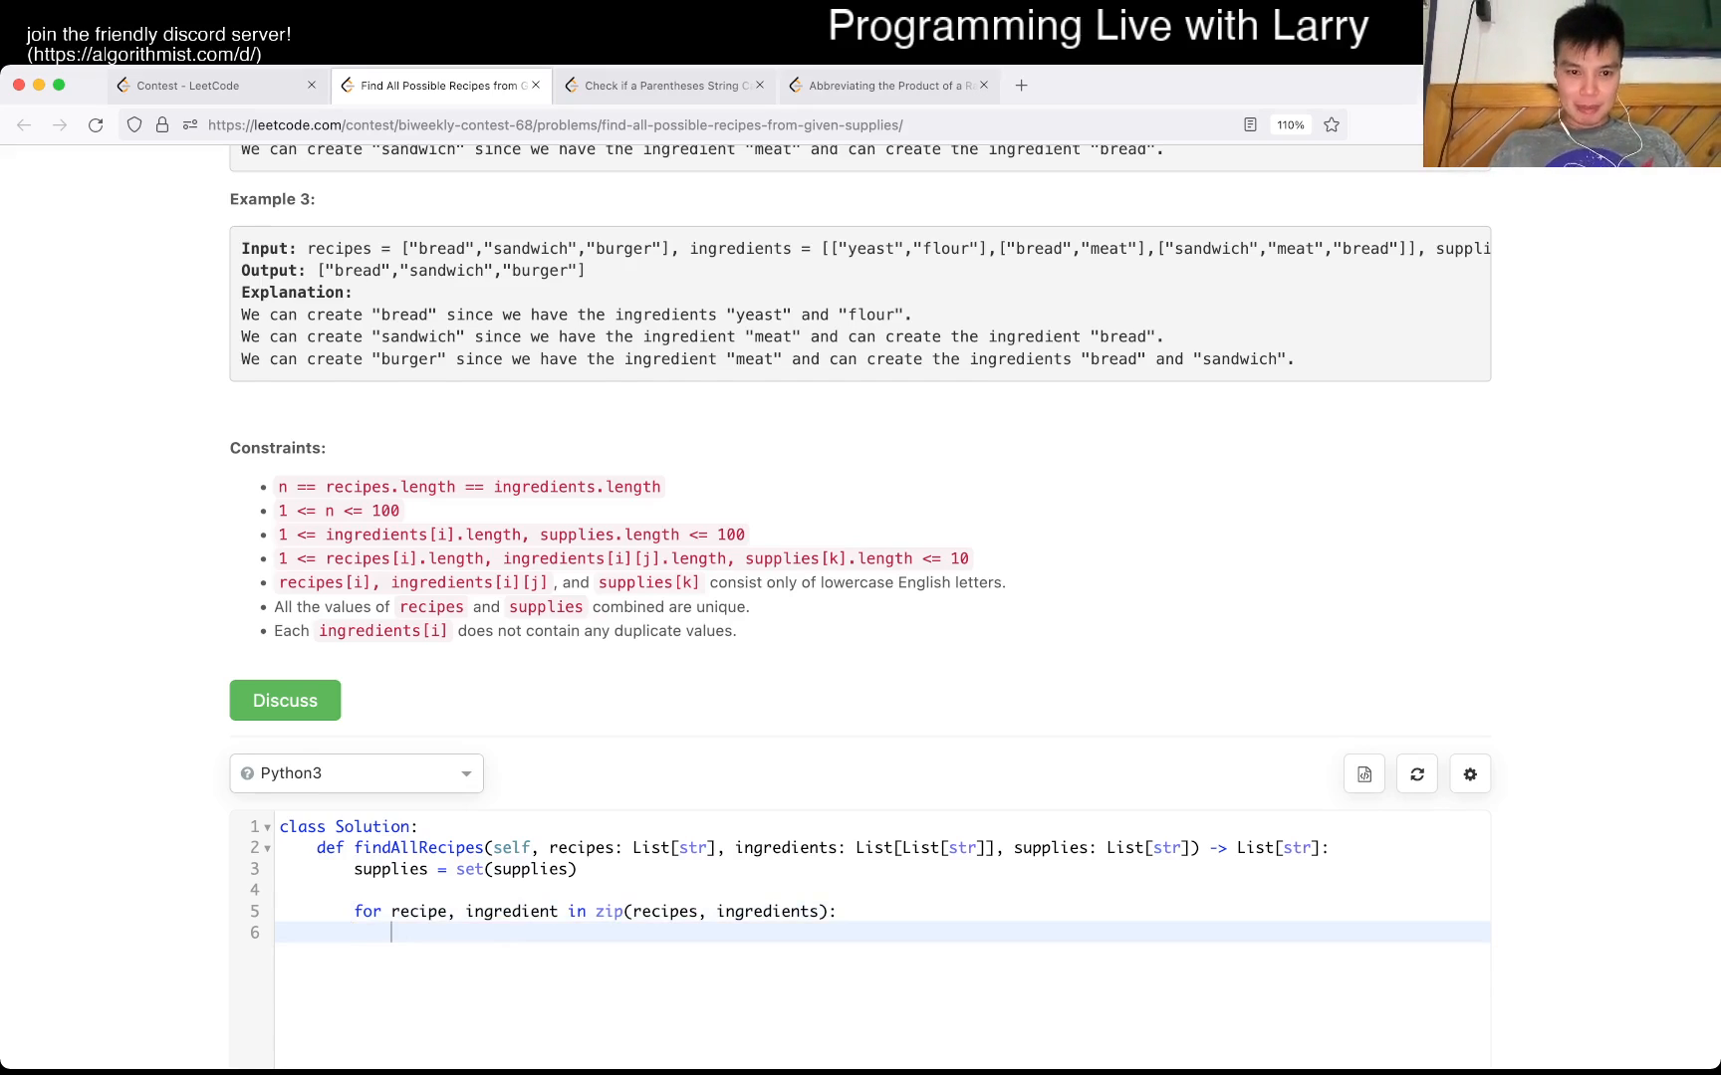
- Append each recipe passing 'if all(ingredient in supplies)' to ans = [] and return it
{"action": "type", "text": "if all("}
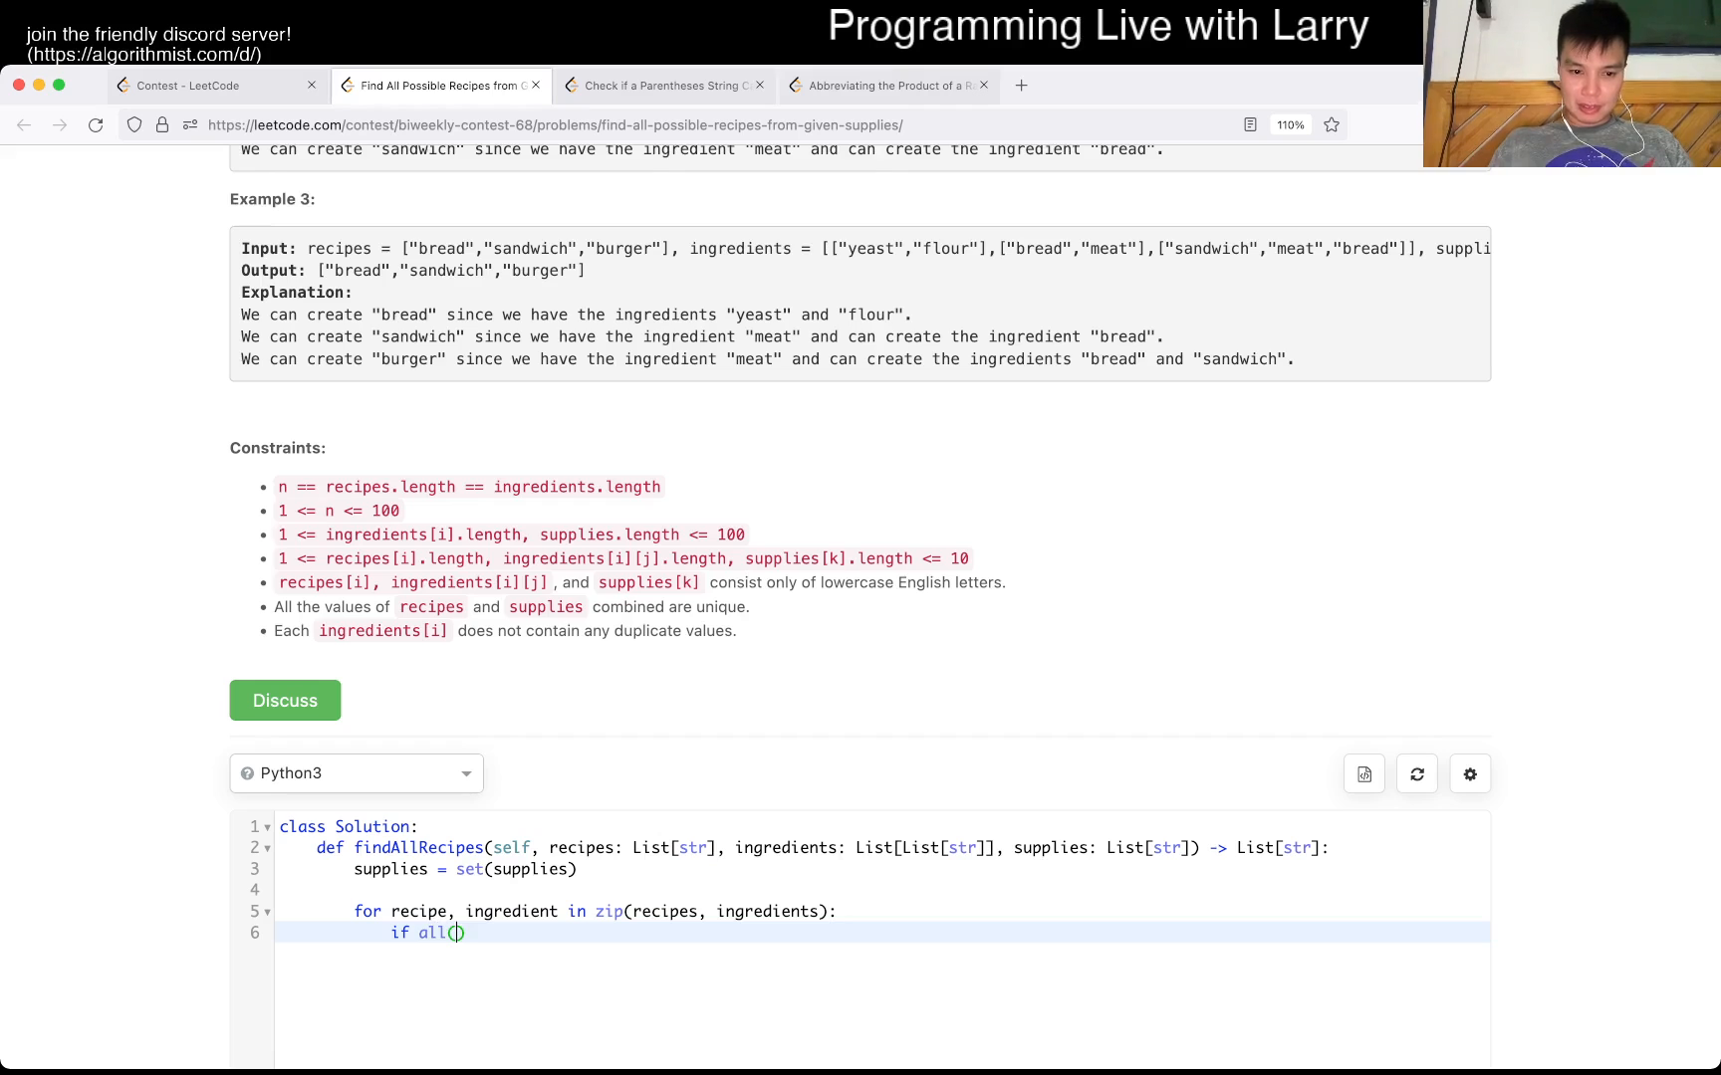
{"action": "type", "text": "ingredient"}
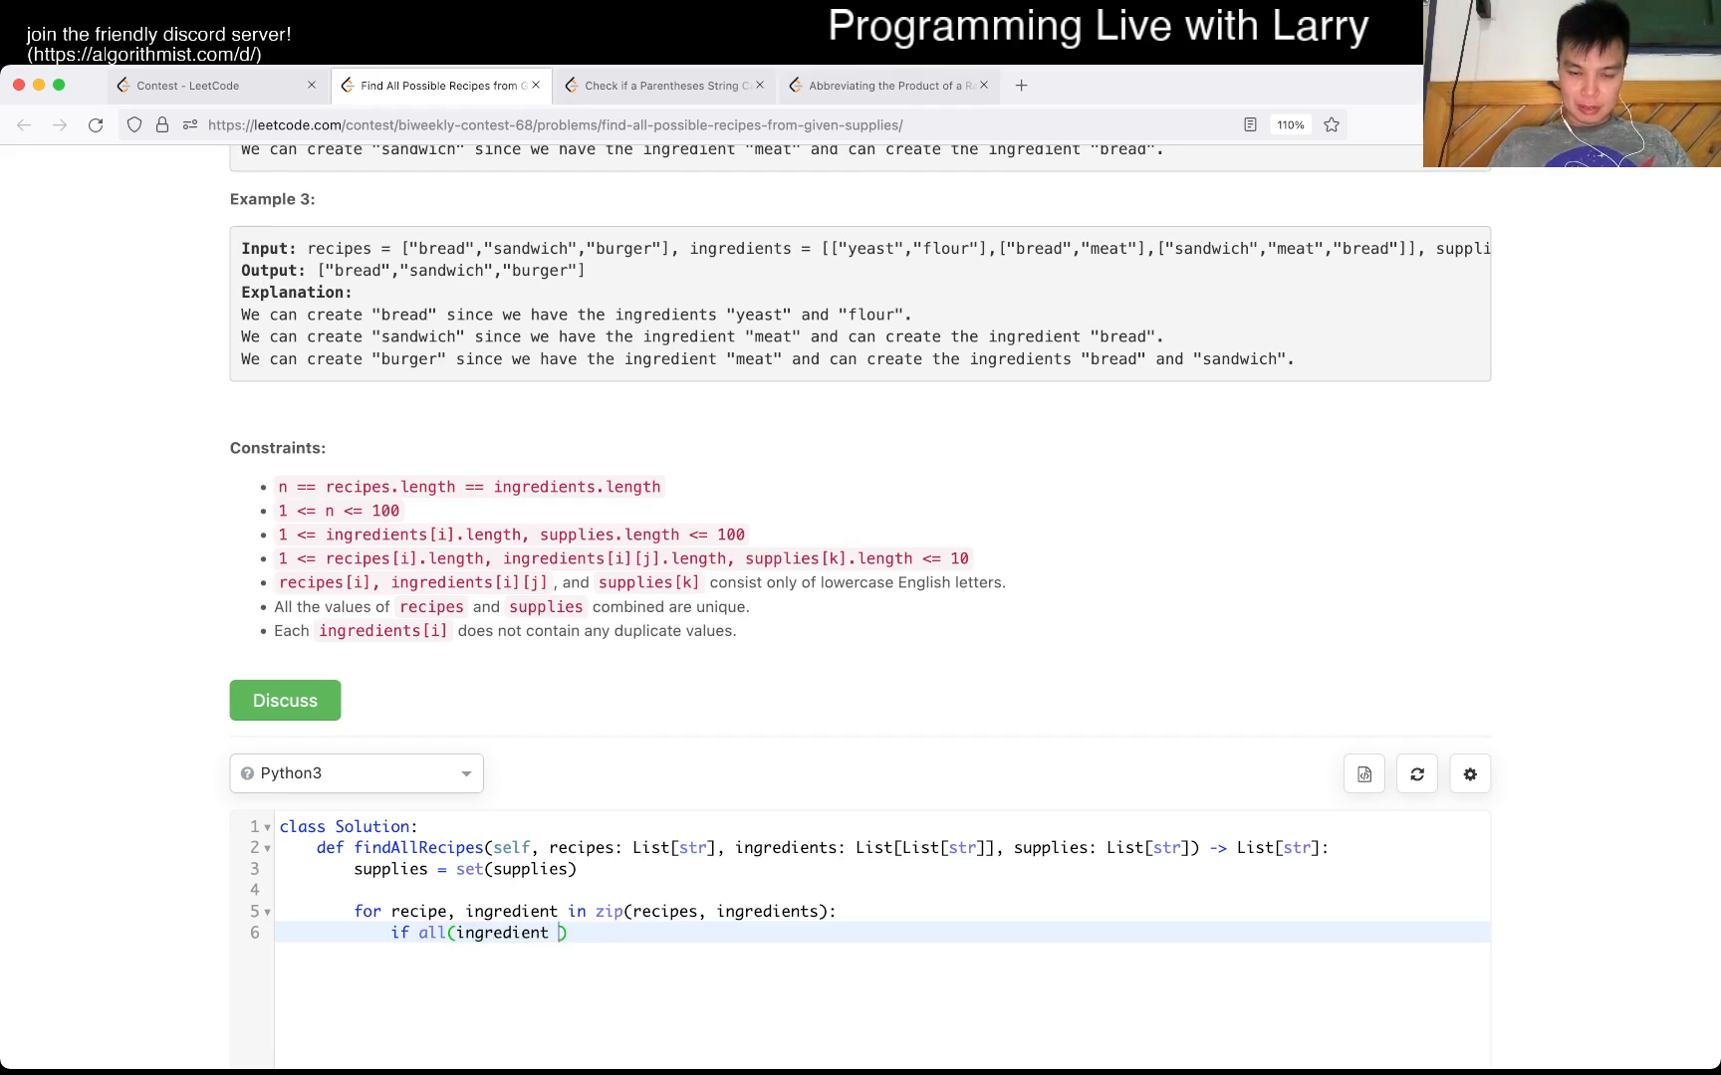
{"action": "type", "text": "in su"}
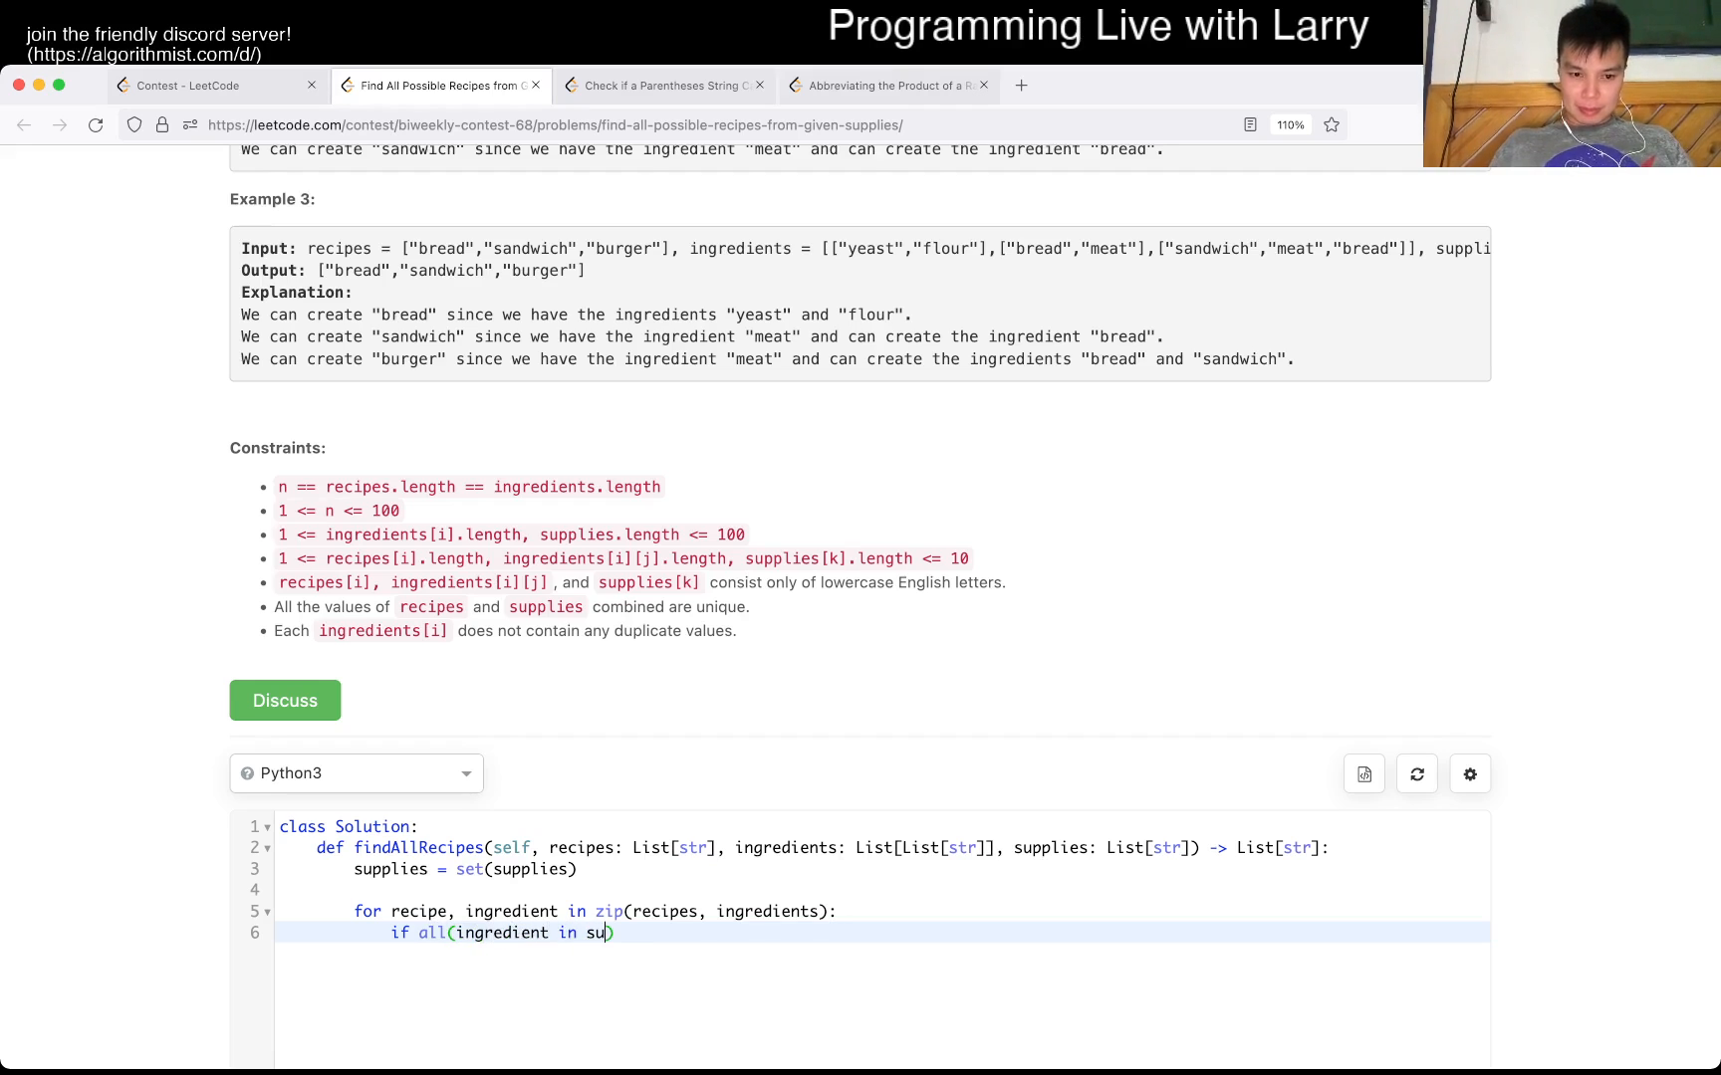
{"action": "type", "text": "pplies):"}
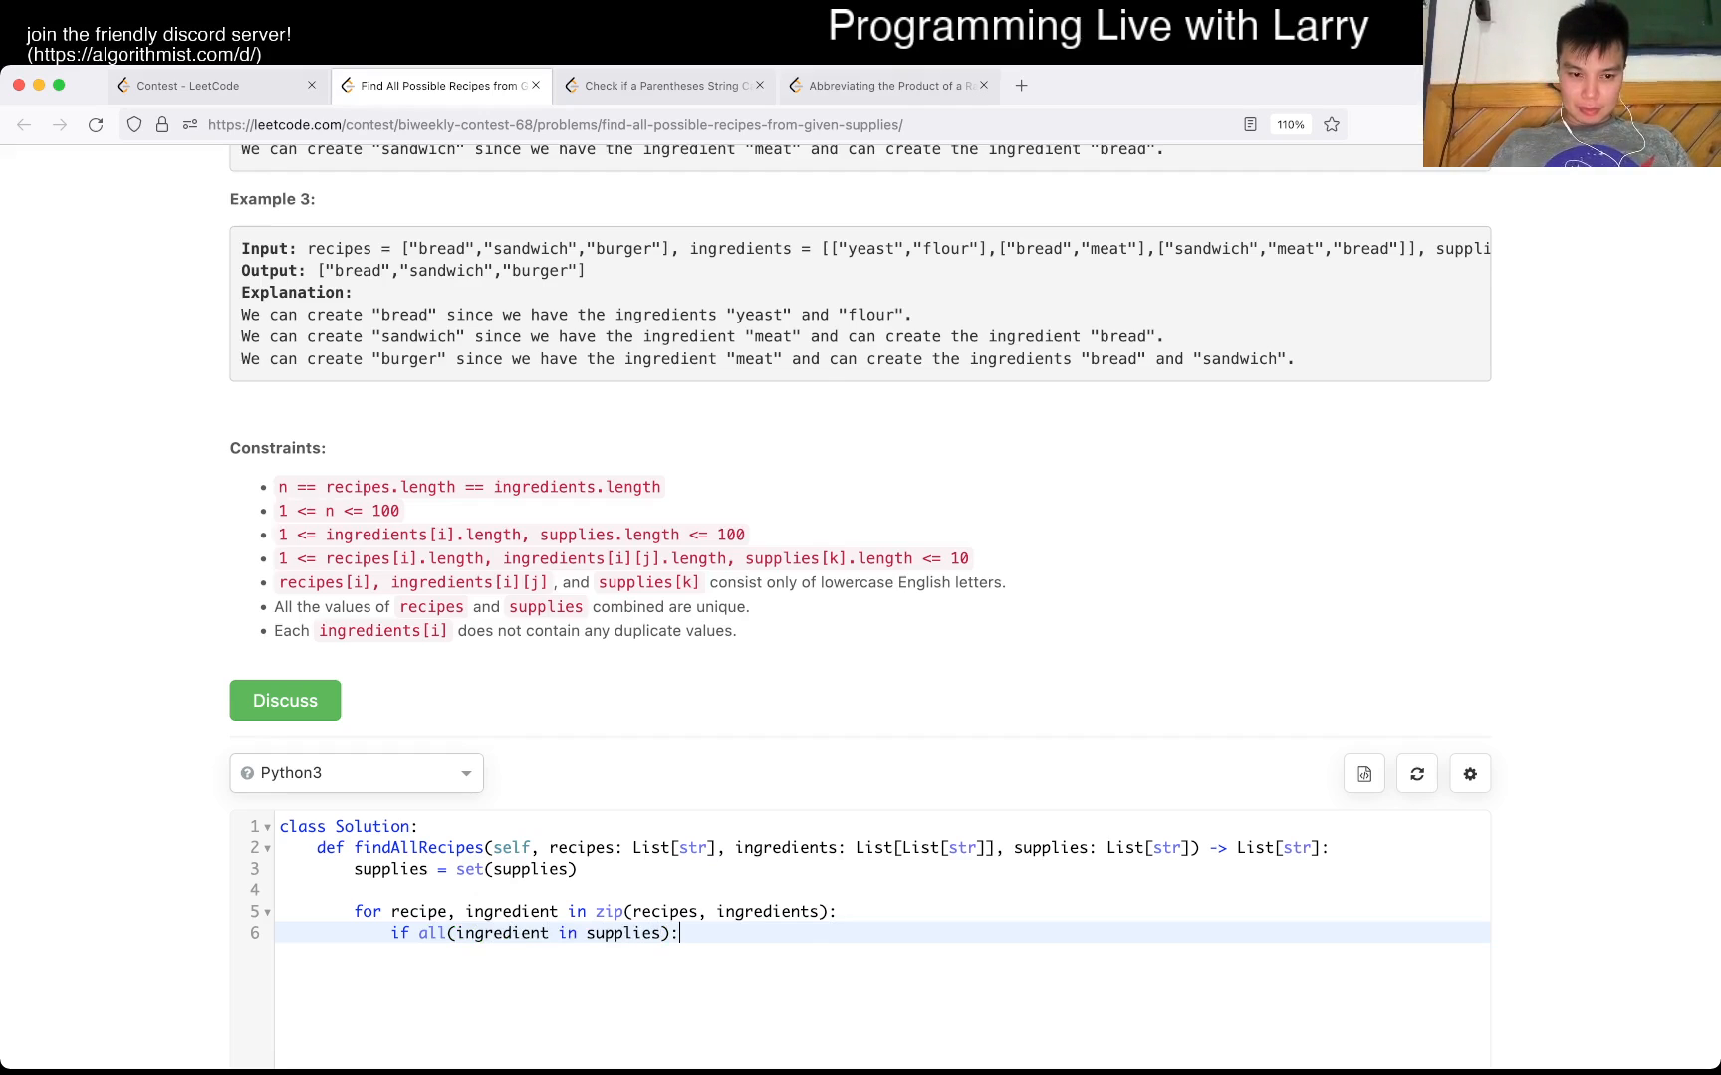
{"action": "type", "text": "ans = []"}
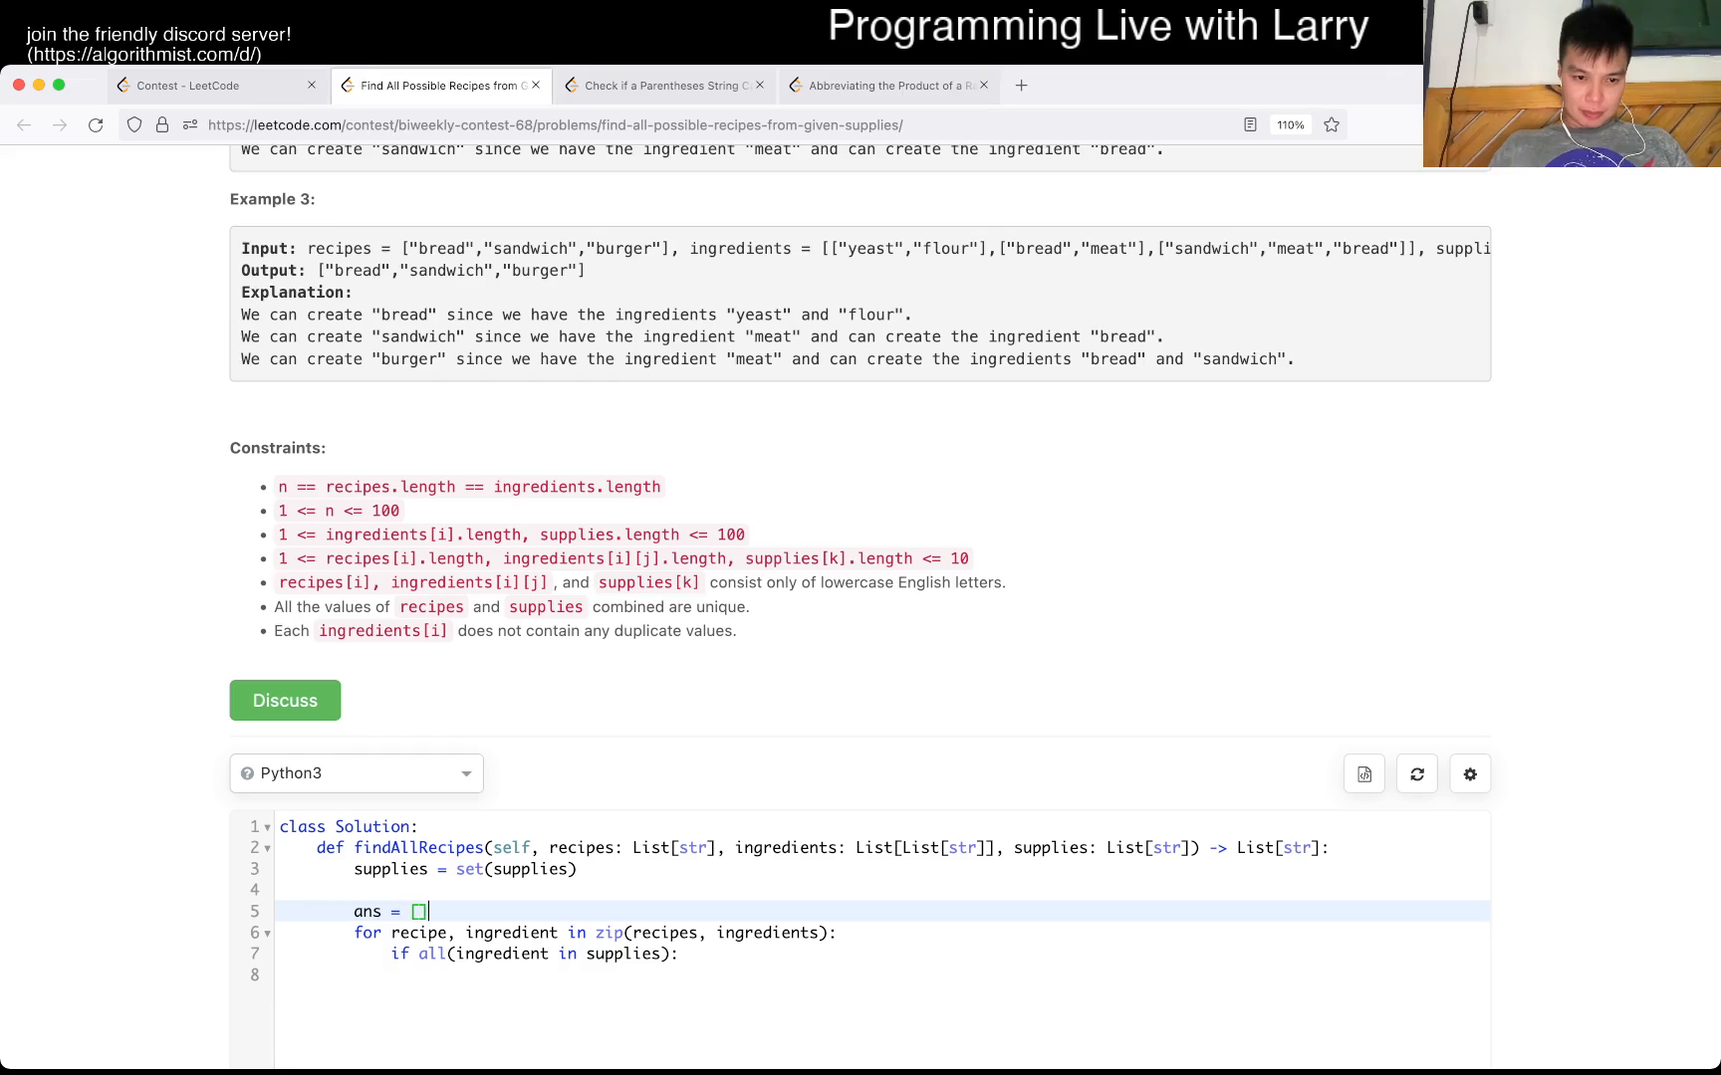
{"action": "type", "text": "ans.append"}
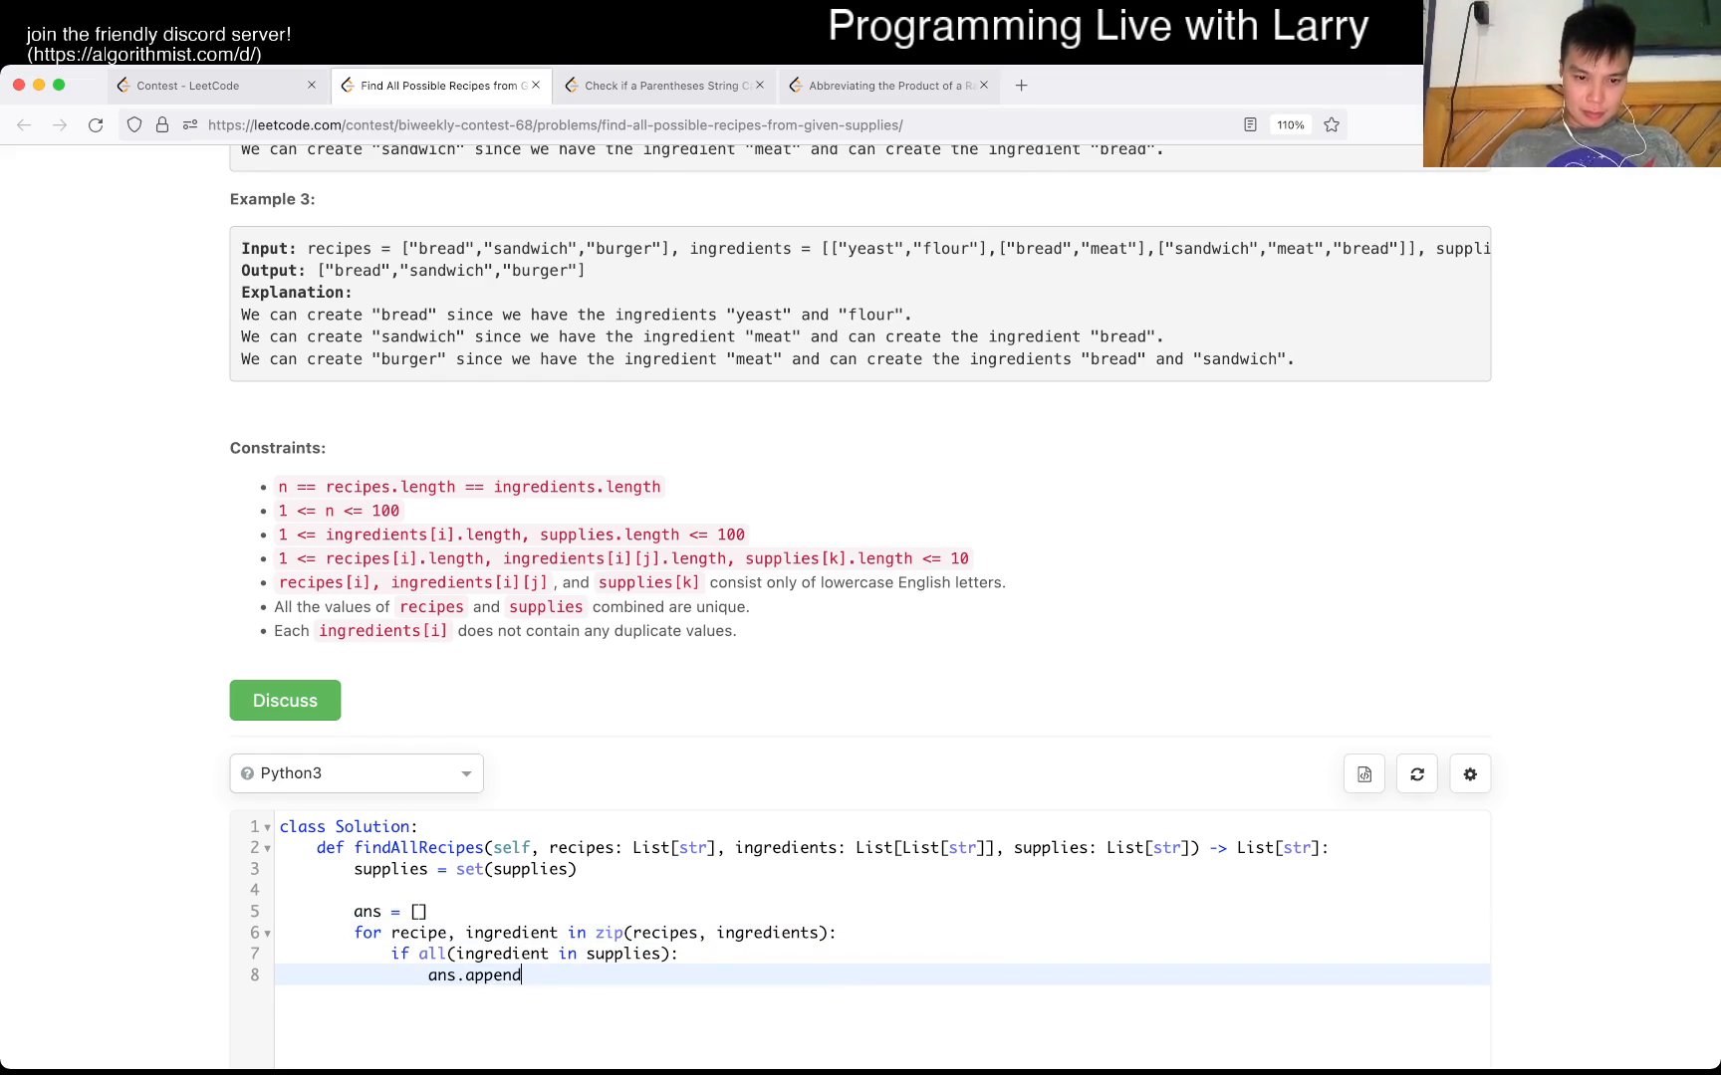
{"action": "type", "text": "(recipe)"}
{"action": "type", "text": "return ans"}
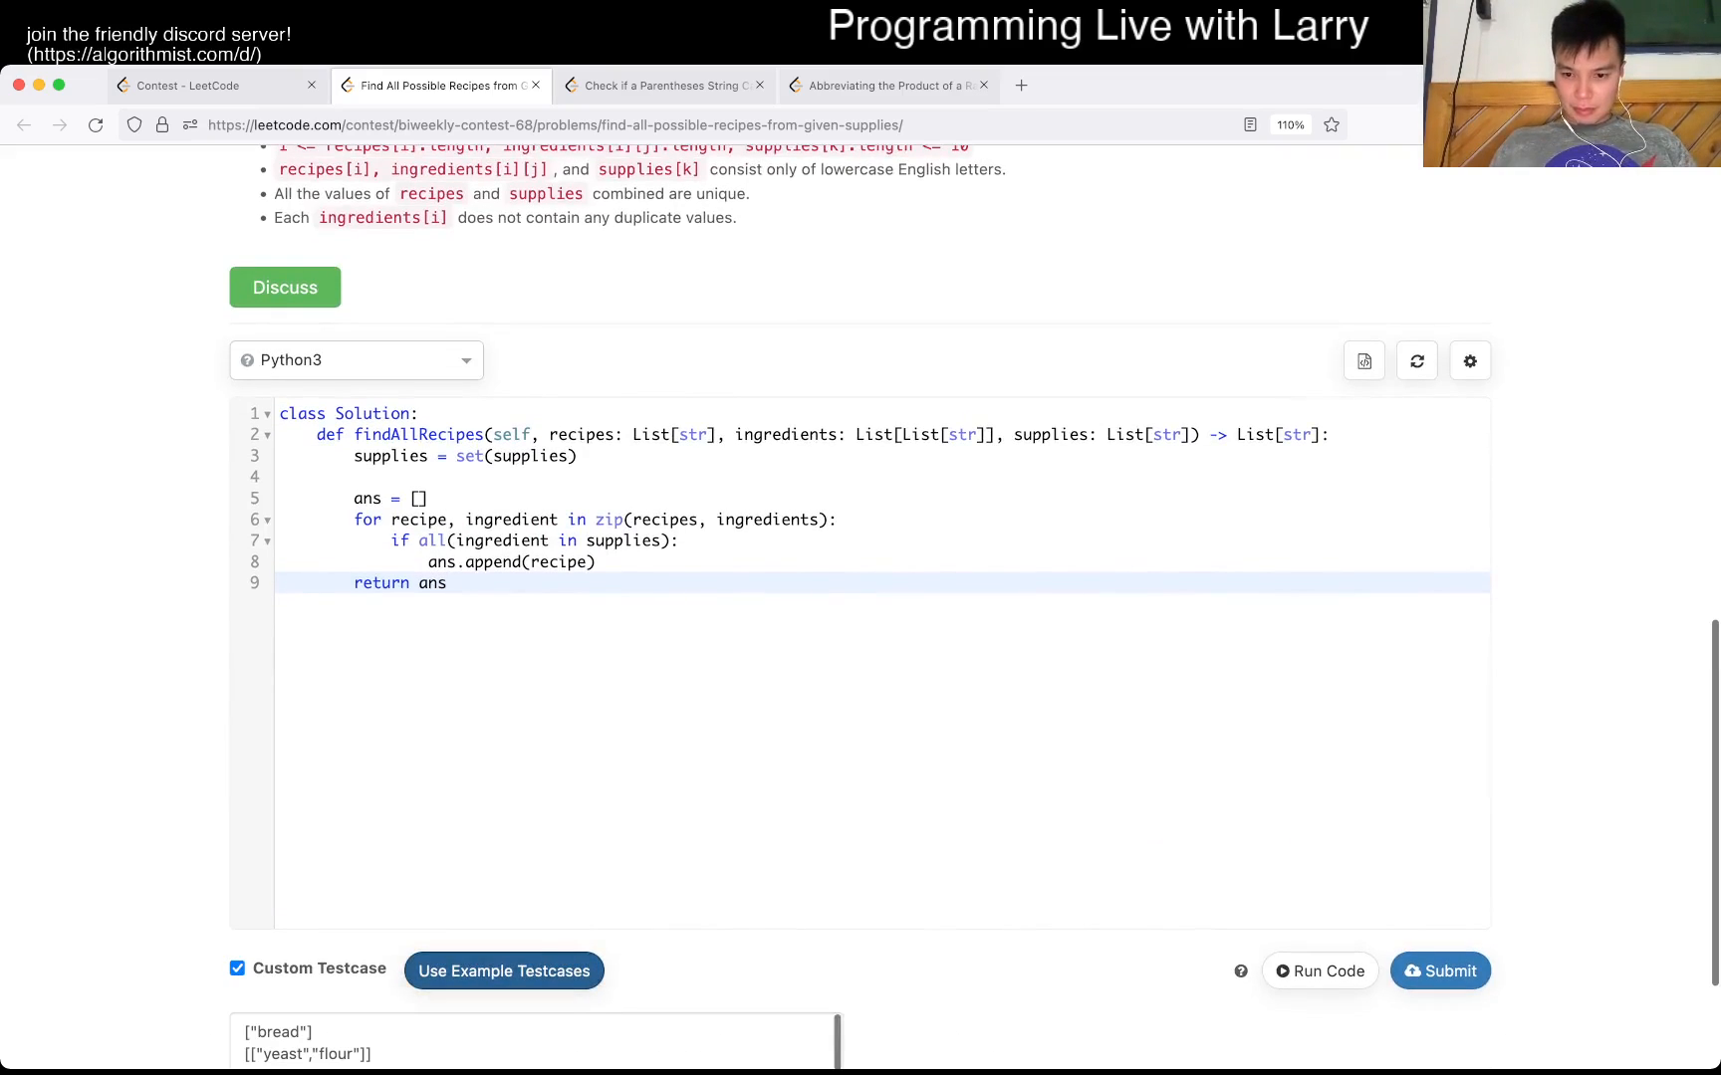
- Run the first version, then rewrite the check as 'ing in supplies for ing in ingredient'
{"action": "left_click", "coordinate": [1318, 969]}
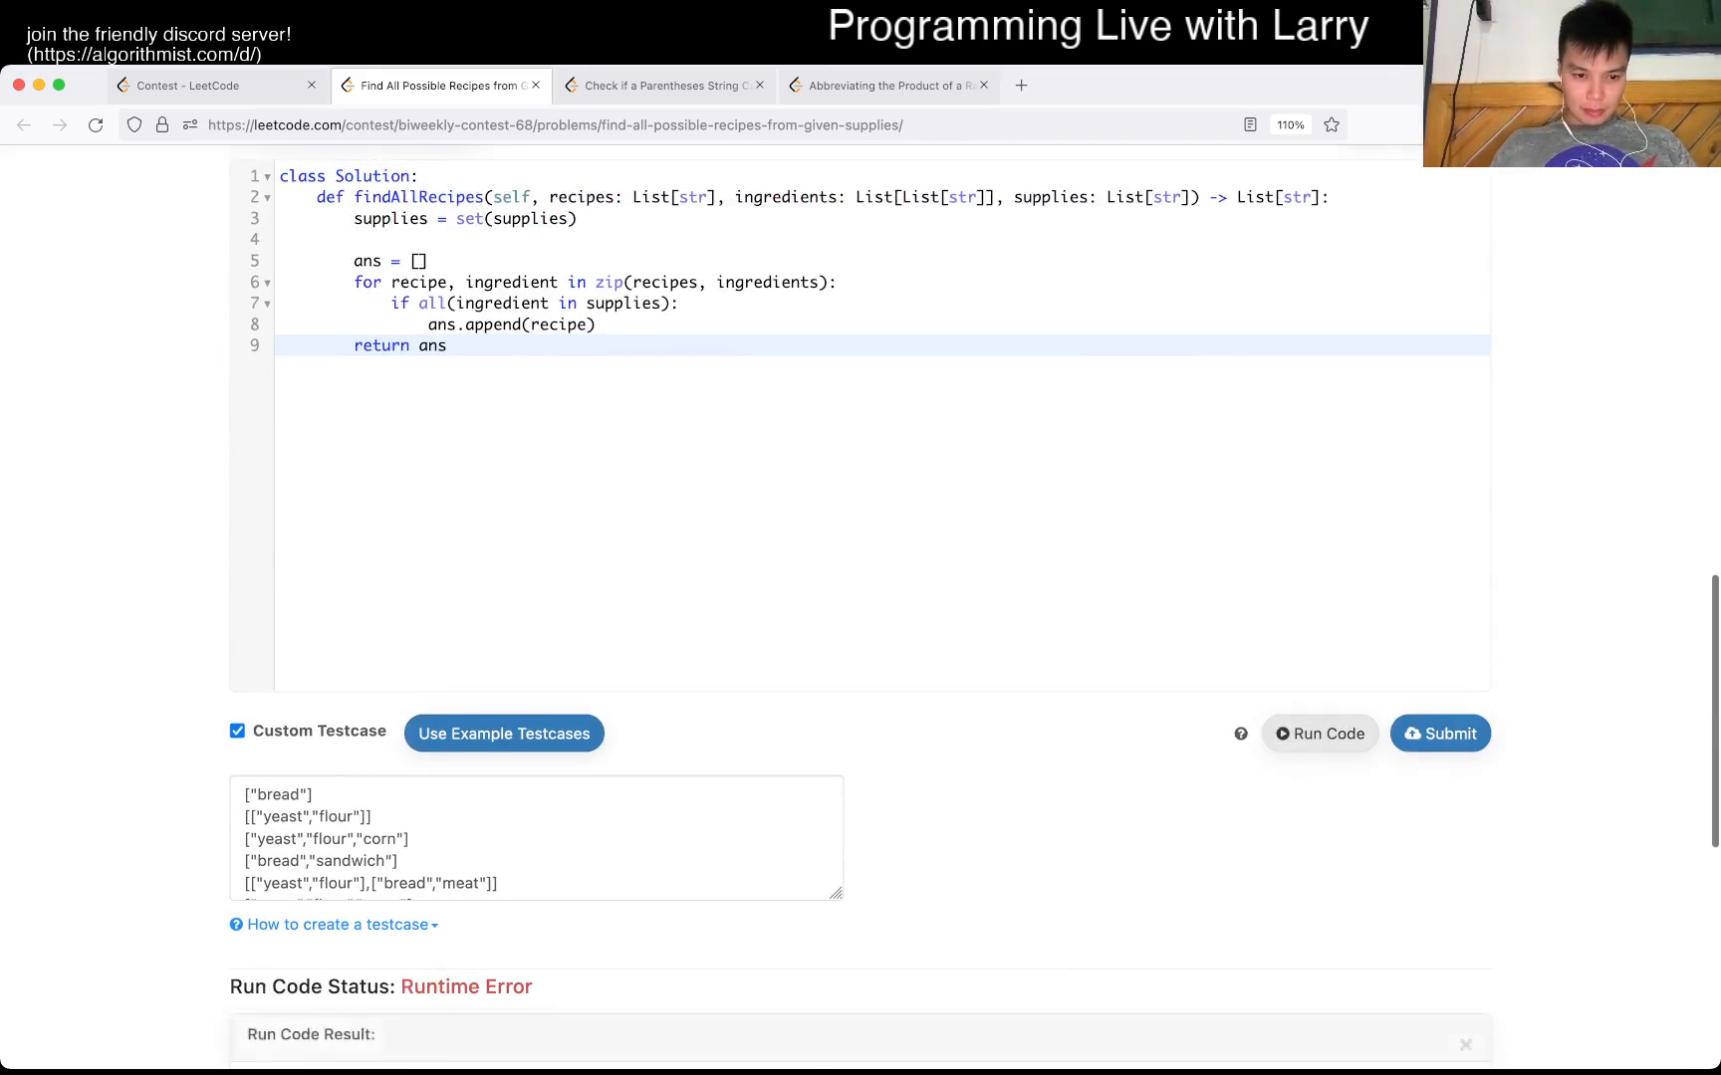
{"action": "scroll", "scroll_direction": "down", "scroll_amount": 3}
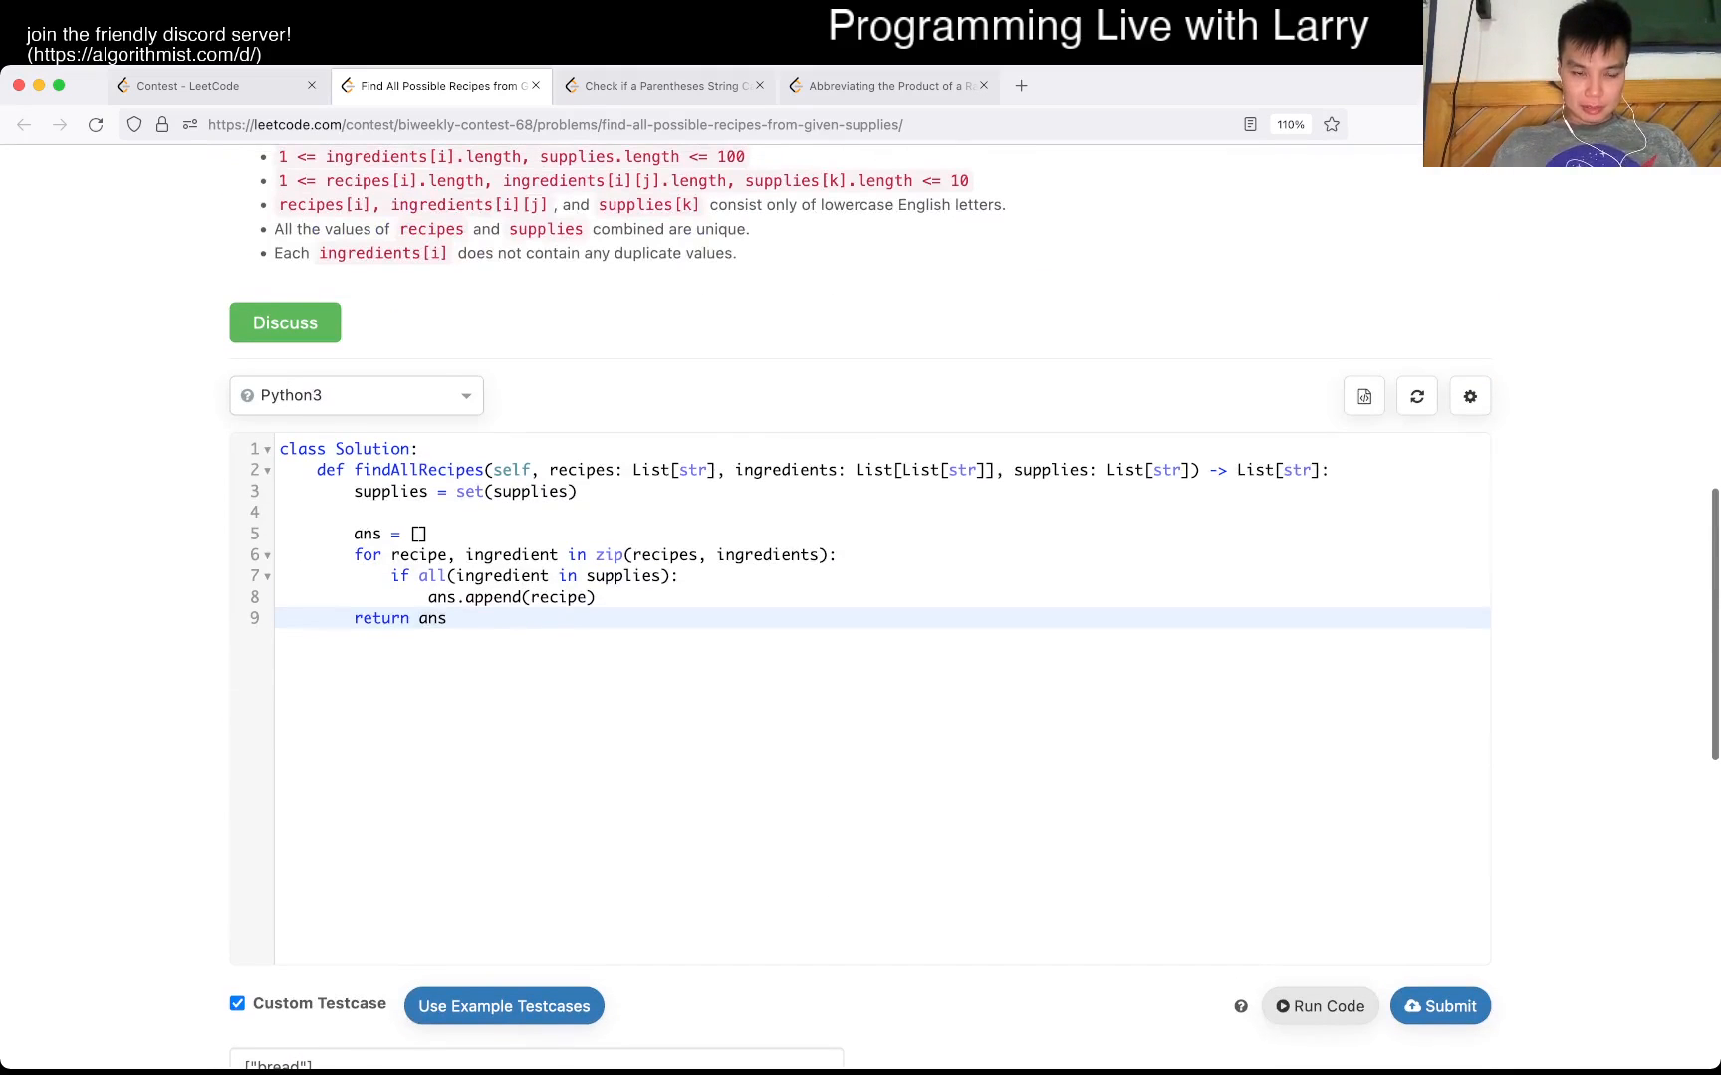
{"action": "left_click", "coordinate": [494, 576]}
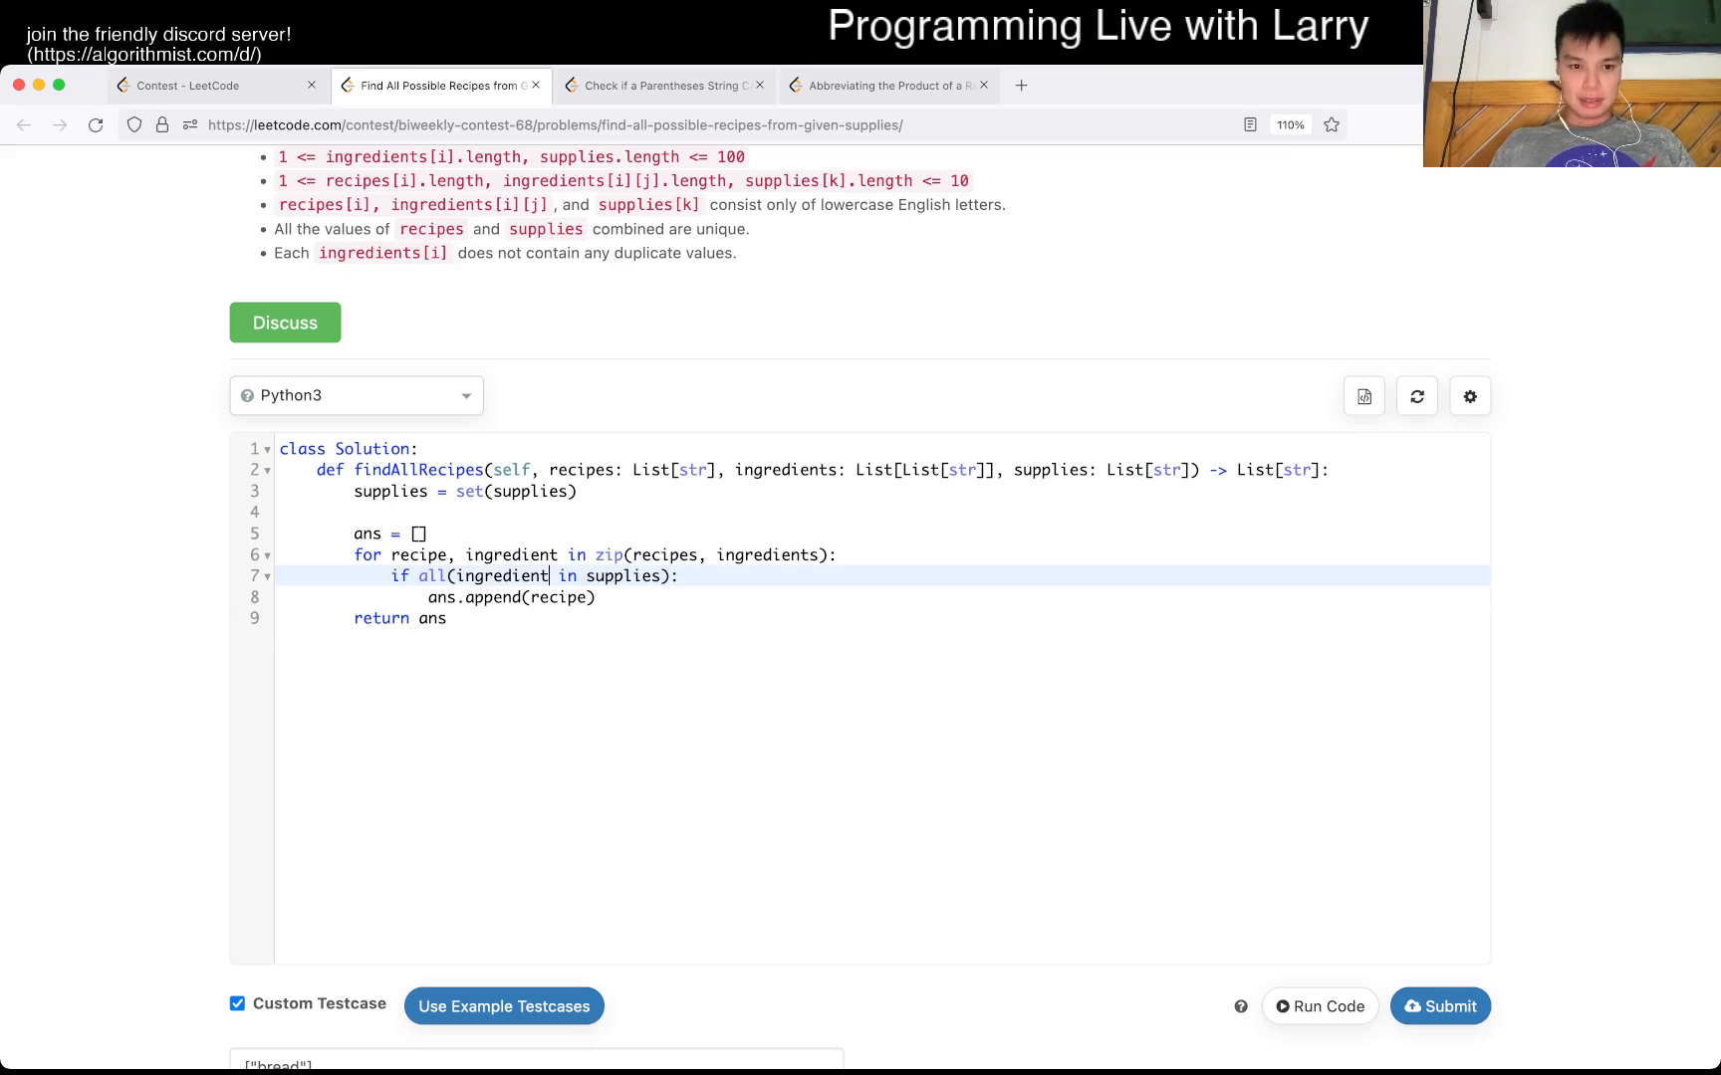
{"action": "double_click", "coordinate": [499, 575]}
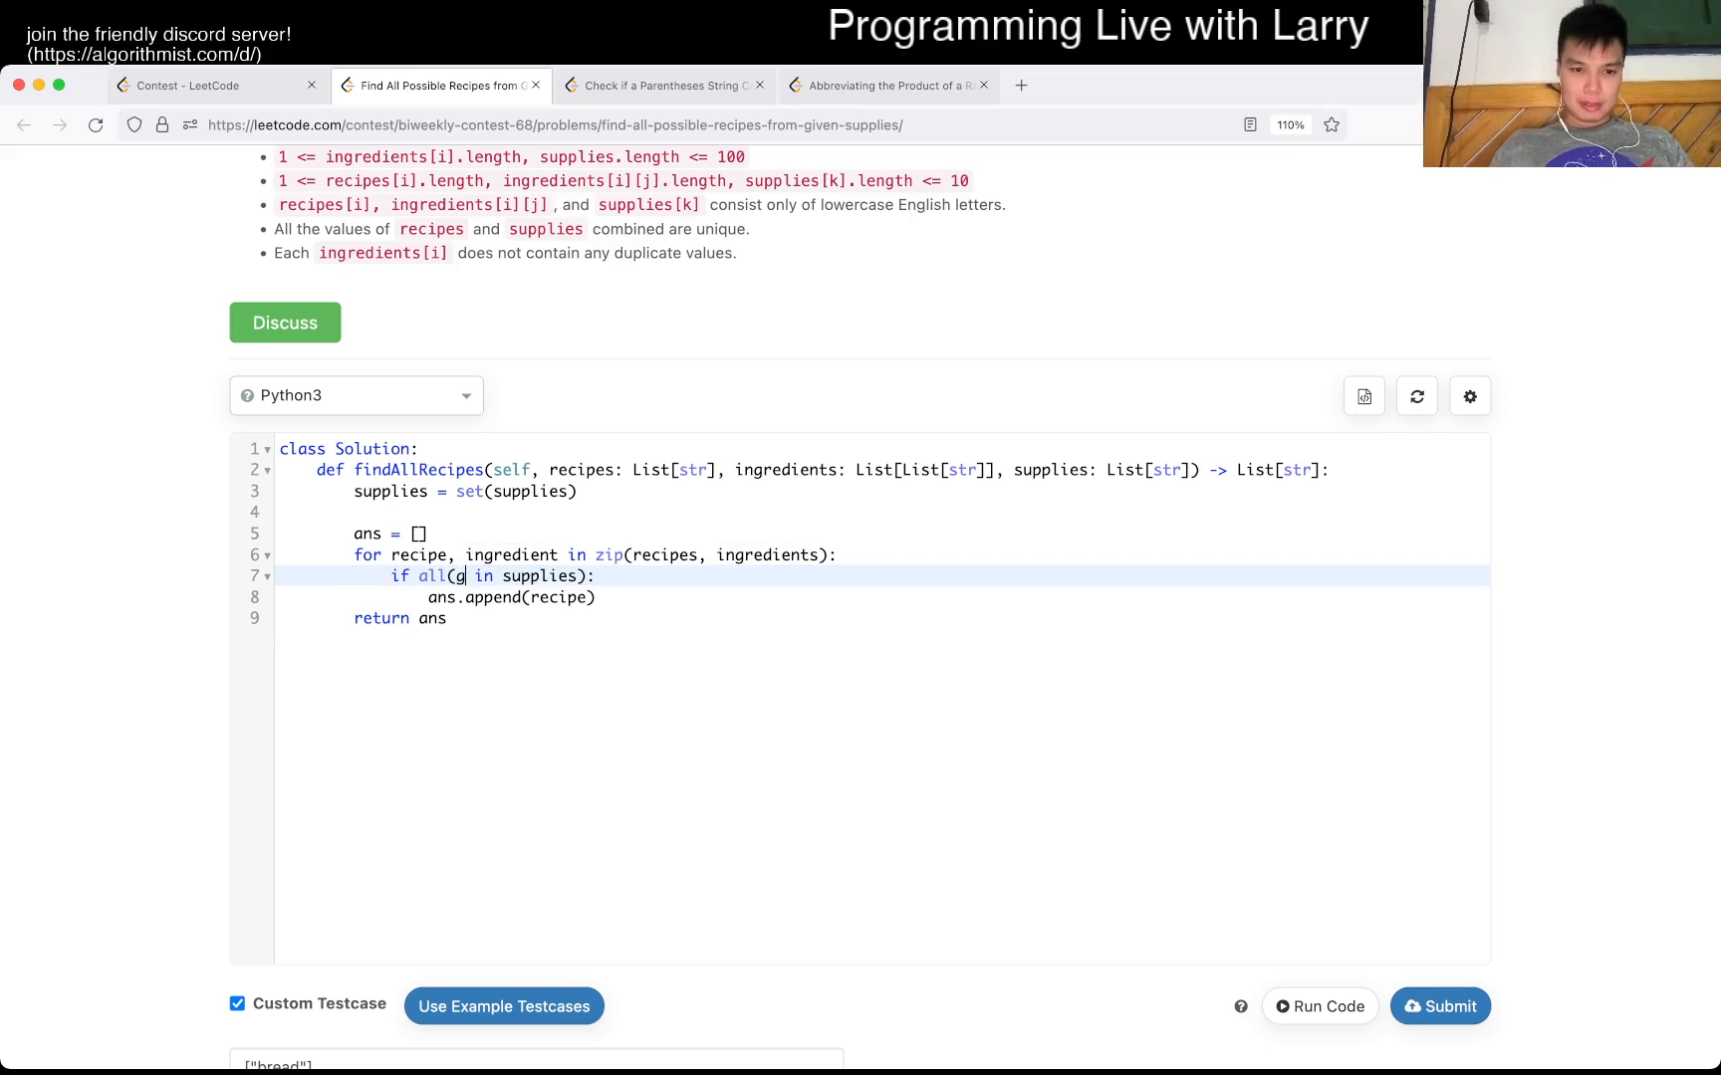
{"action": "type", "text": "ing in supplies for ing in ingredient"}
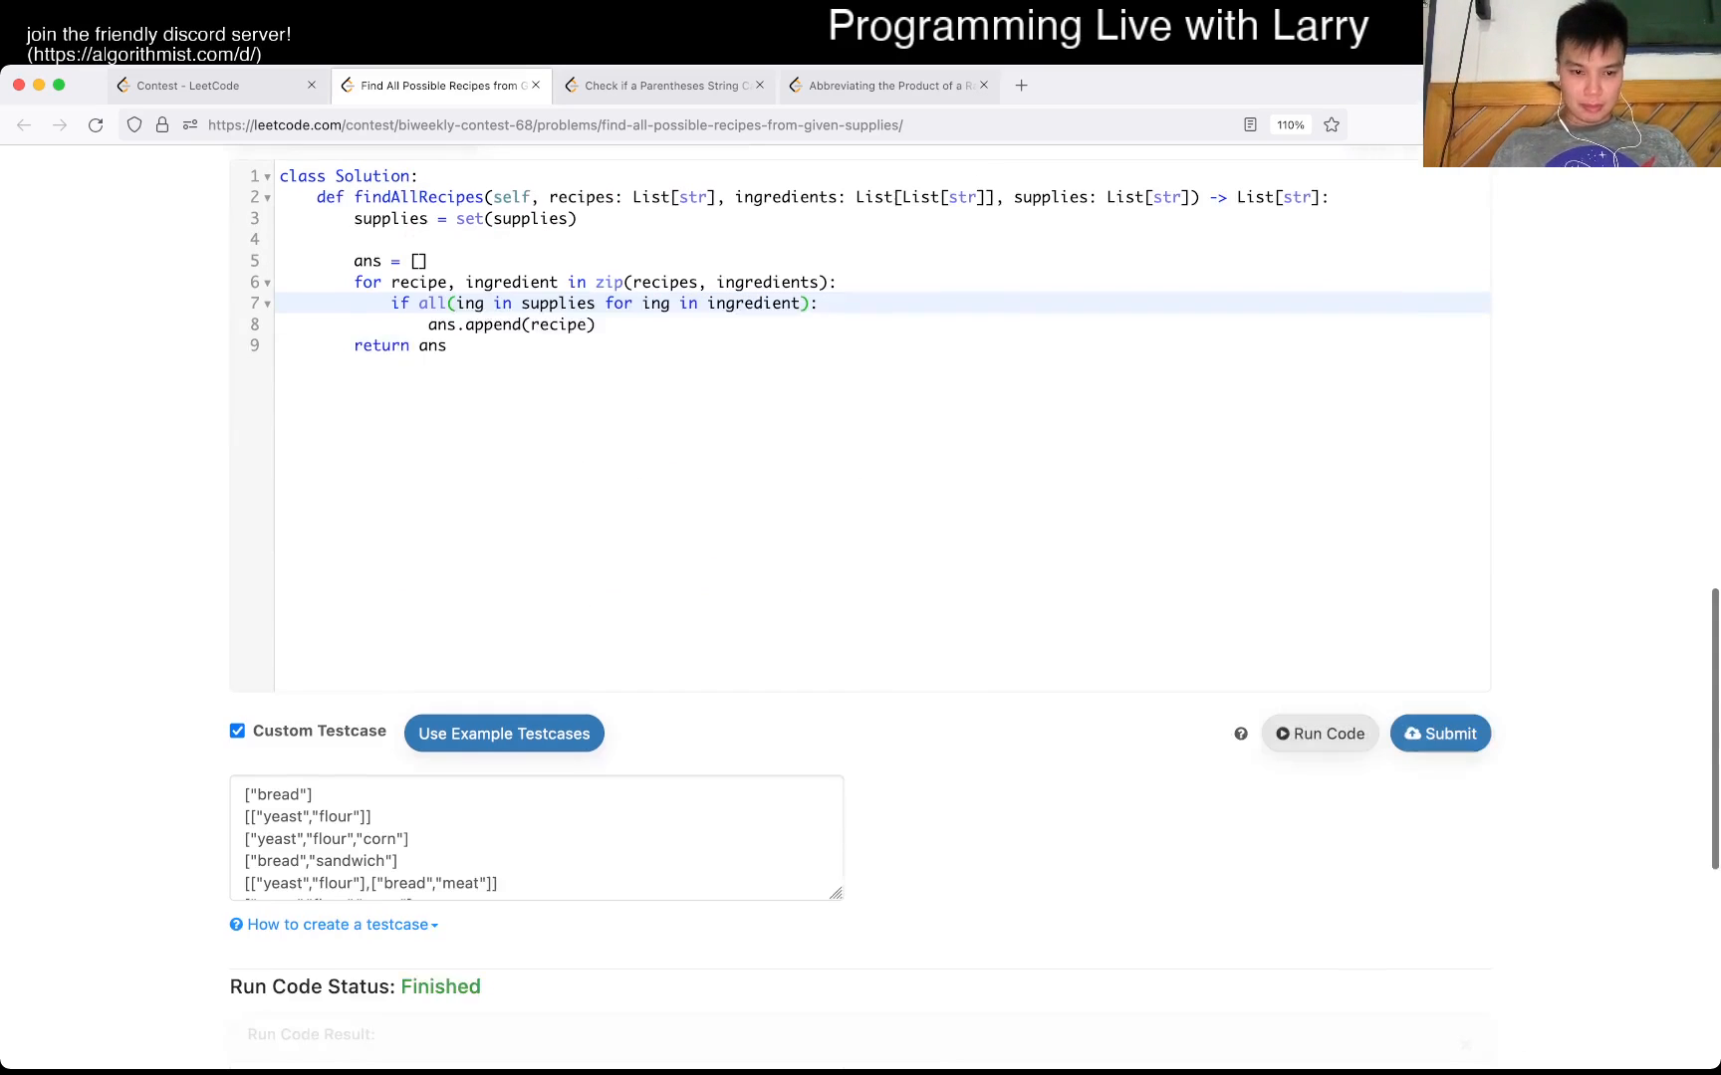
{"action": "scroll", "scroll_direction": "up", "scroll_amount": 3}
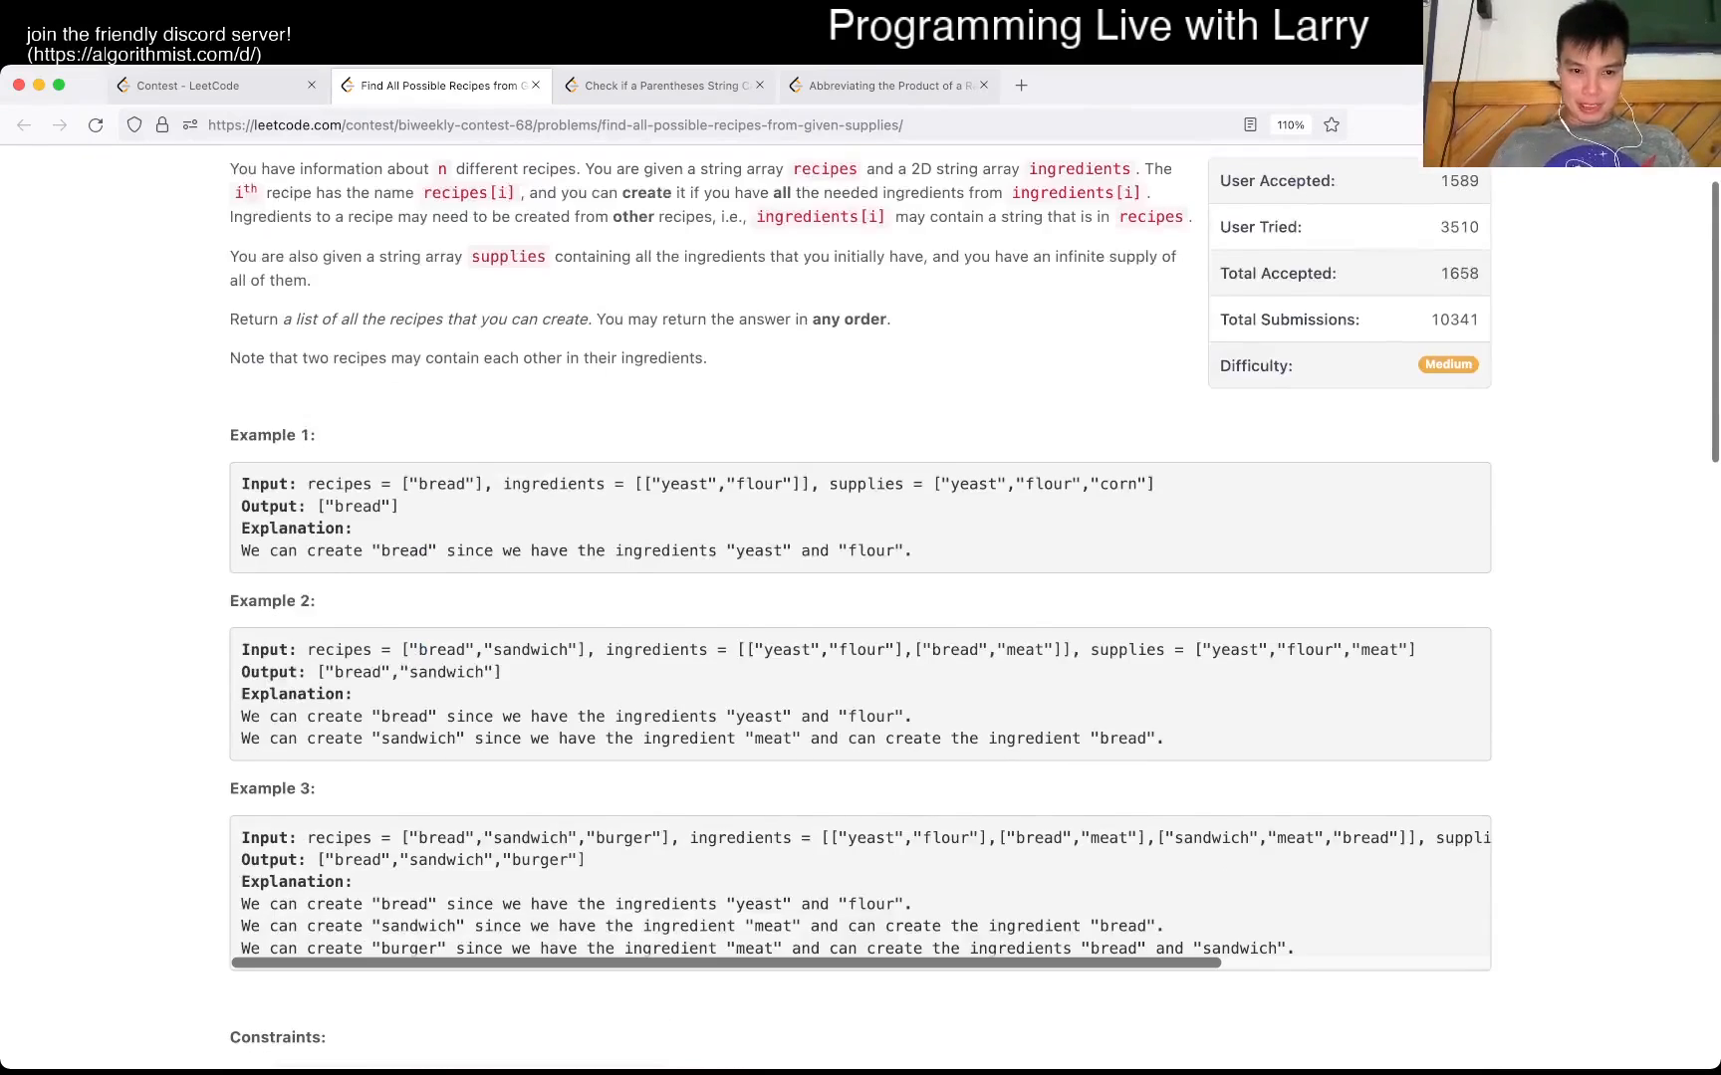
{"action": "scroll", "scroll_direction": "down", "scroll_amount": 3}
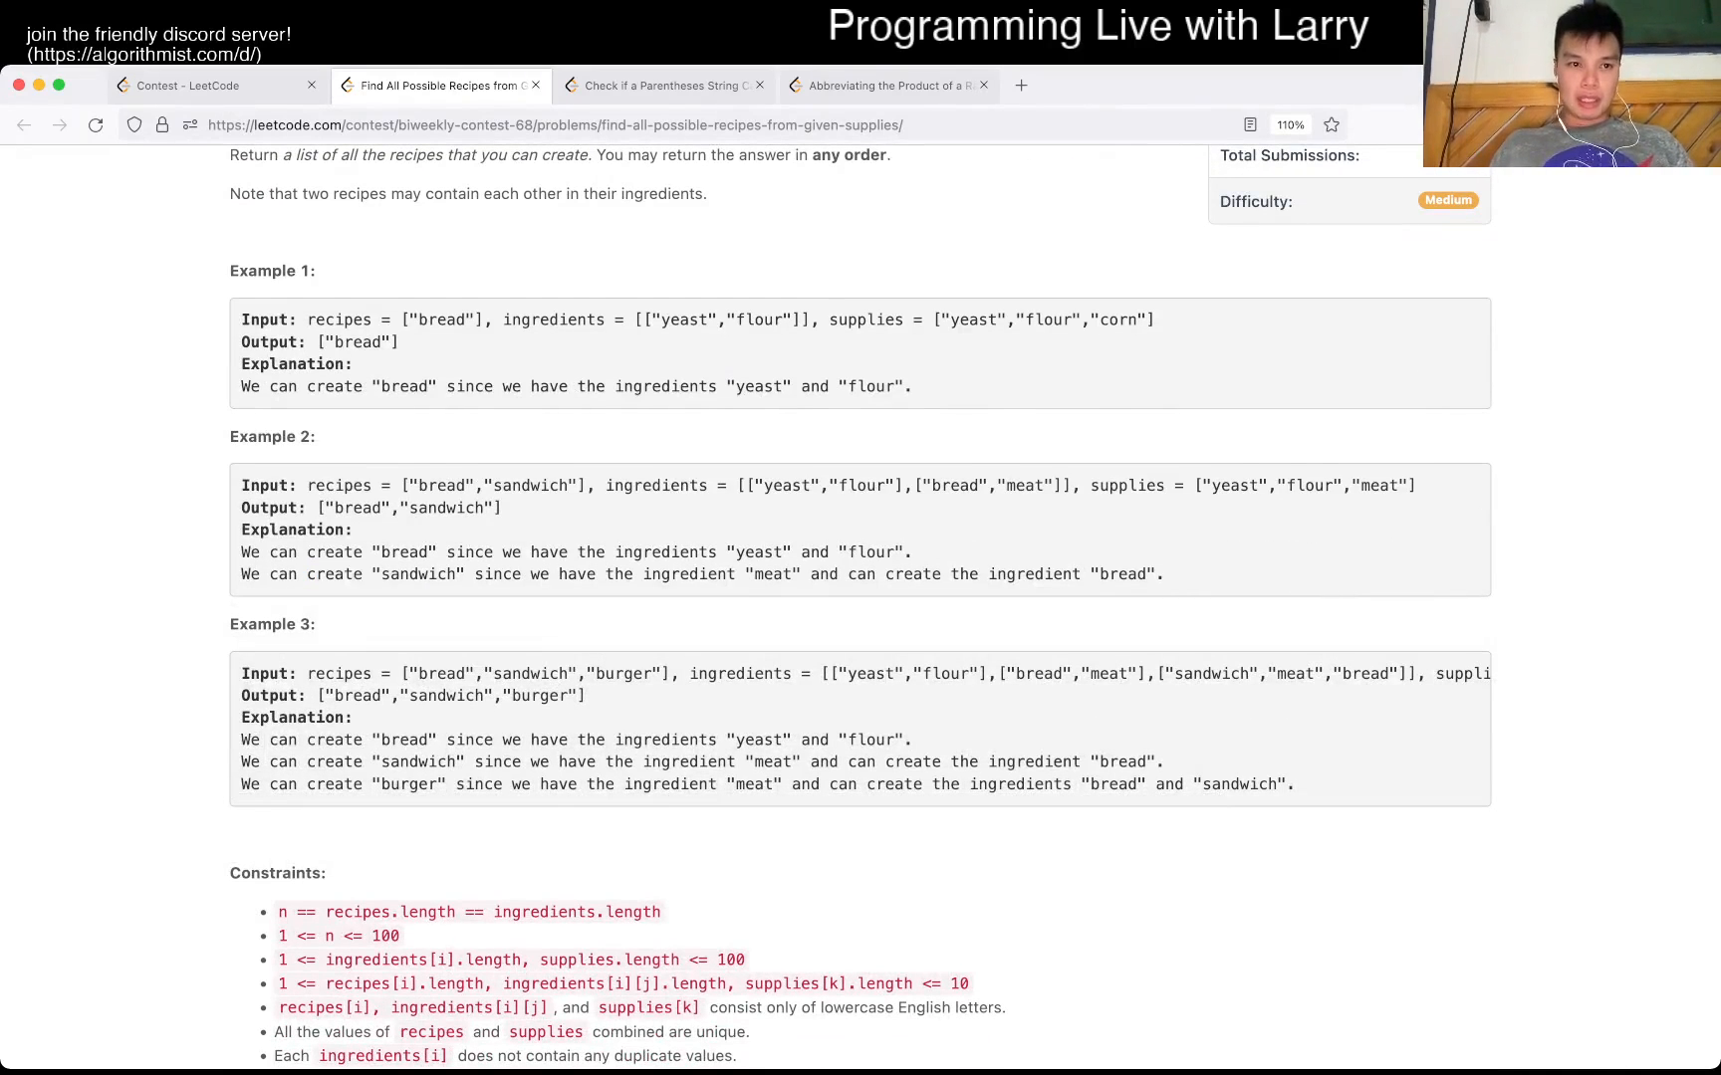
{"action": "scroll", "scroll_direction": "up", "scroll_amount": 3}
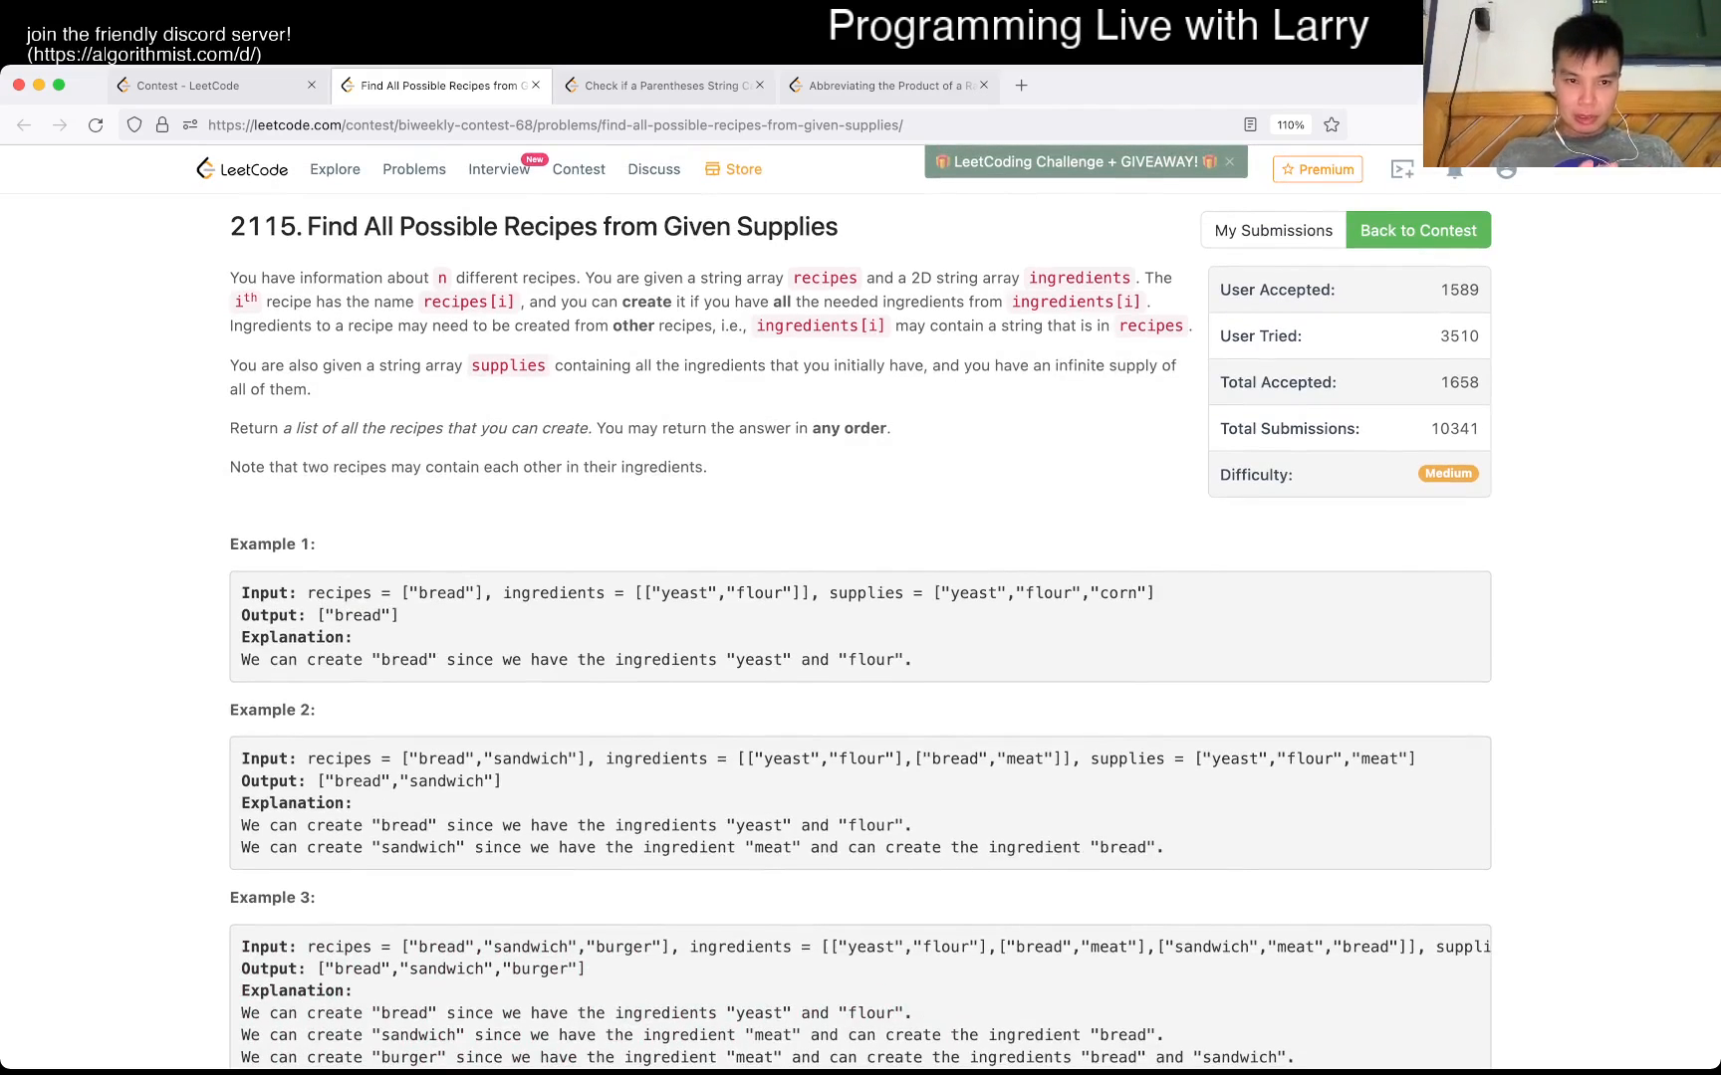
{"action": "scroll", "scroll_direction": "down", "scroll_amount": 3}
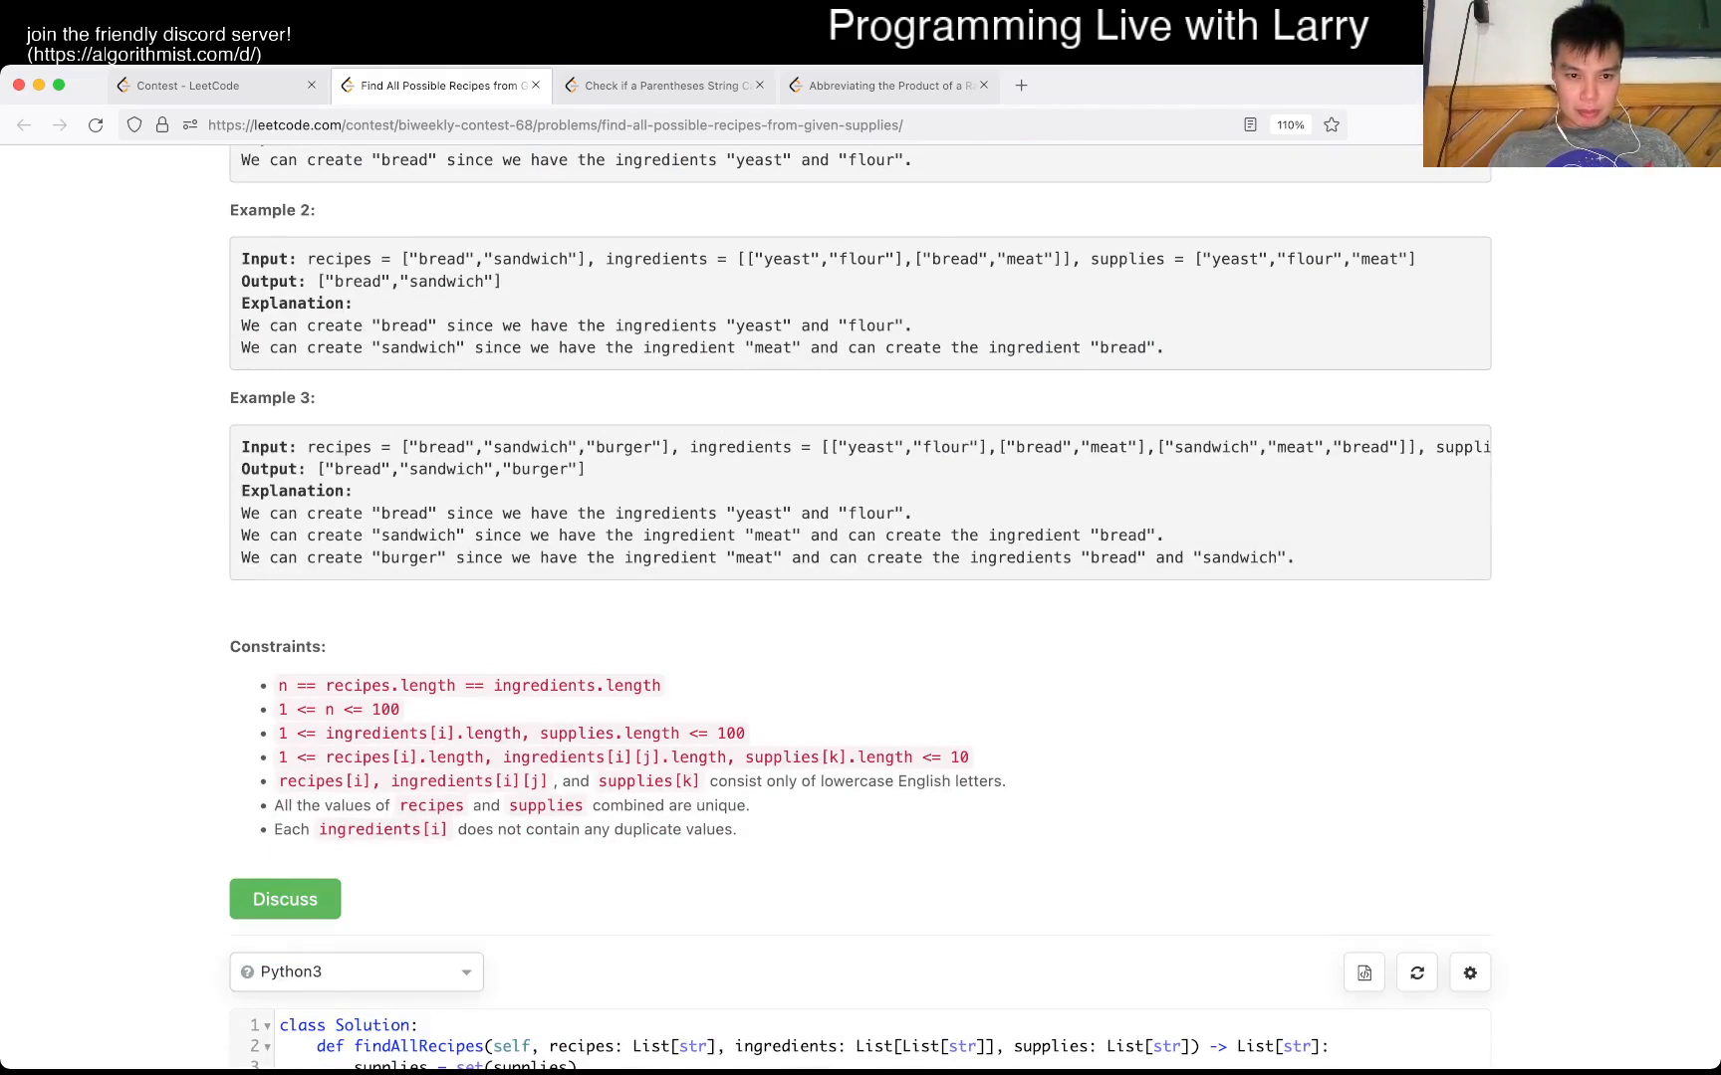
{"action": "scroll", "scroll_direction": "down", "scroll_amount": 3}
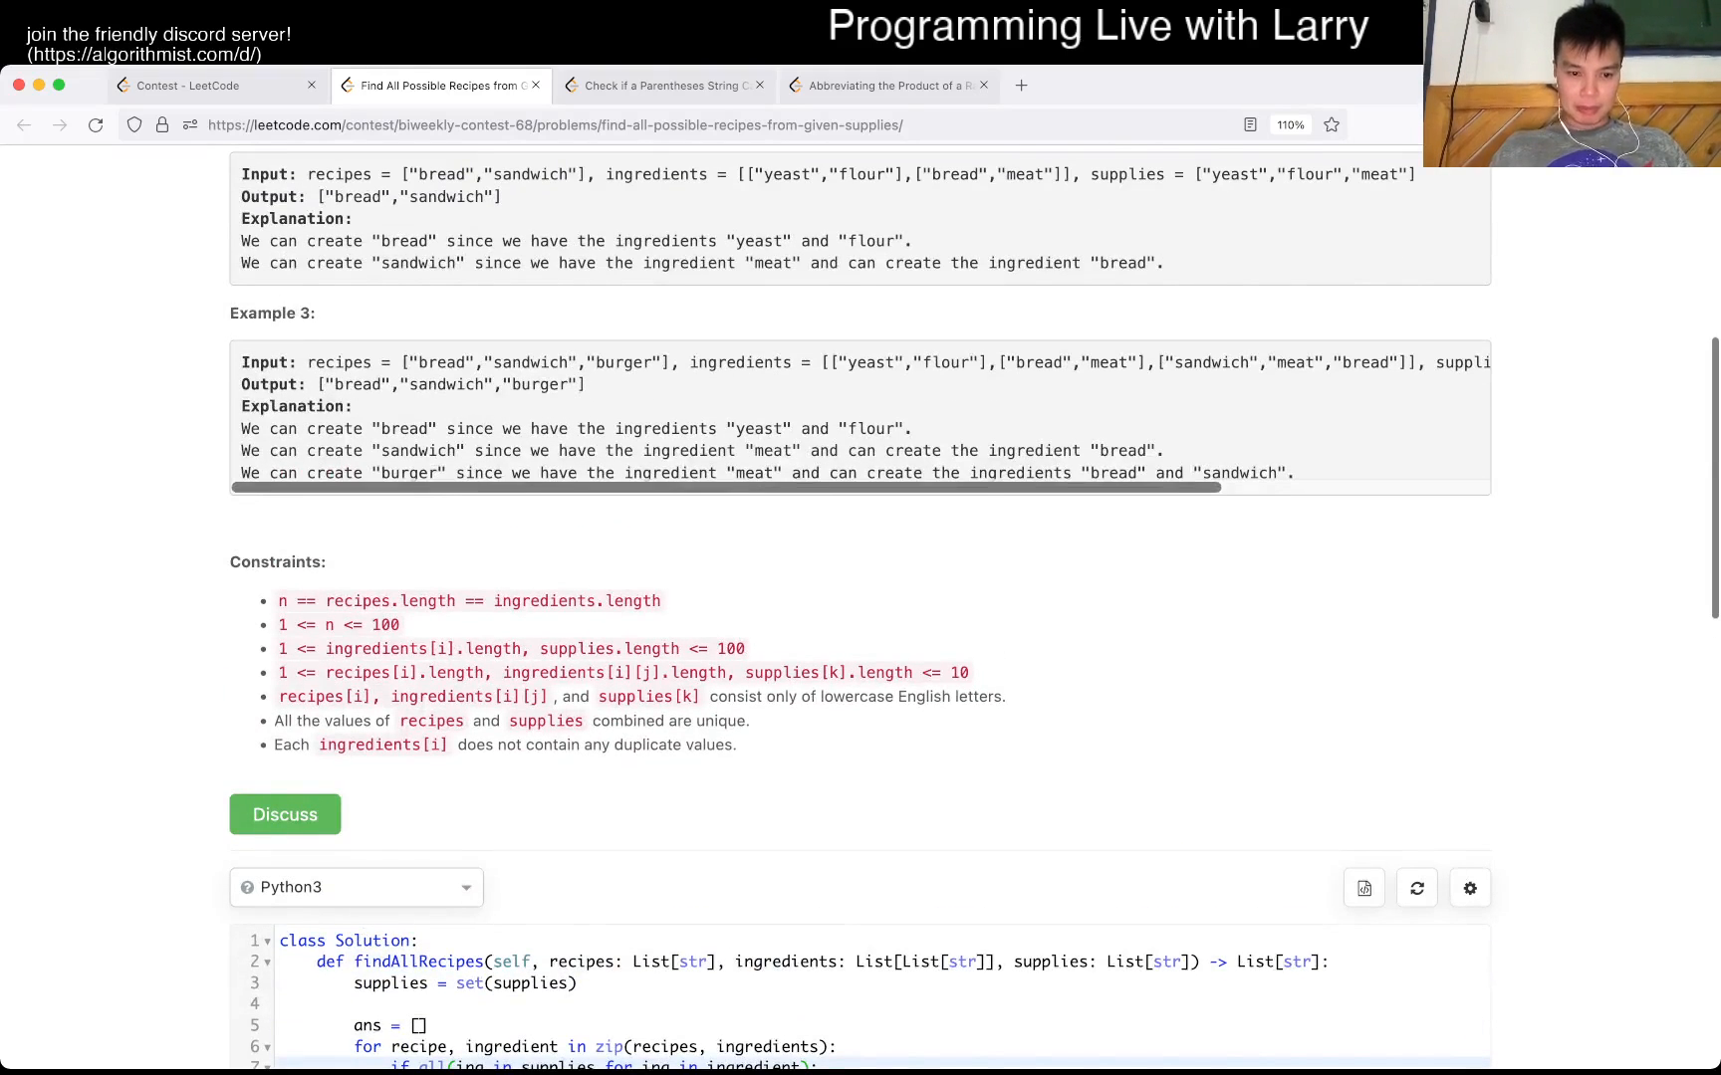
{"action": "scroll", "scroll_direction": "down", "scroll_amount": 3}
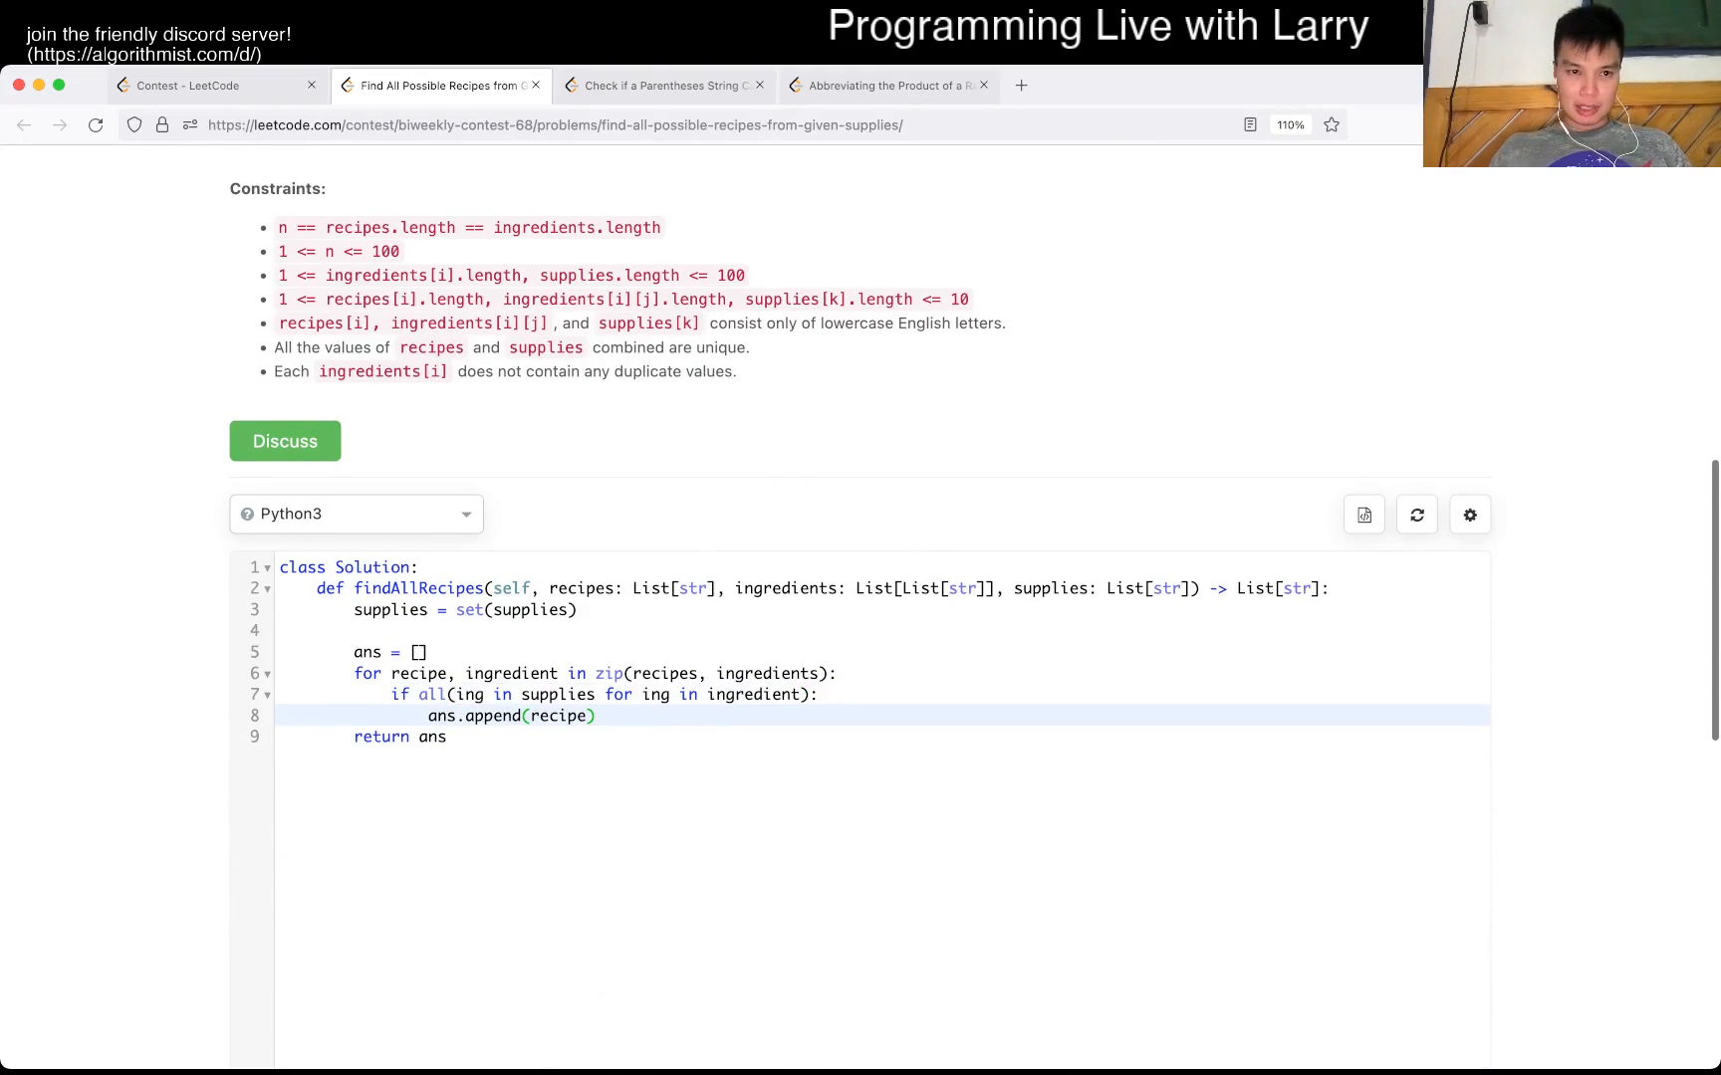
- Add supplies.add(recipe), a changed = True flag and a 'while changed:' loop around the scan
{"action": "left_click", "coordinate": [597, 717]}
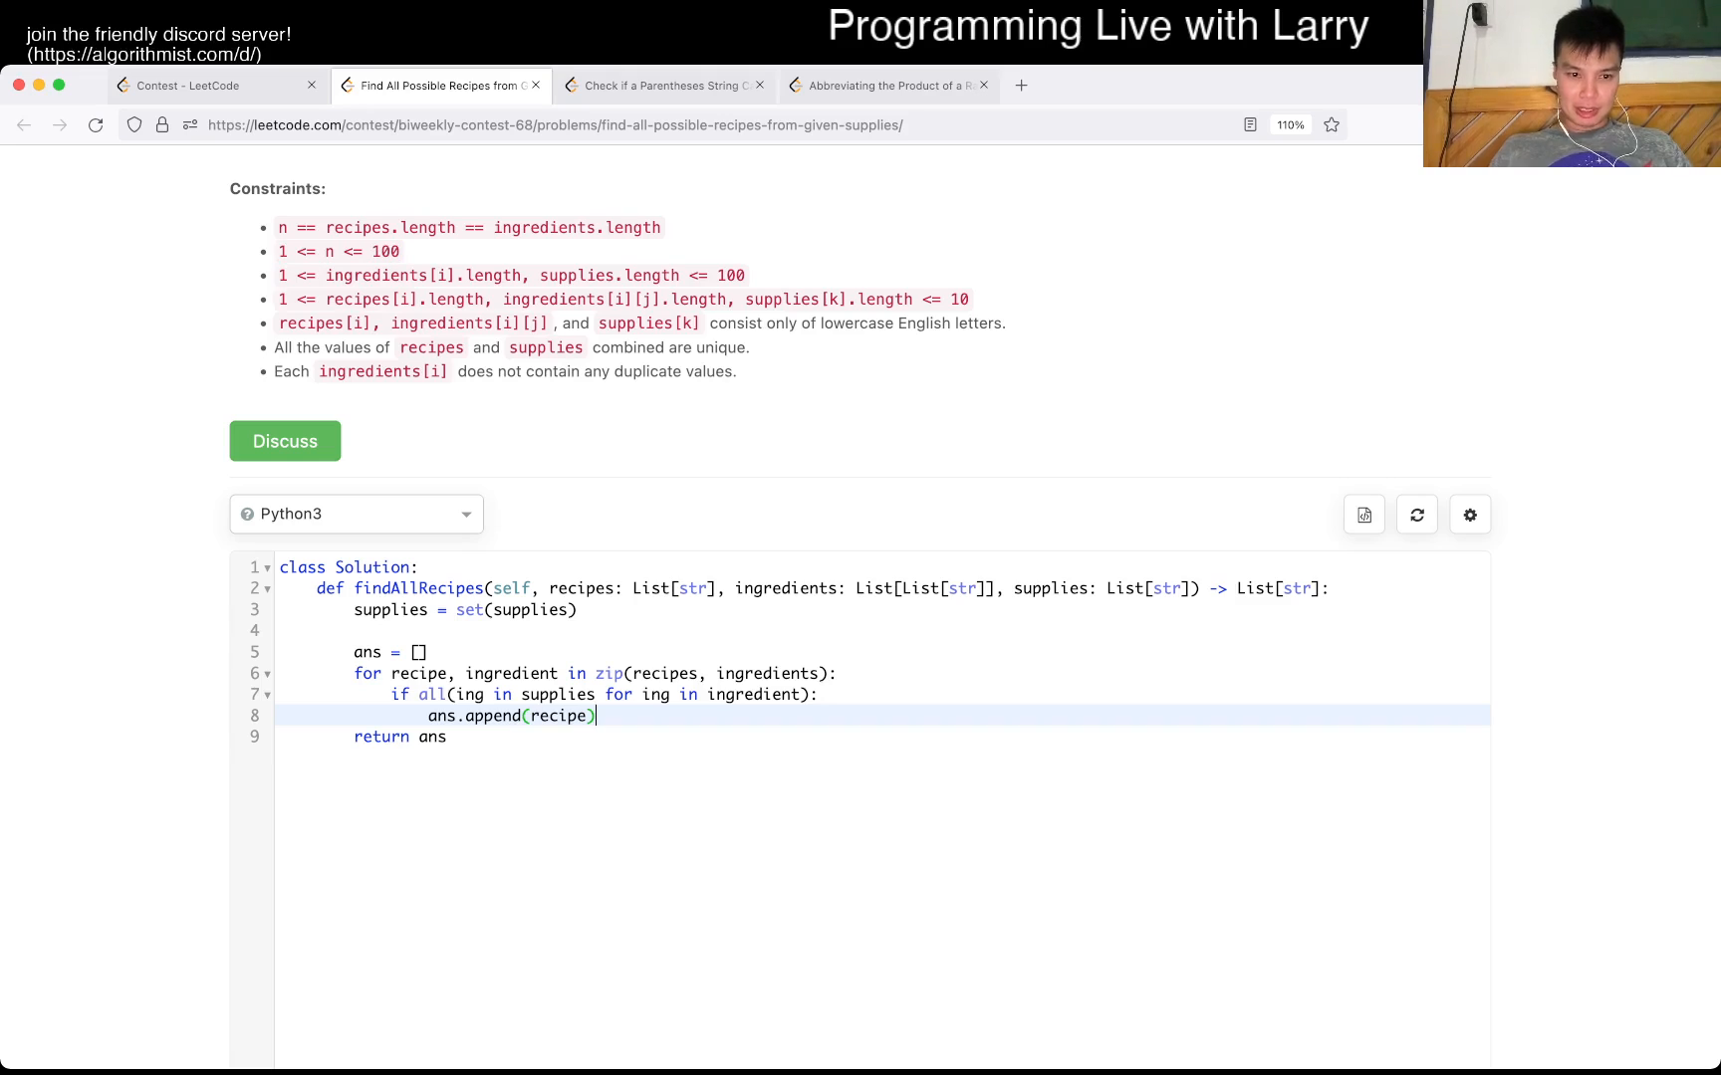
{"action": "key", "text": "Return"}
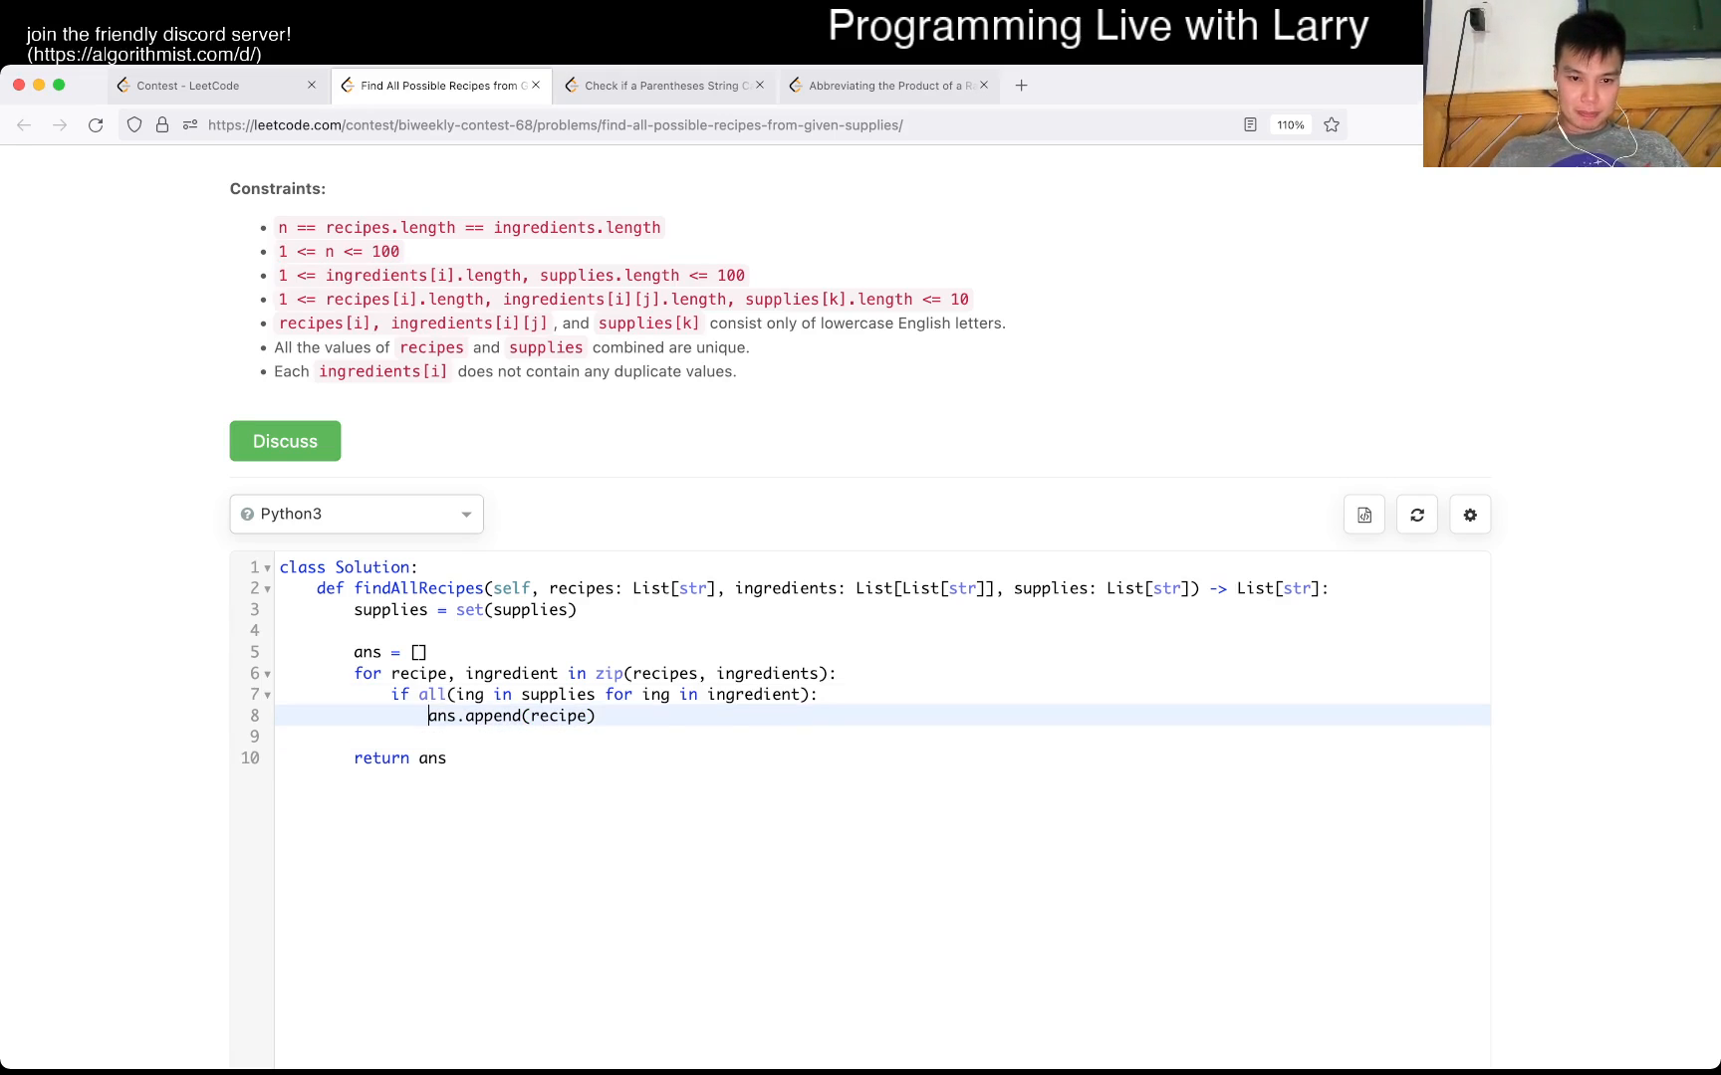
{"action": "type", "text": "sup"}
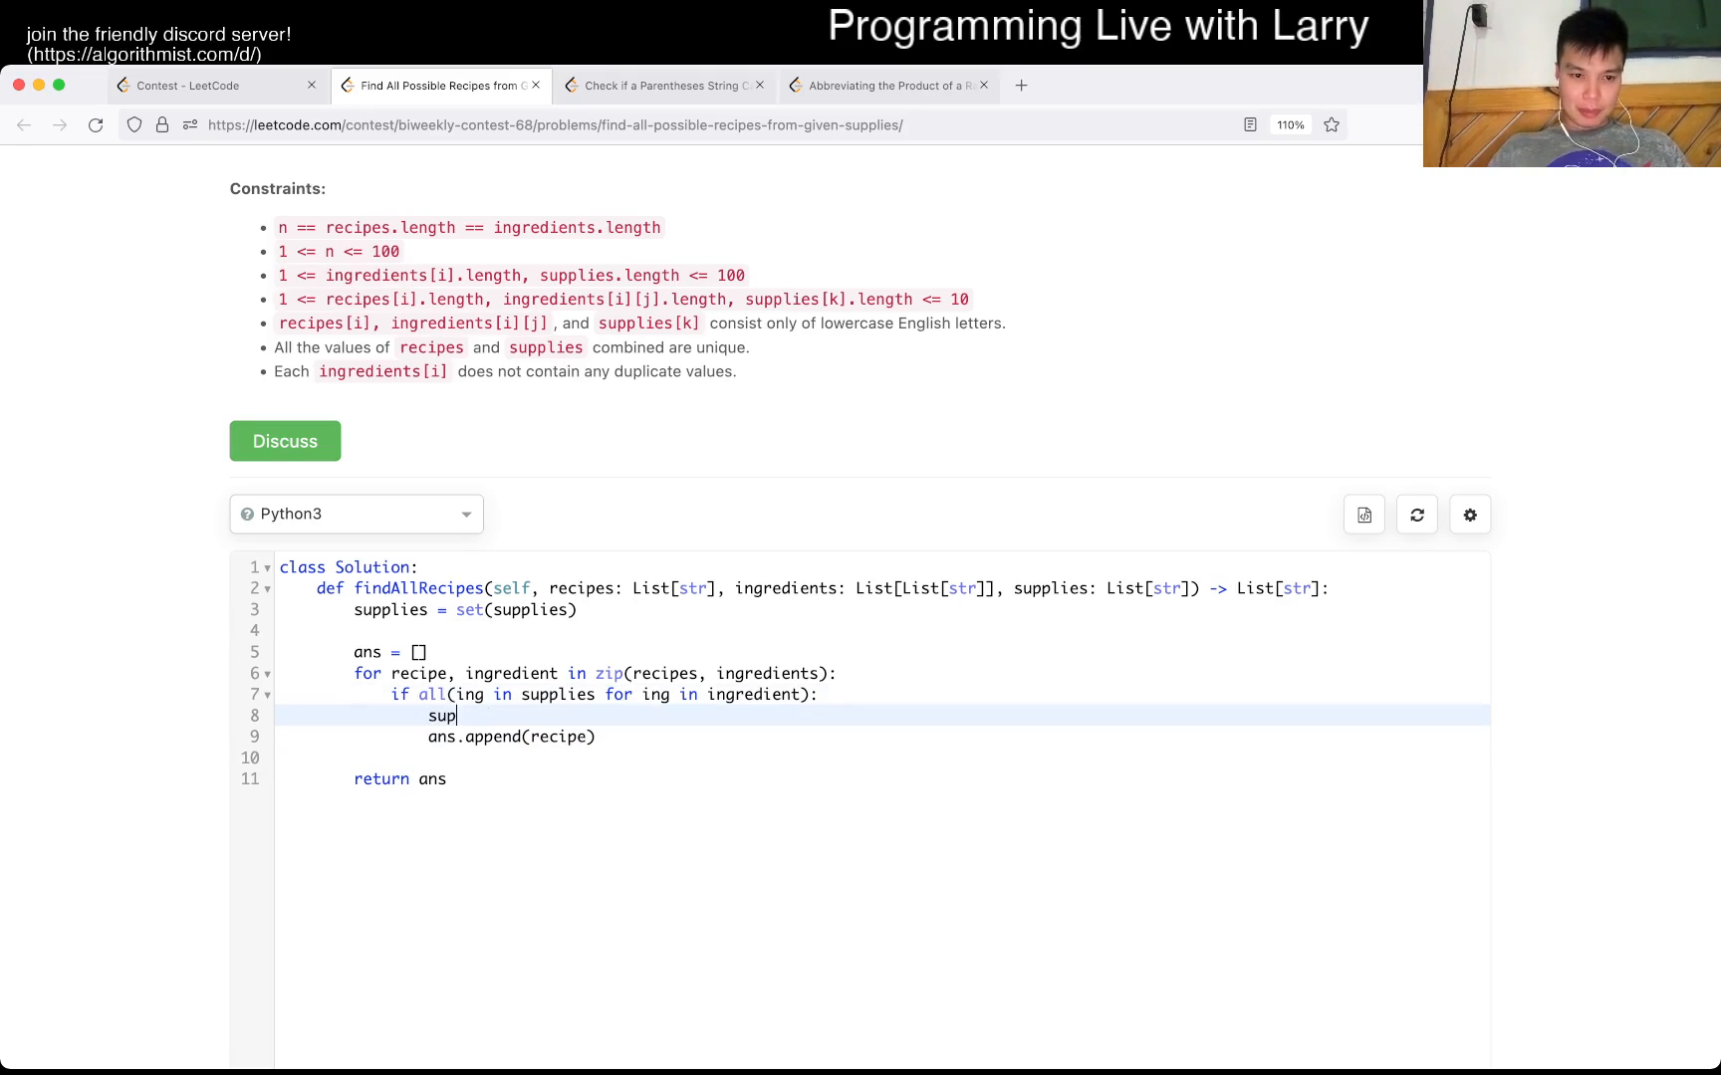
{"action": "type", "text": "plies.add(recipe)"}
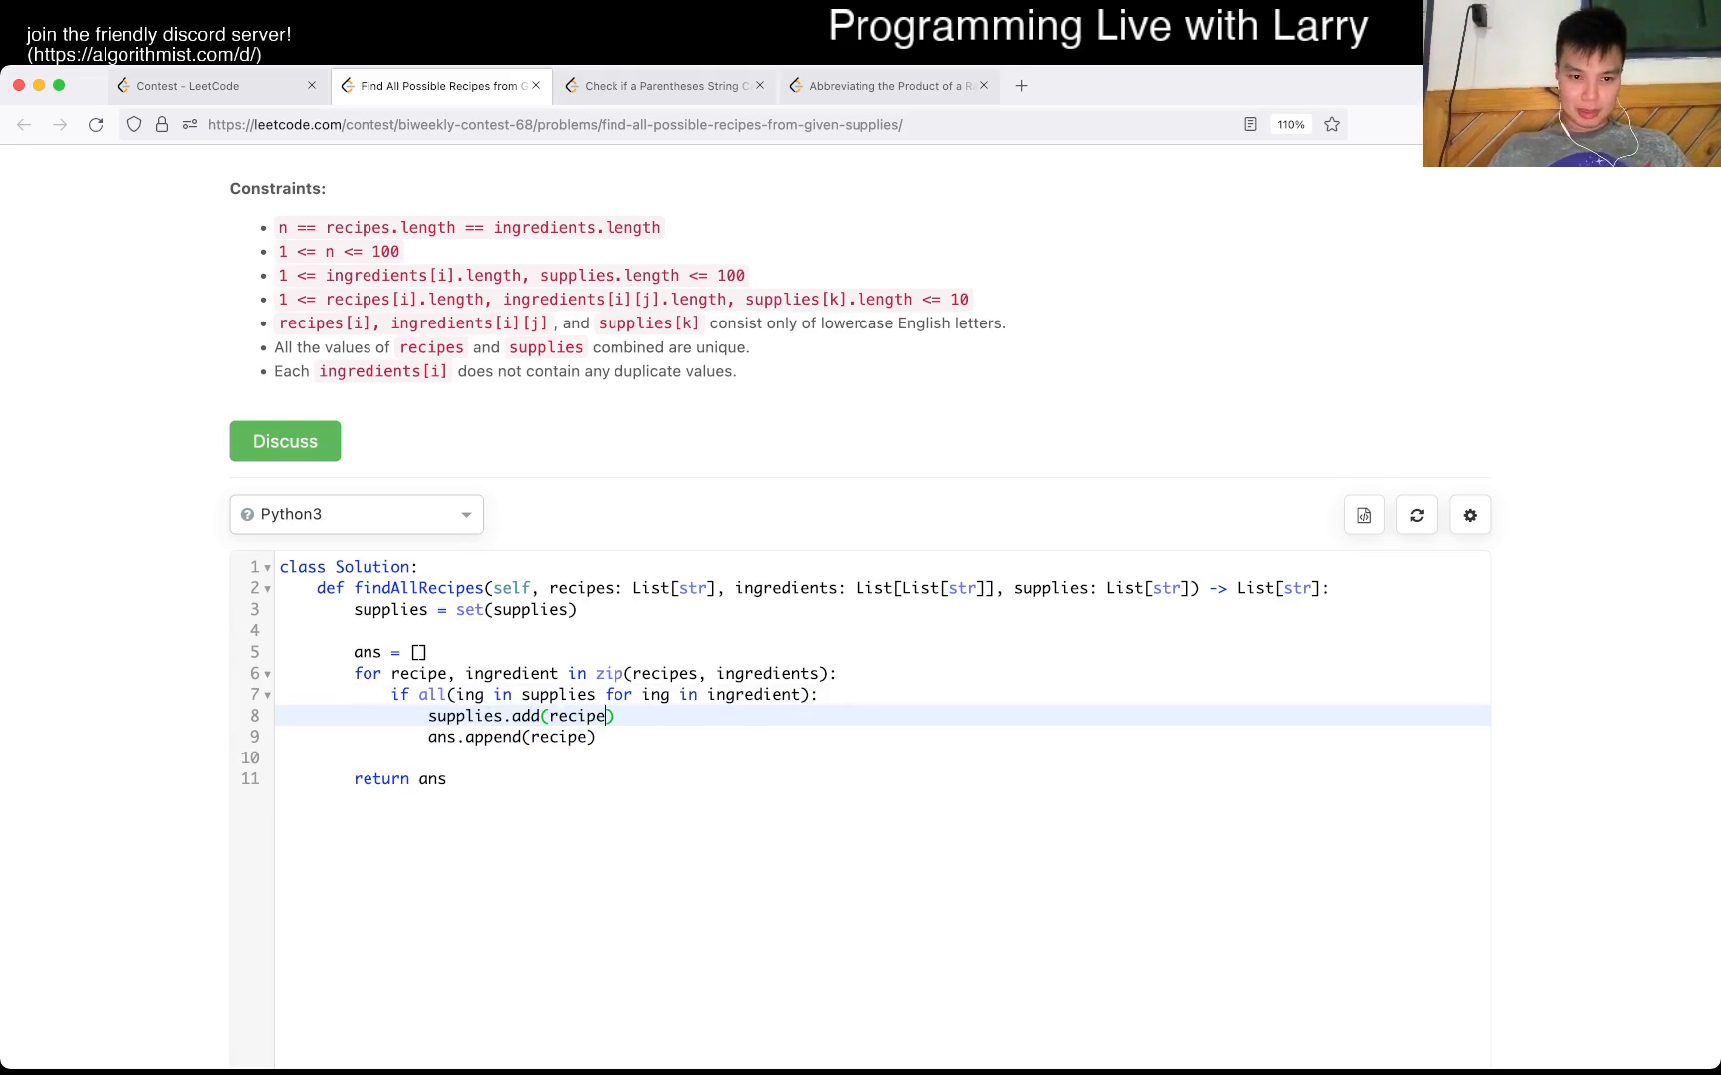
{"action": "type", "text": "changed - True"}
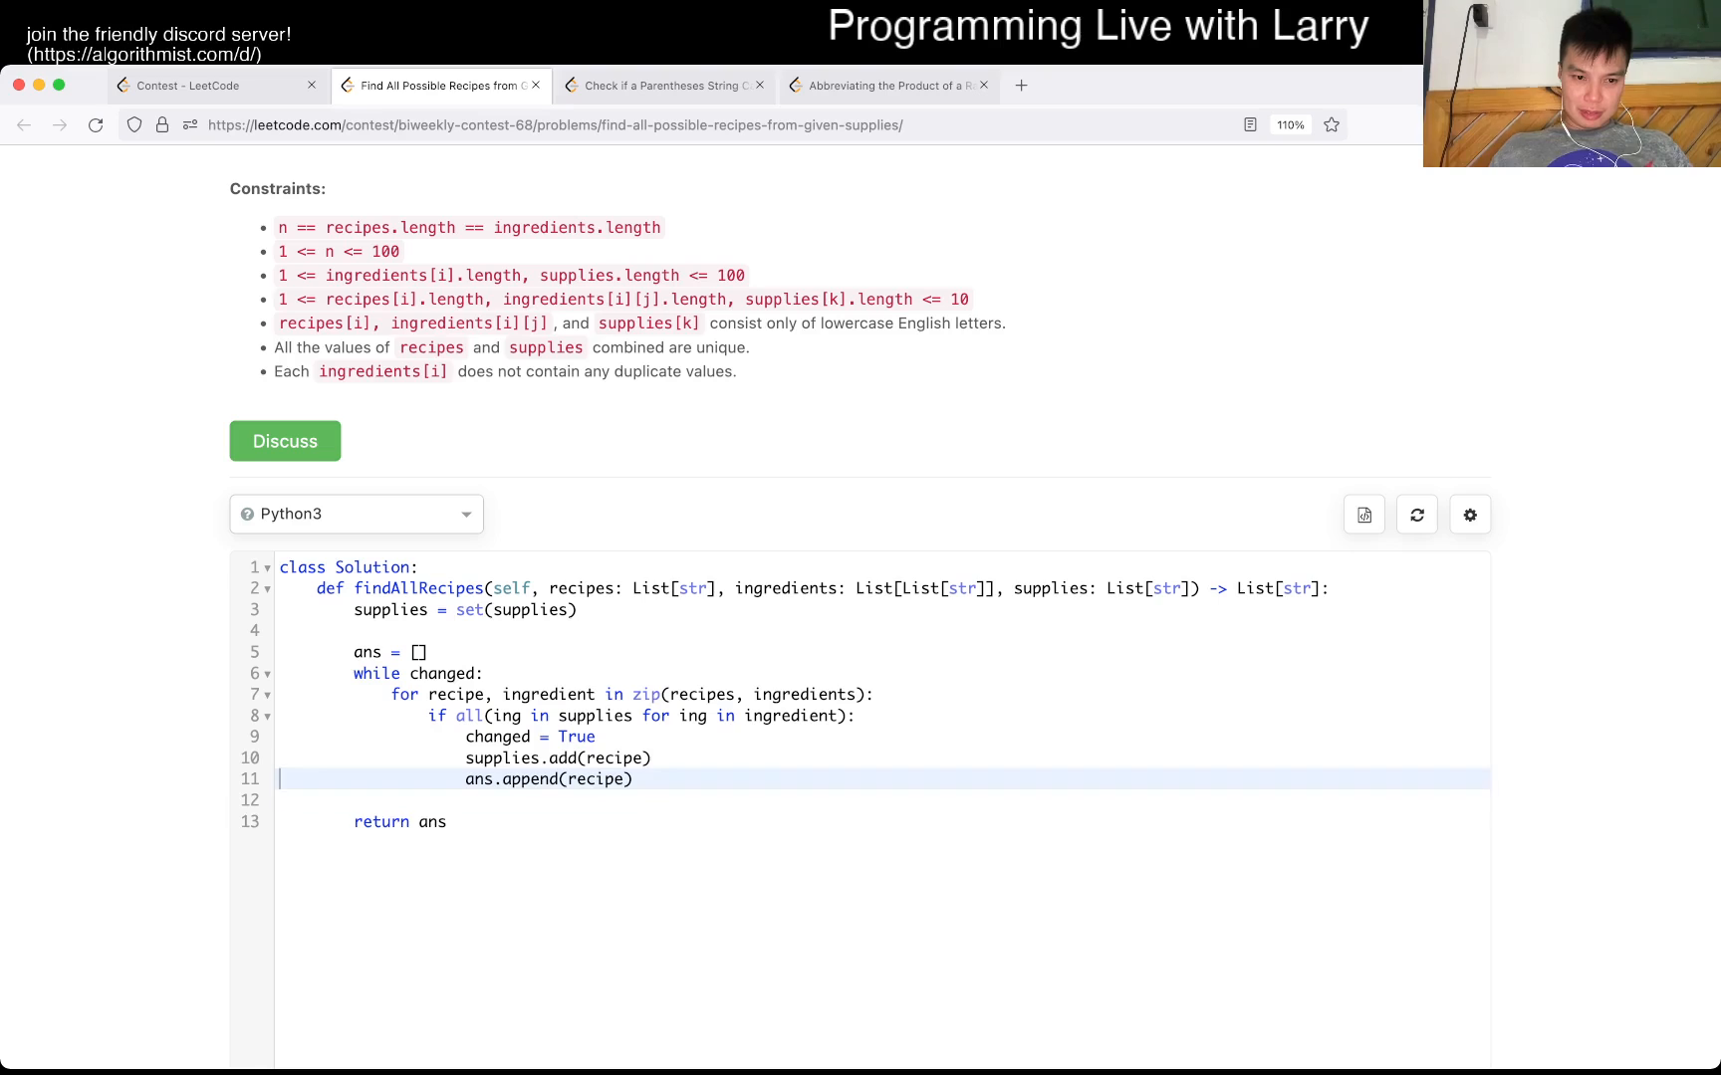
{"action": "type", "text": "ch"}
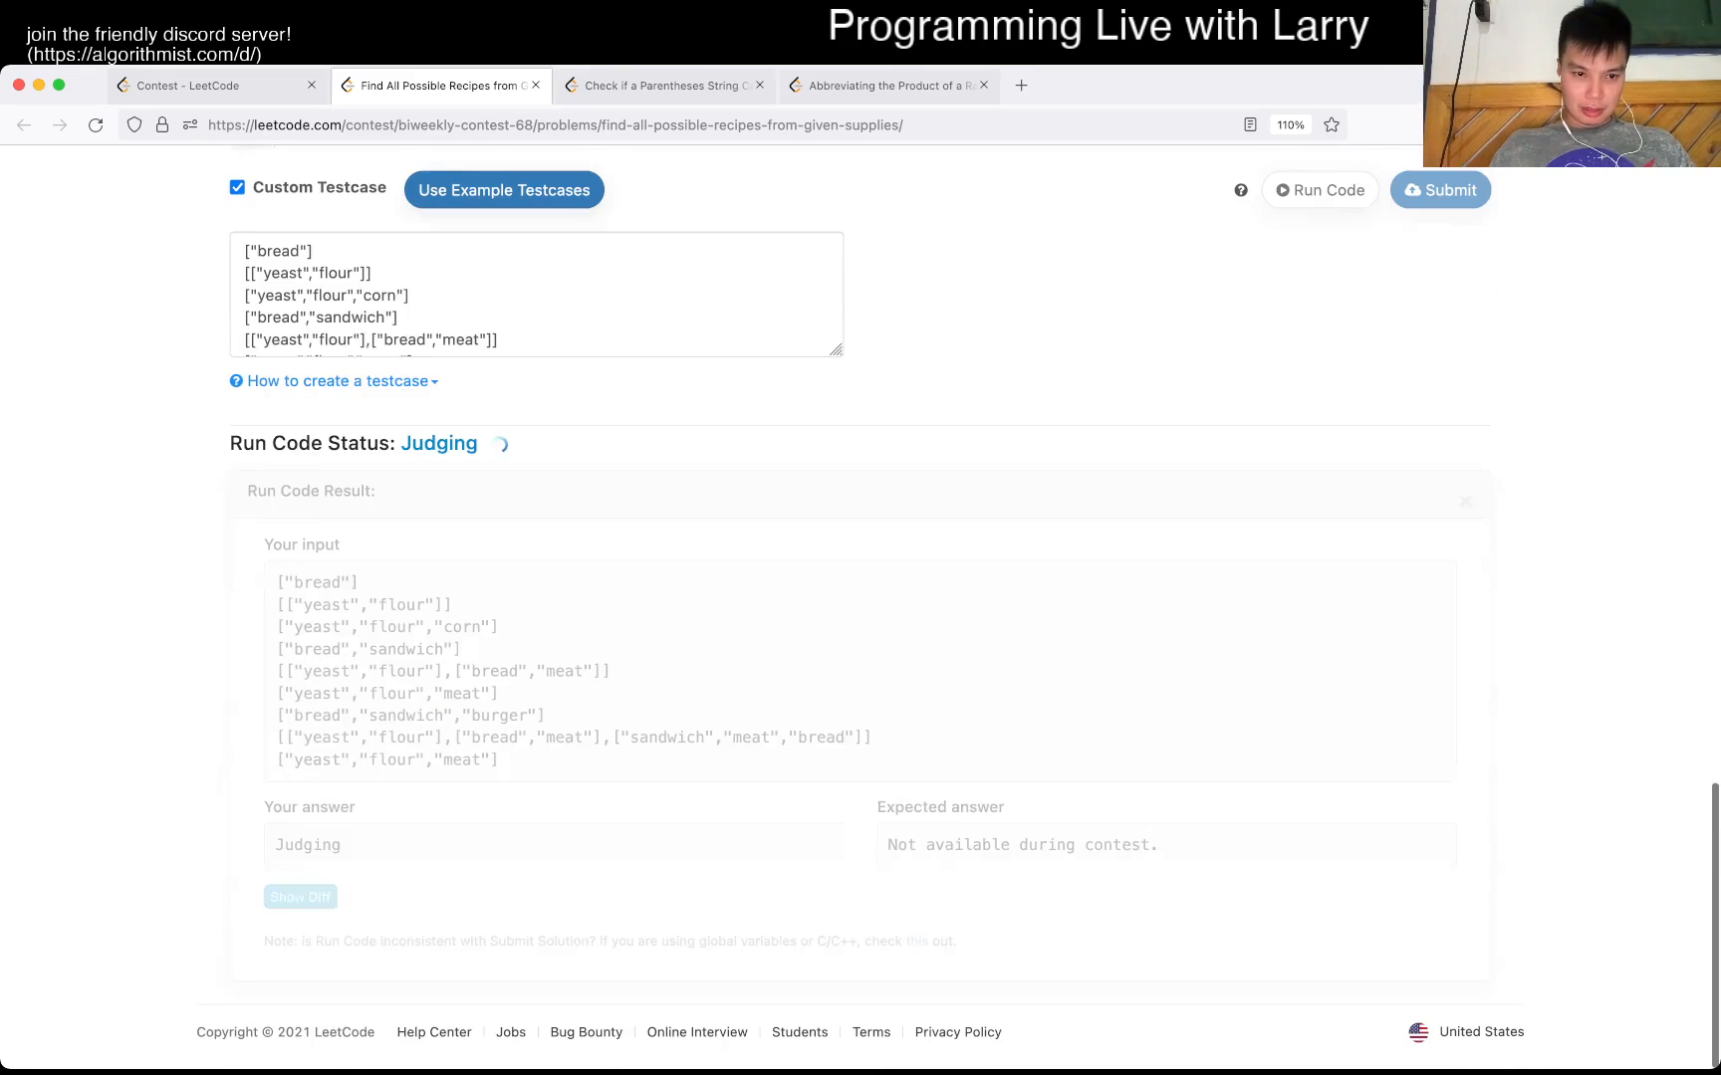
{"action": "scroll", "scroll_direction": "up", "scroll_amount": 3}
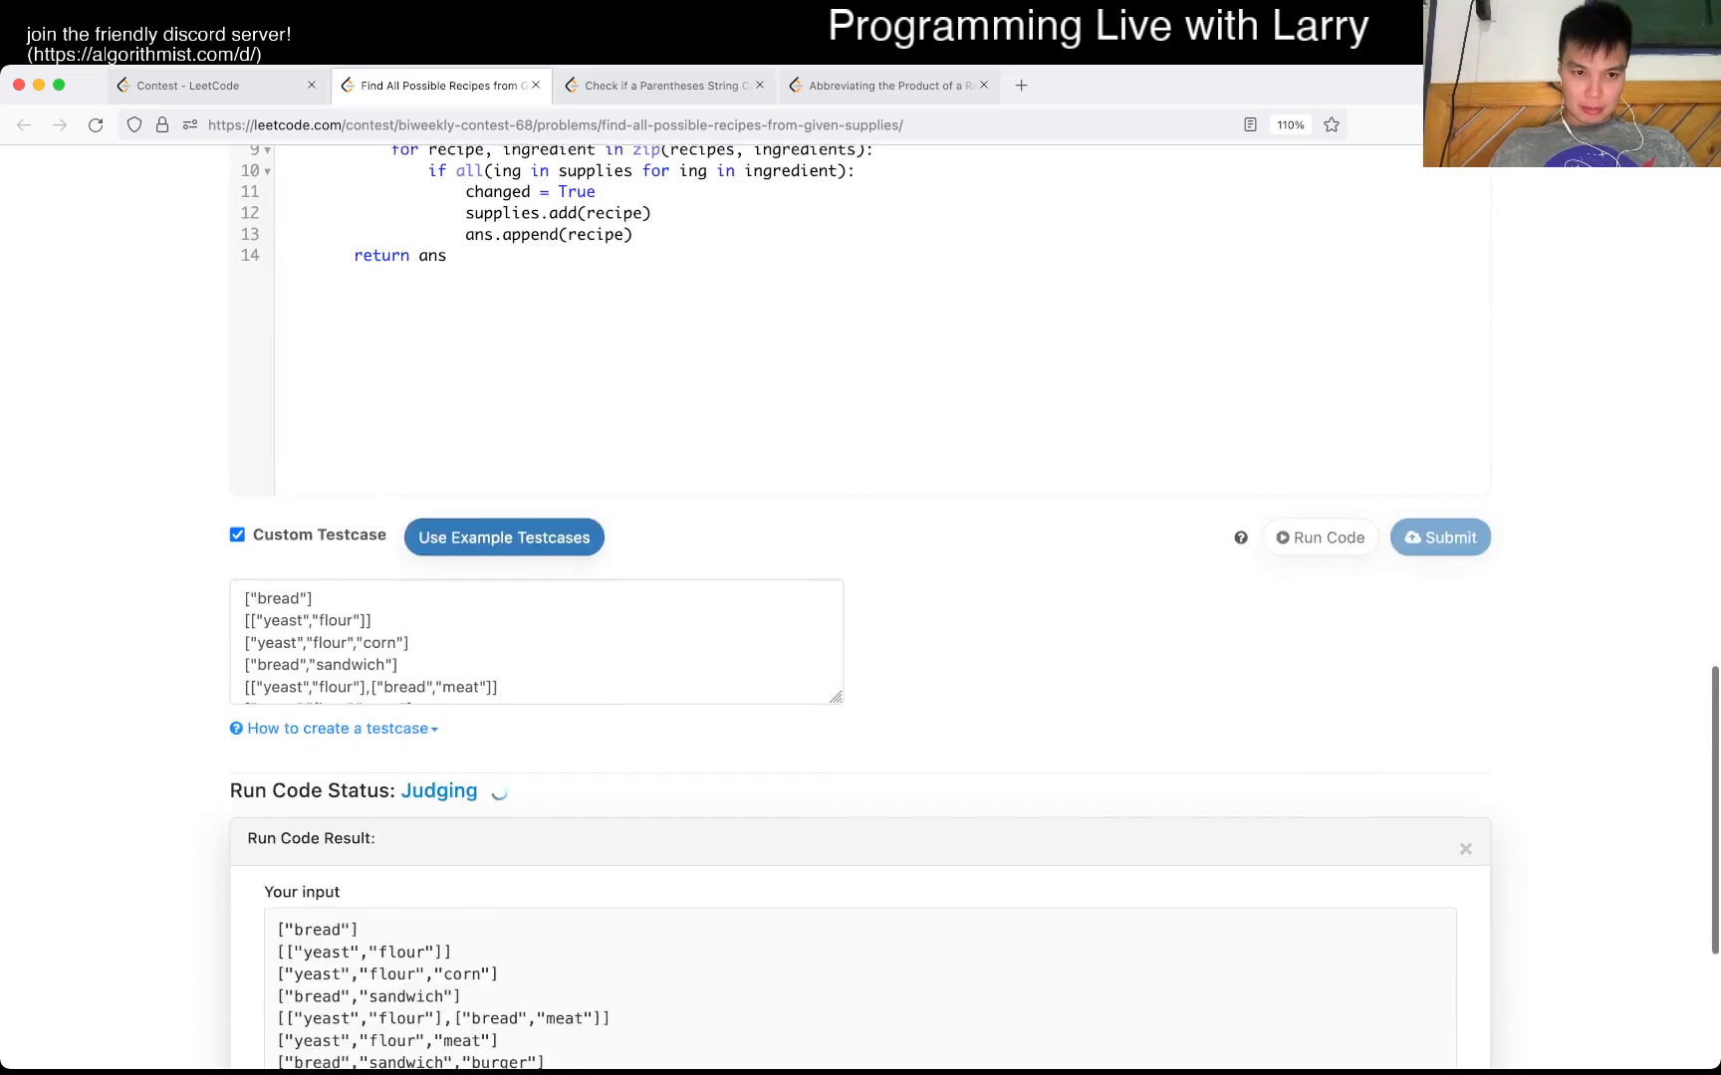
{"action": "scroll", "scroll_direction": "up", "scroll_amount": 3}
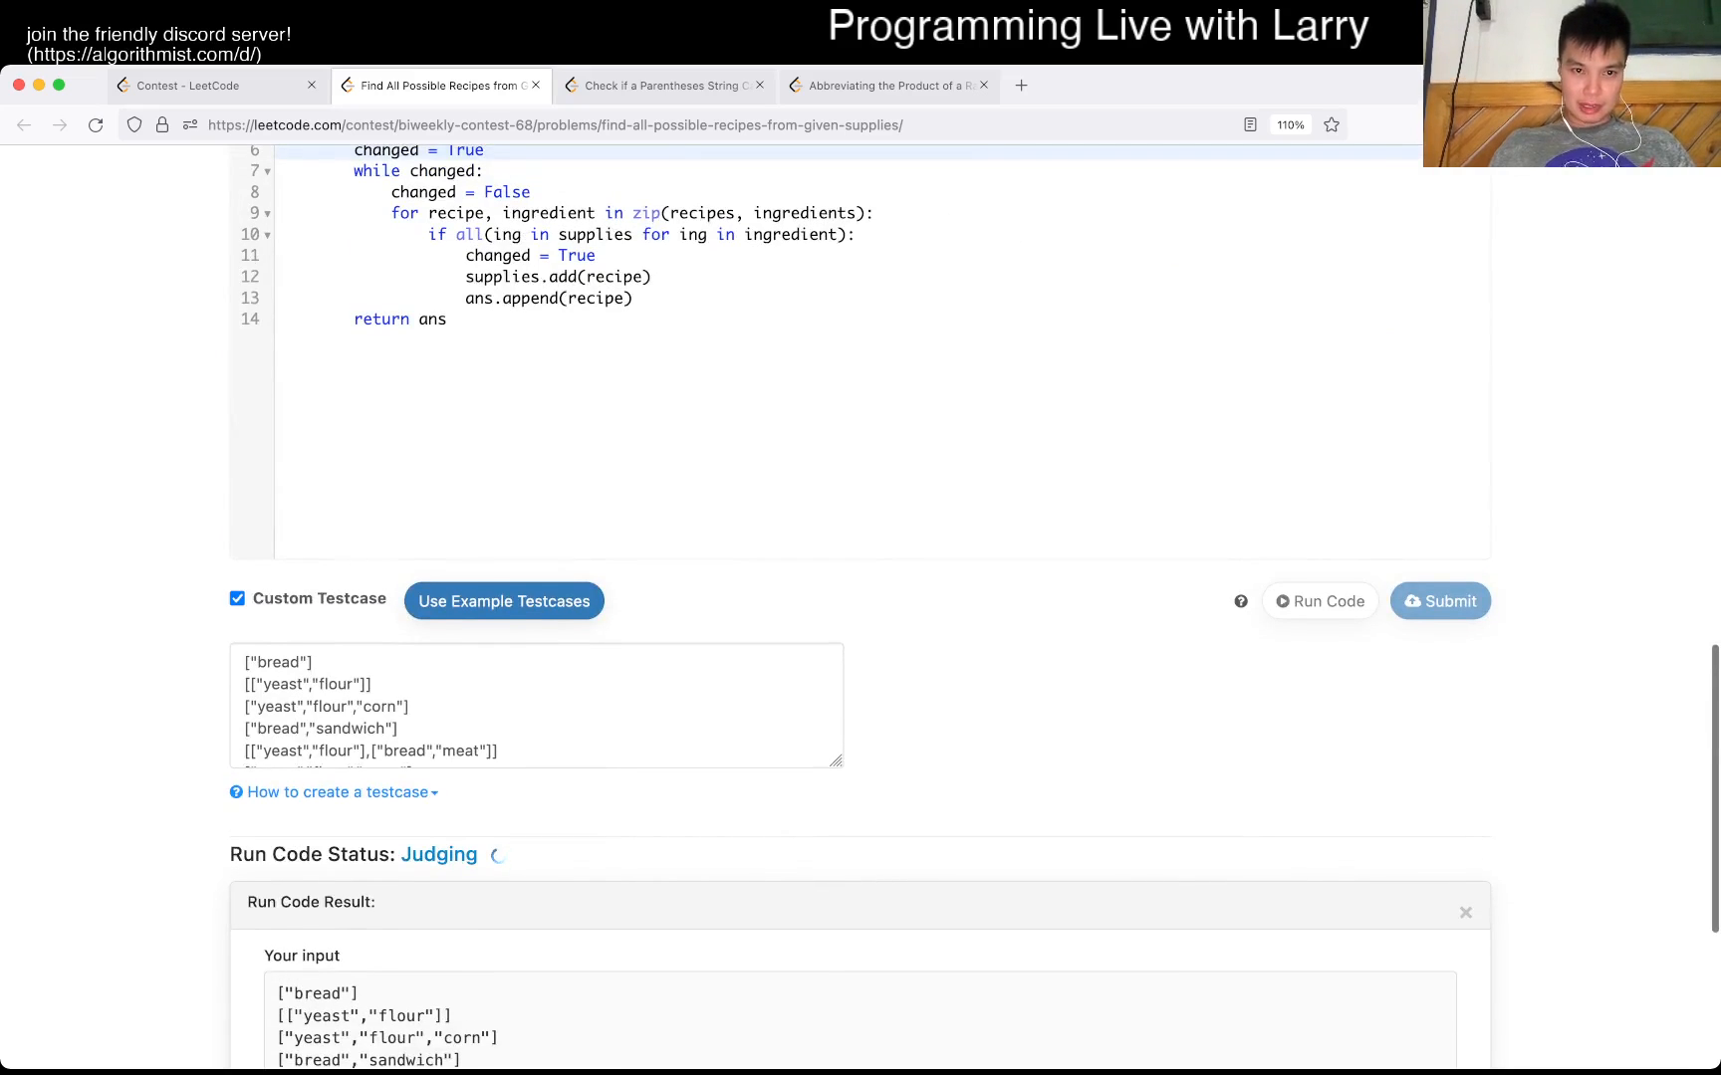
{"action": "scroll", "scroll_direction": "up", "scroll_amount": 3}
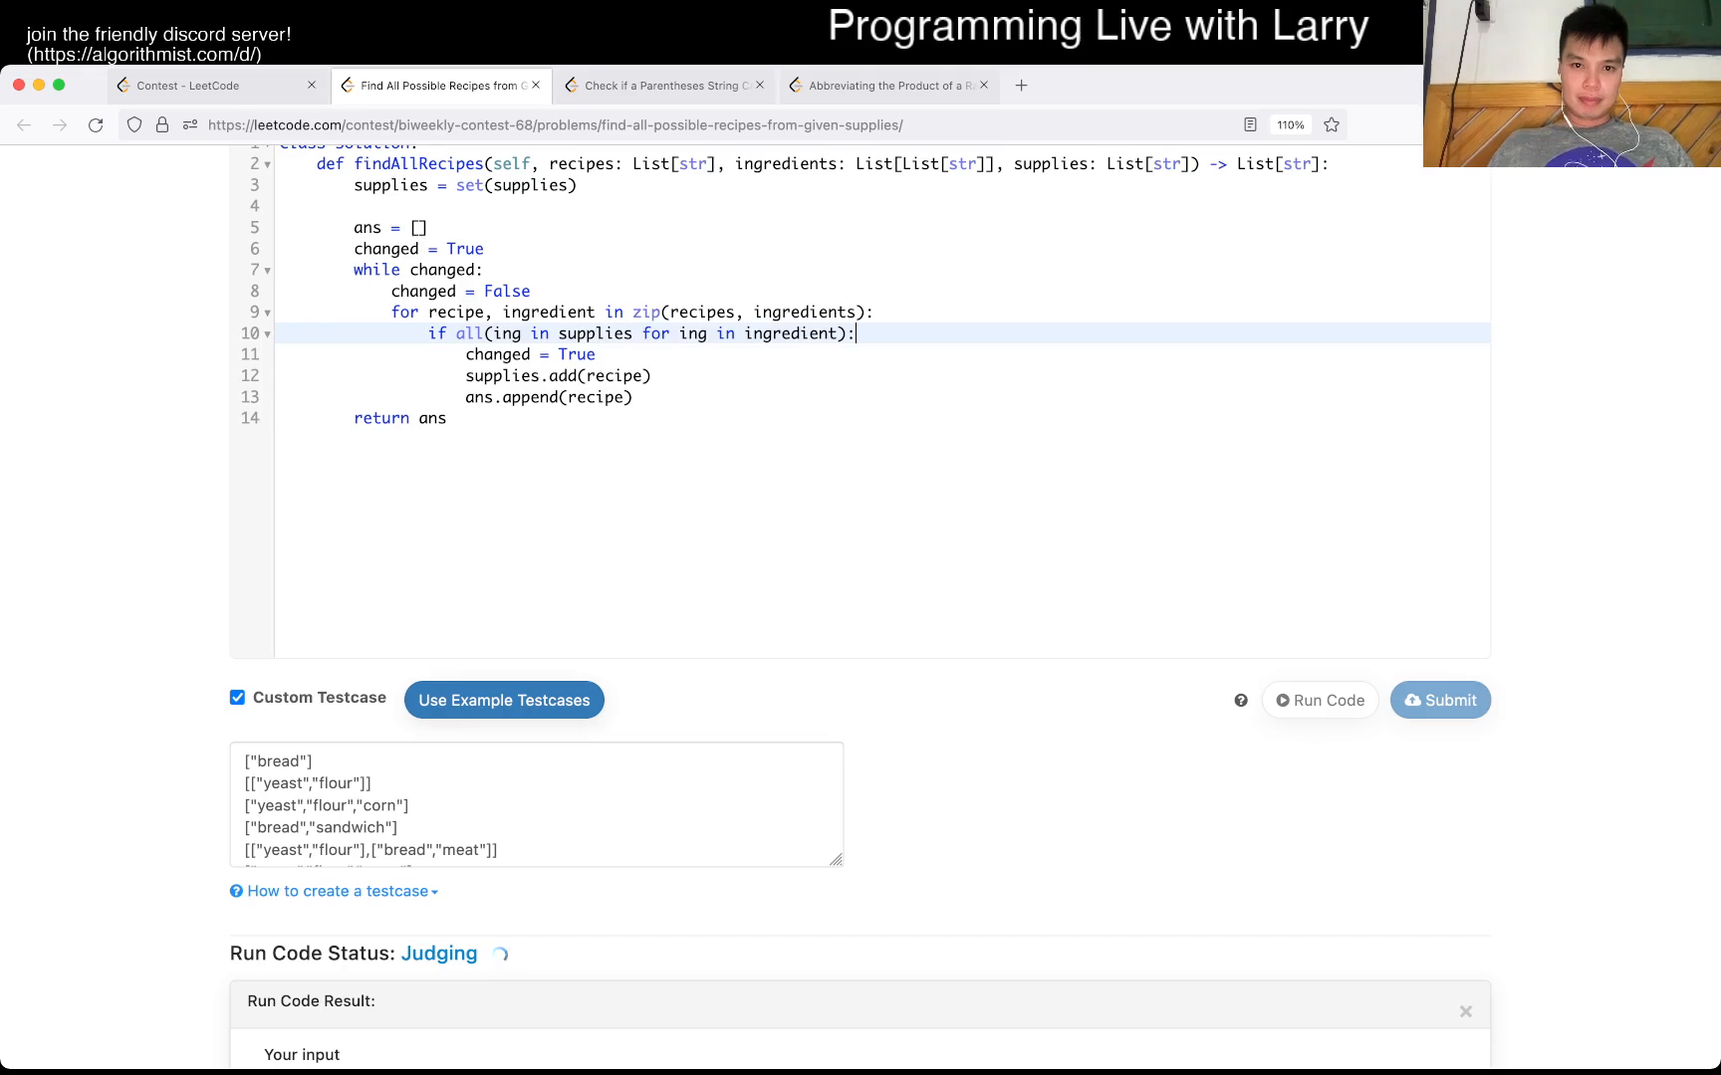
{"action": "scroll", "scroll_direction": "up", "scroll_amount": 3}
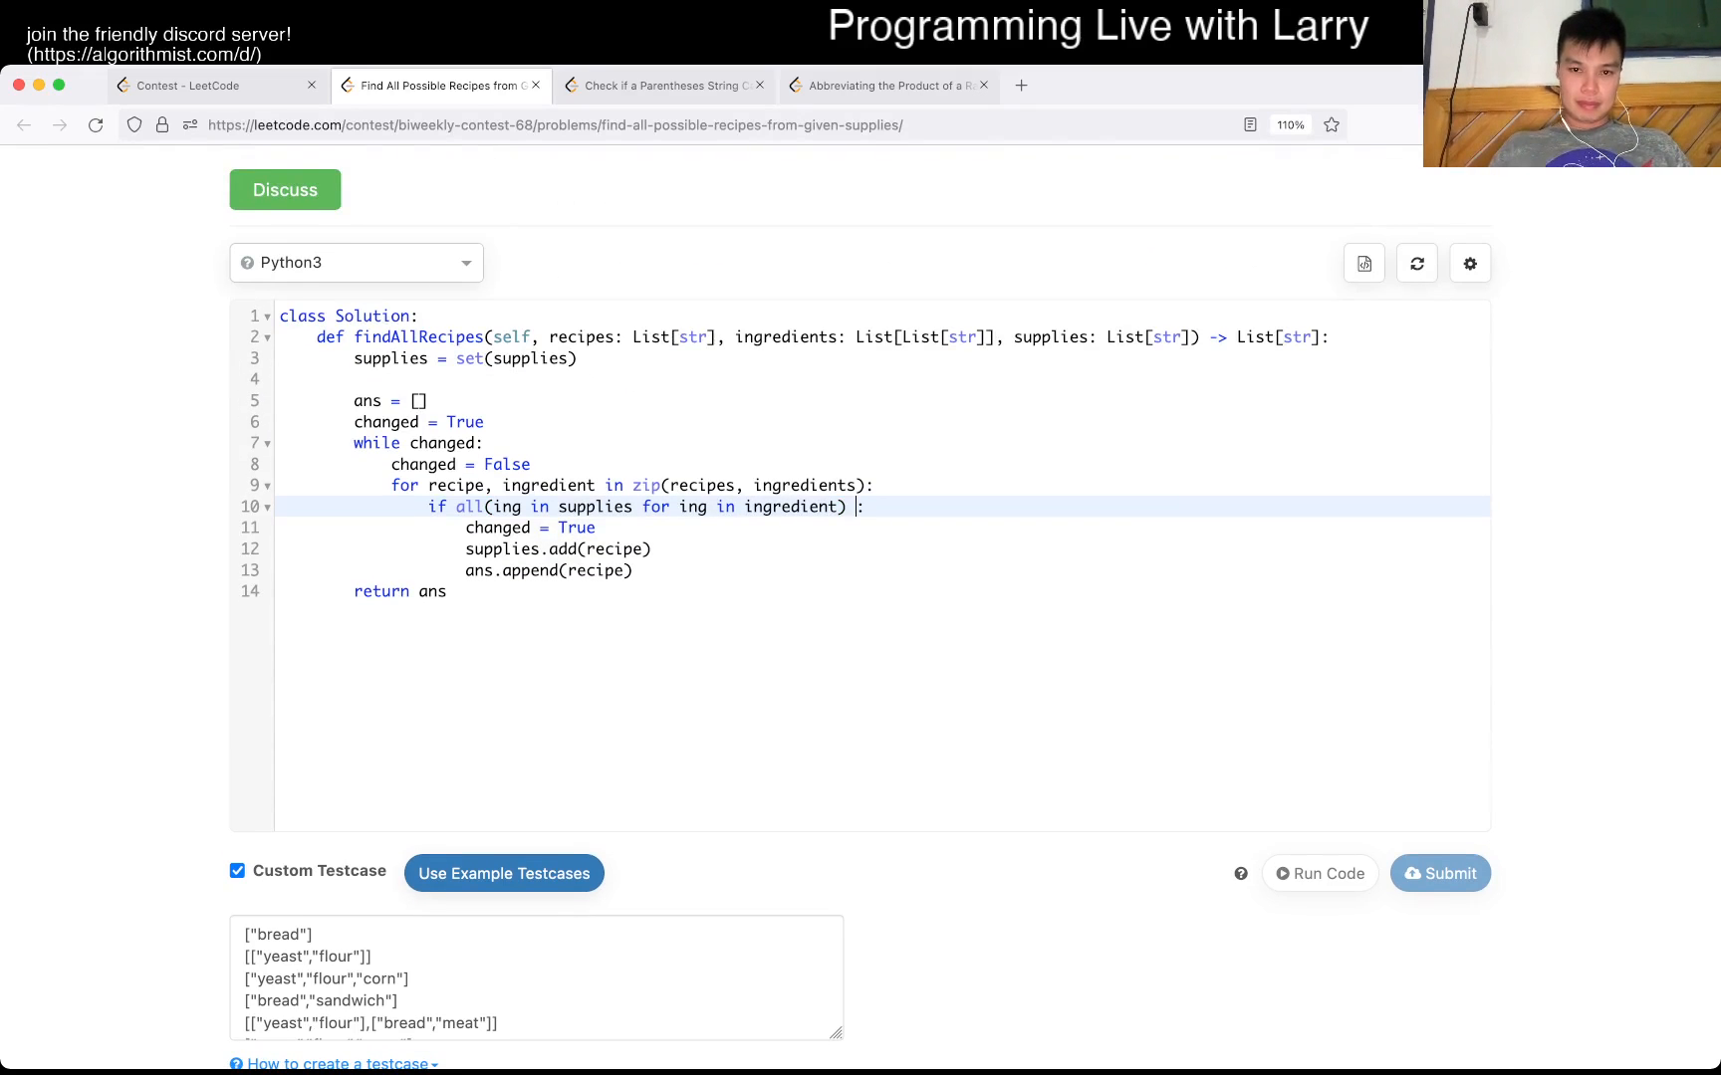
- Extend the condition with 'and recipe not in supplies' and submit the solution
{"action": "type", "text": "and"}
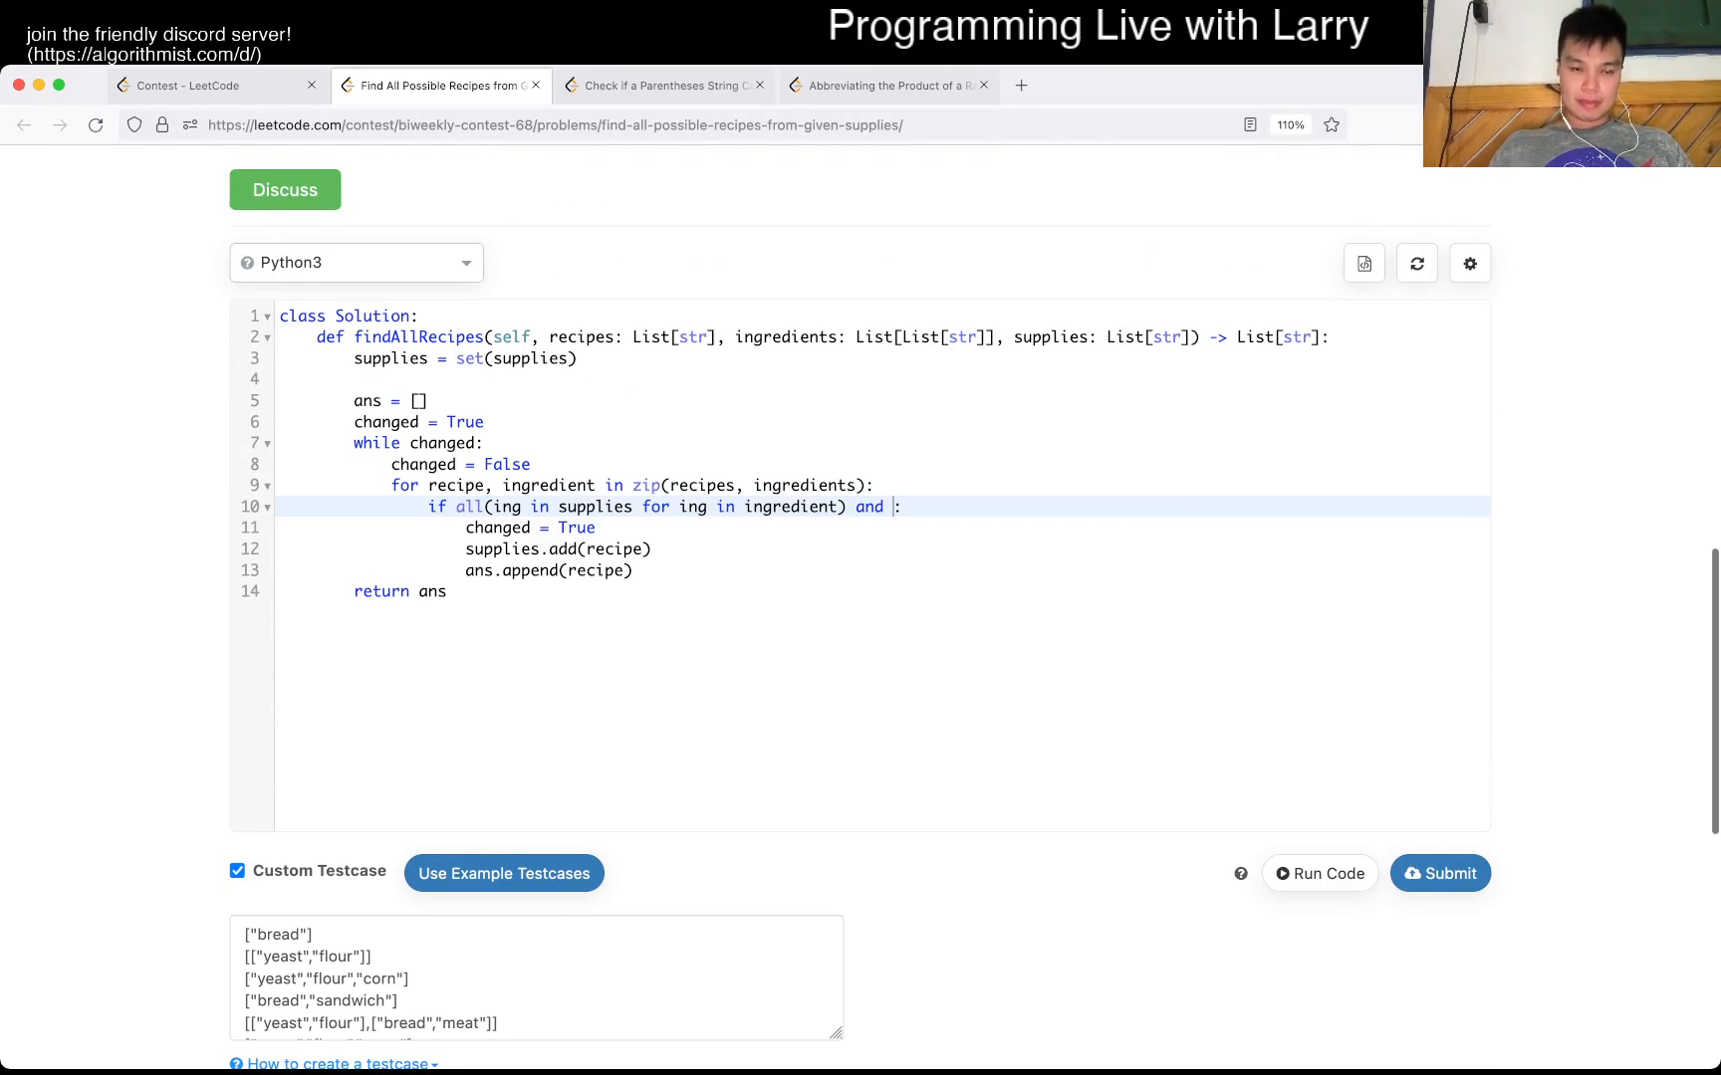
{"action": "type", "text": "recipe not in"}
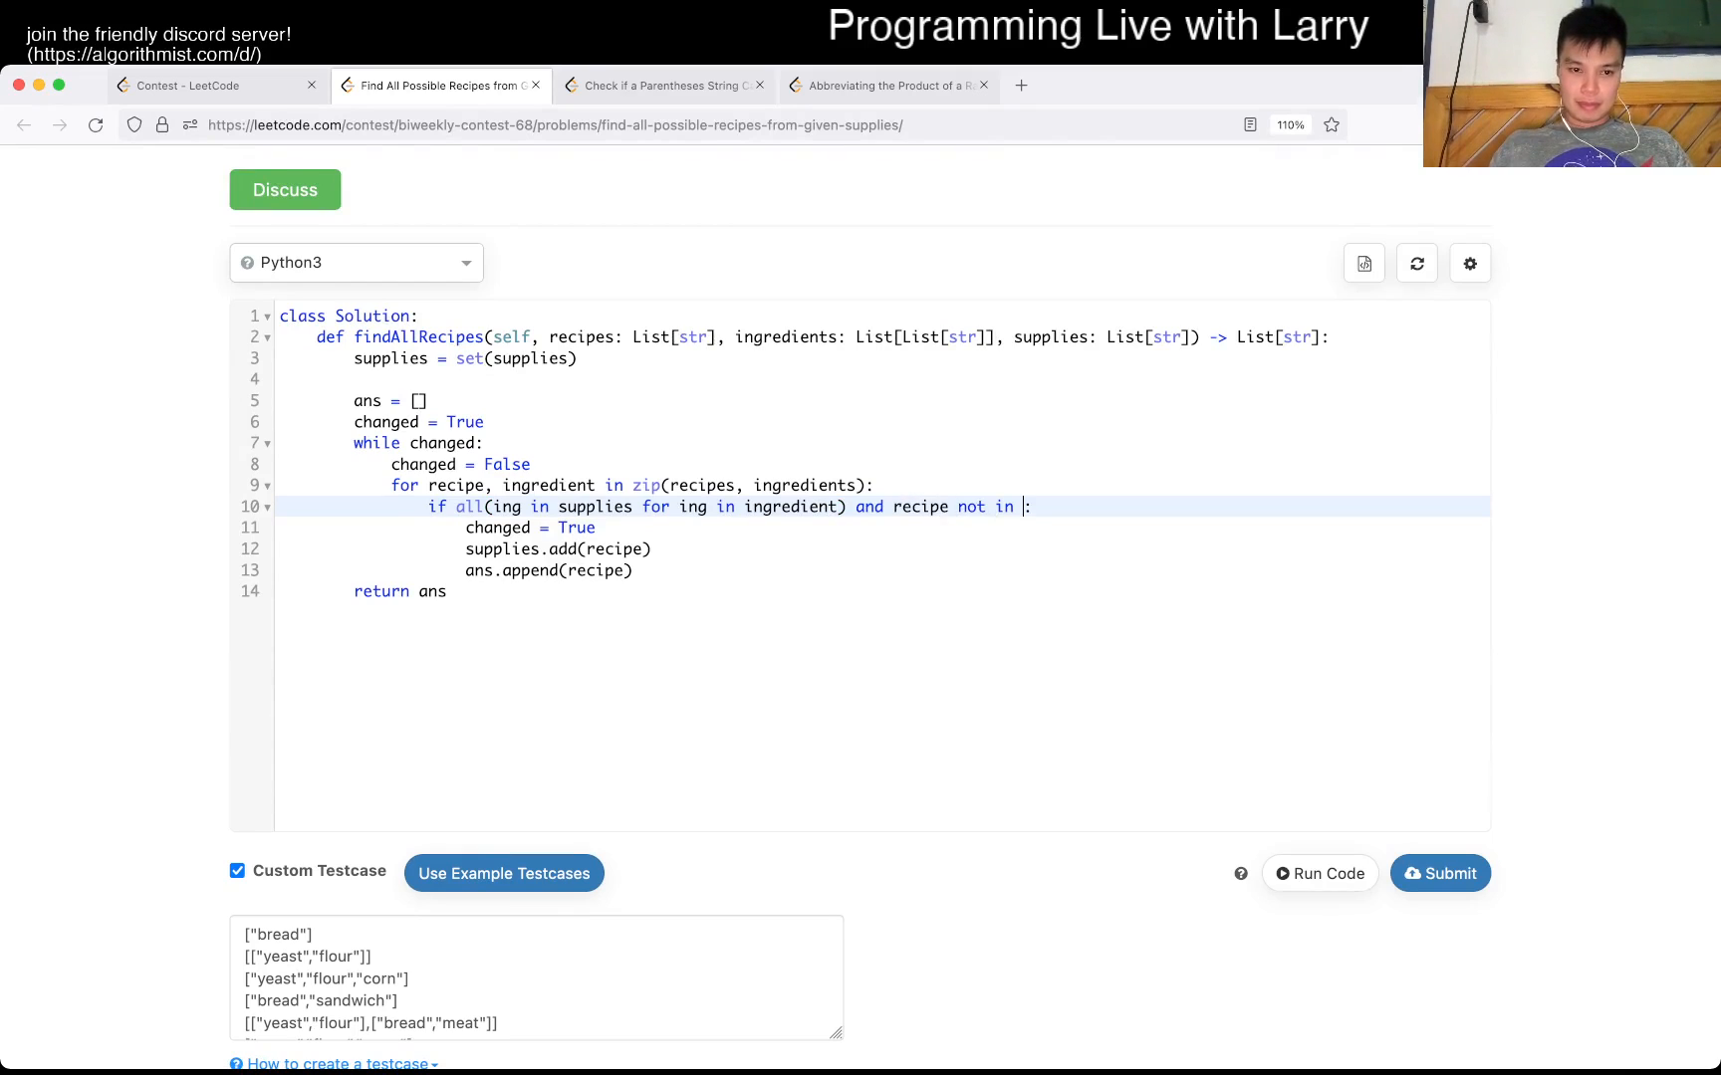
{"action": "type", "text": "supplies"}
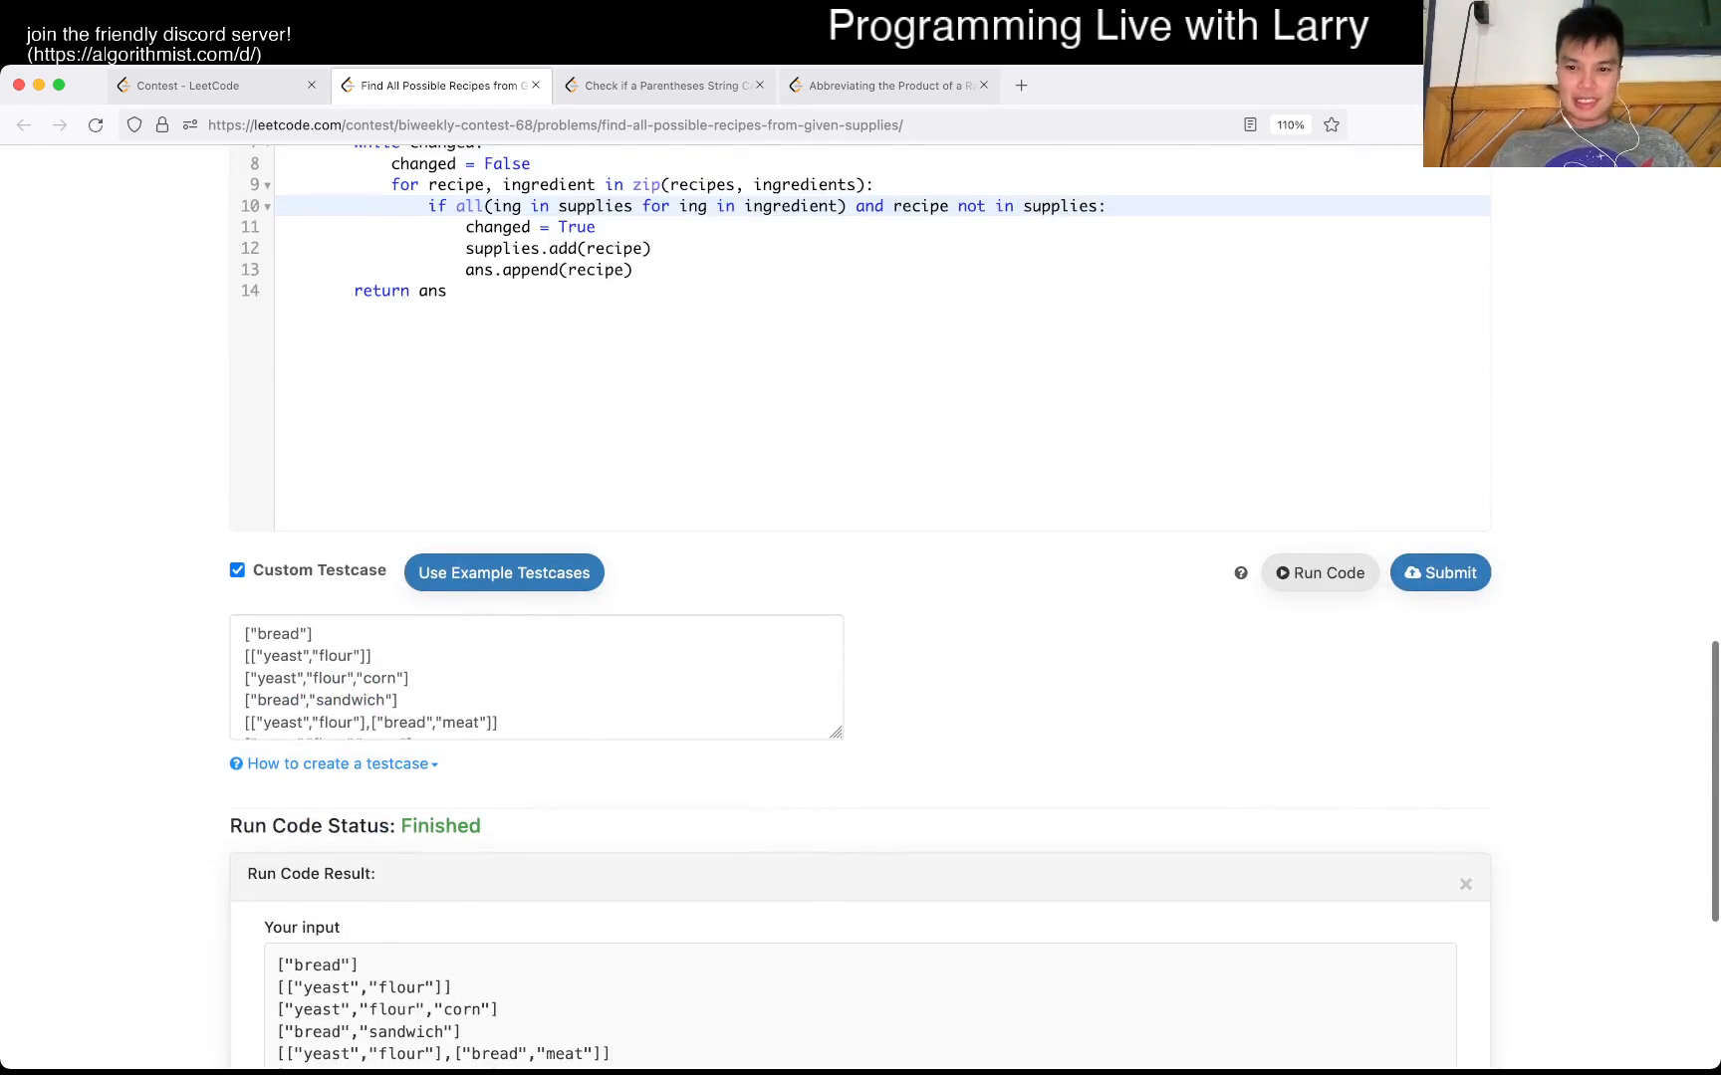
{"action": "left_click", "coordinate": [1438, 572]}
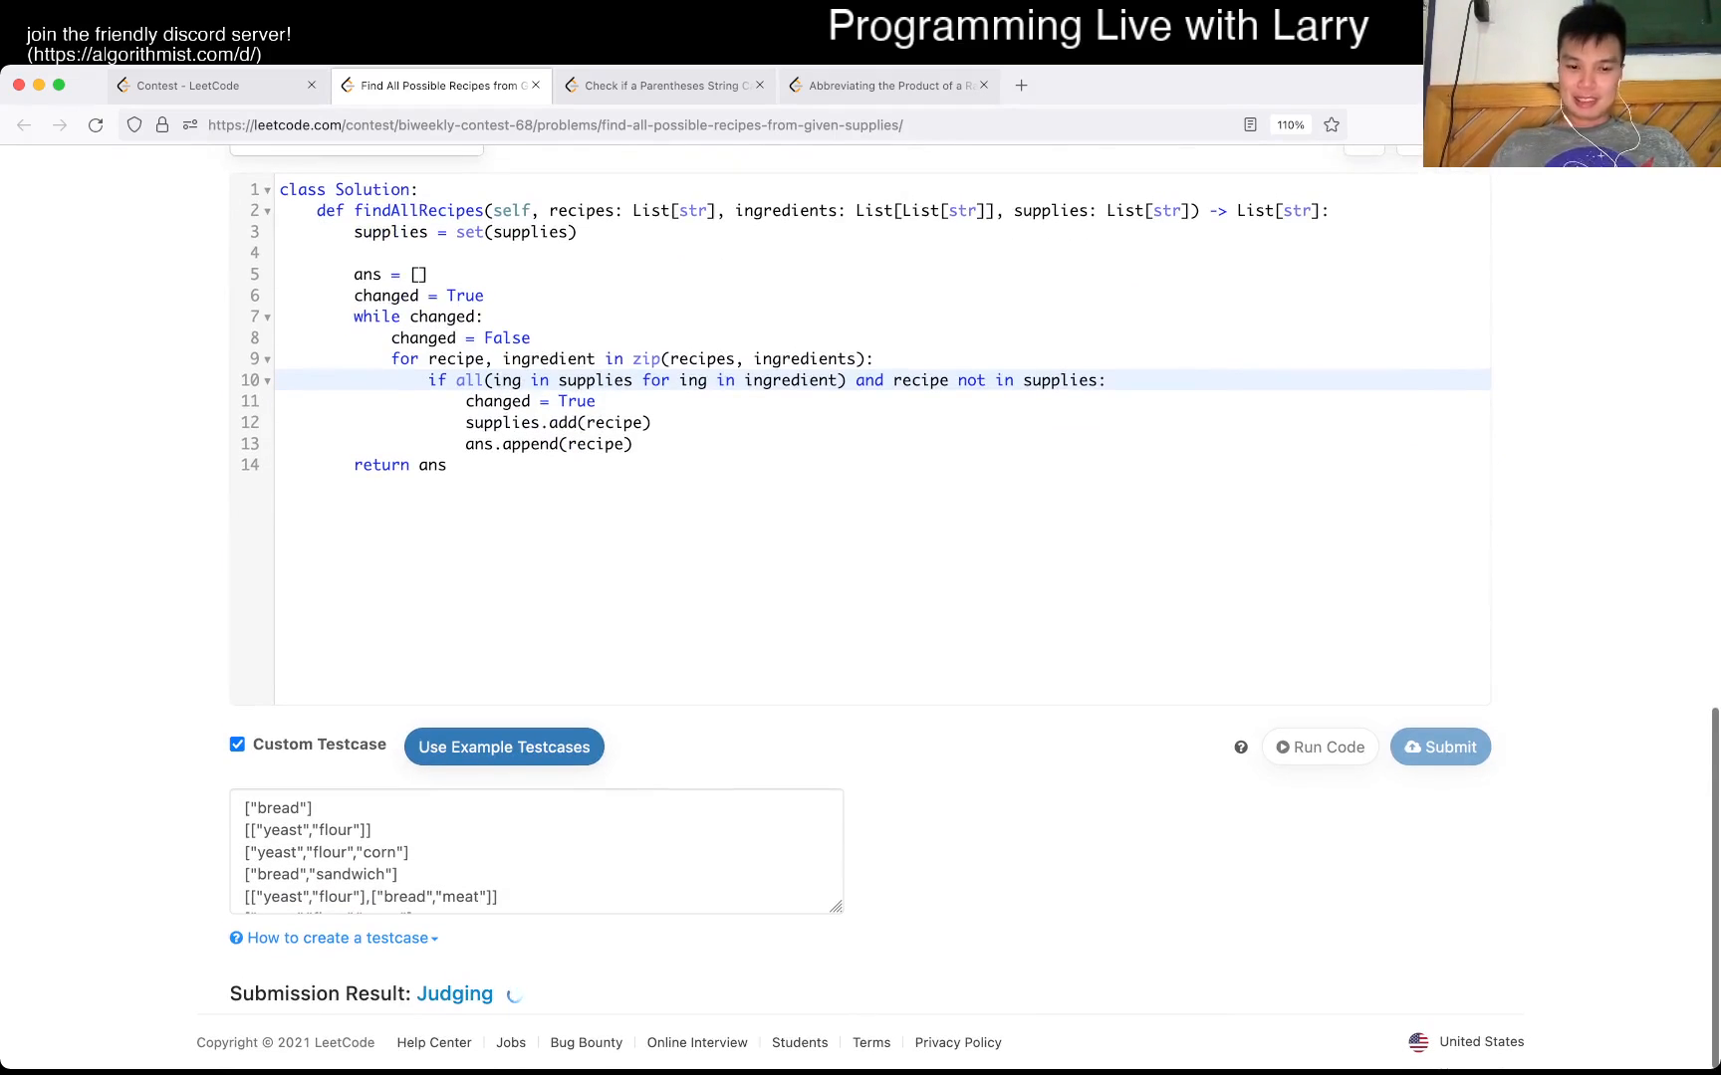